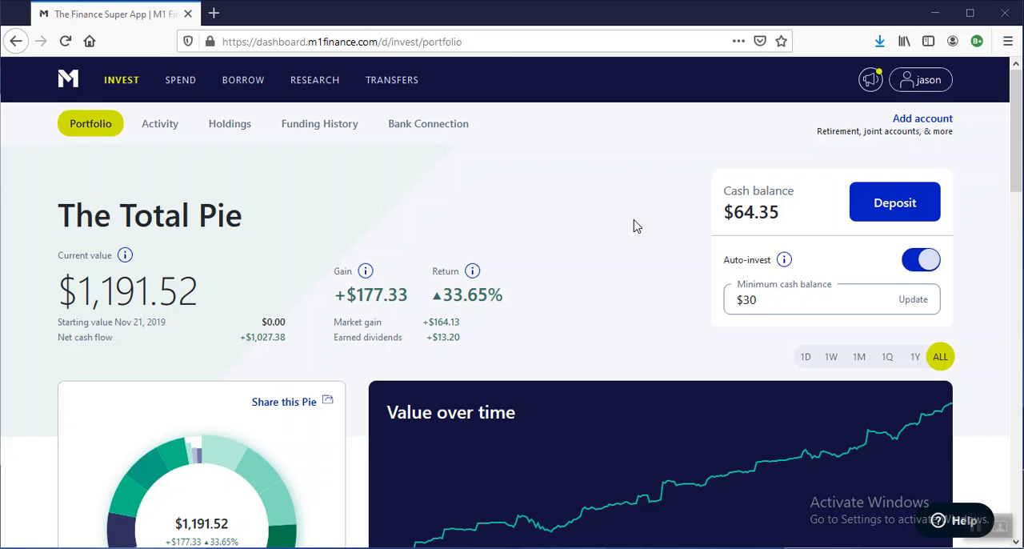
mouse_move(617, 194)
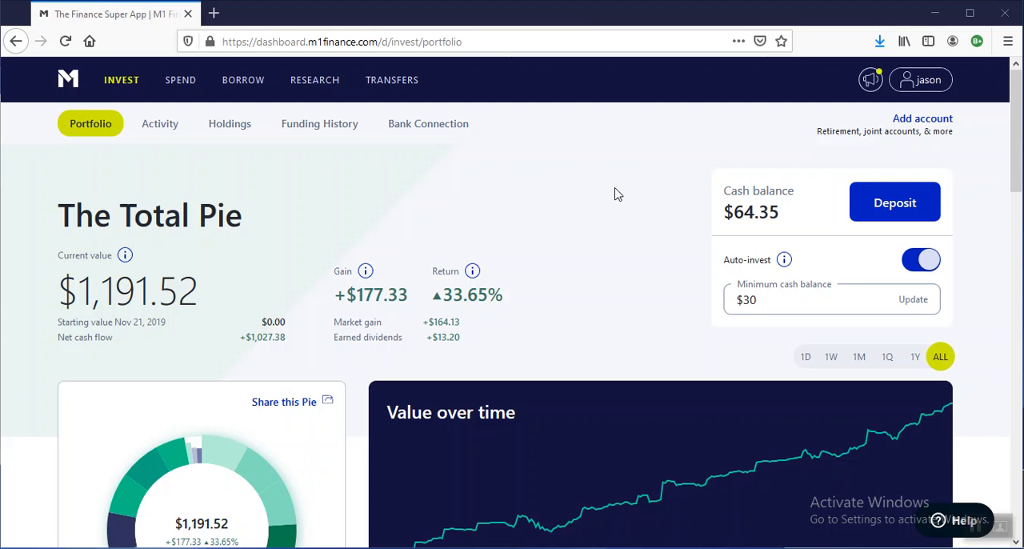
mouse_move(587, 209)
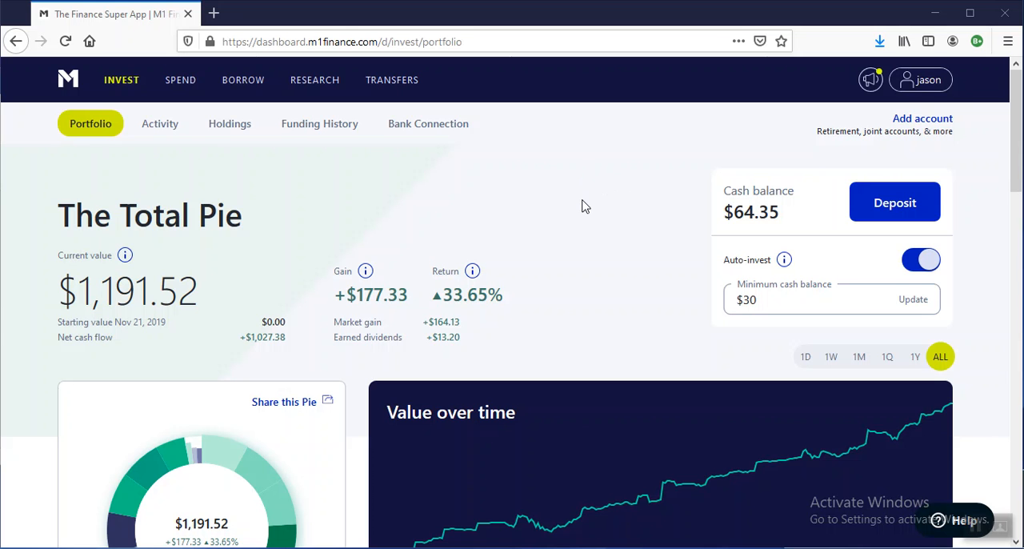
mouse_move(571, 192)
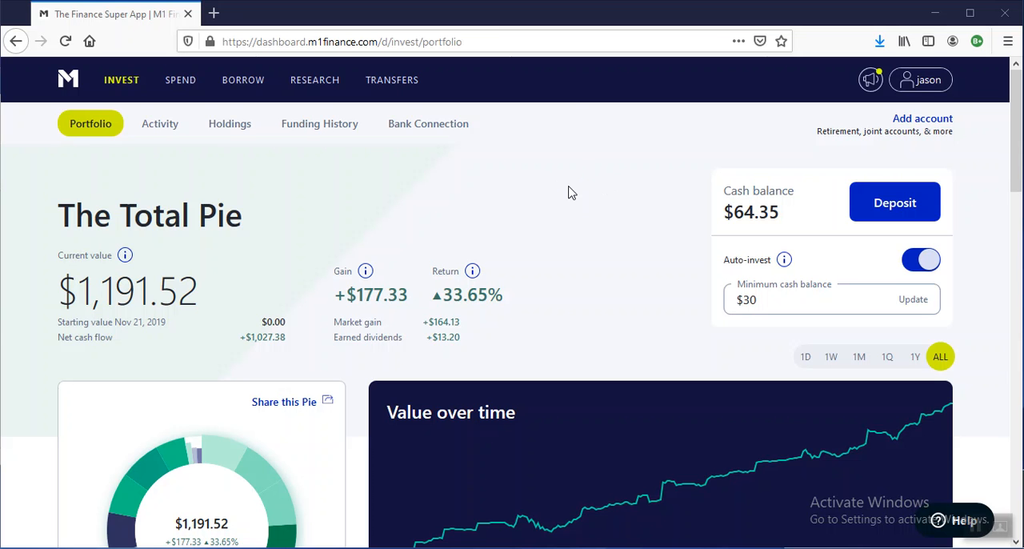
mouse_move(507, 194)
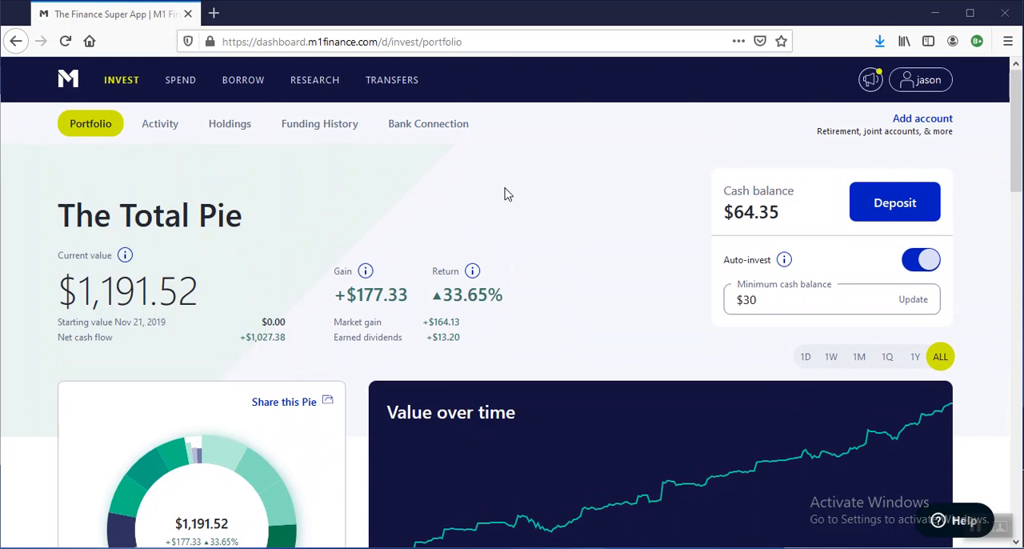
mouse_move(145, 151)
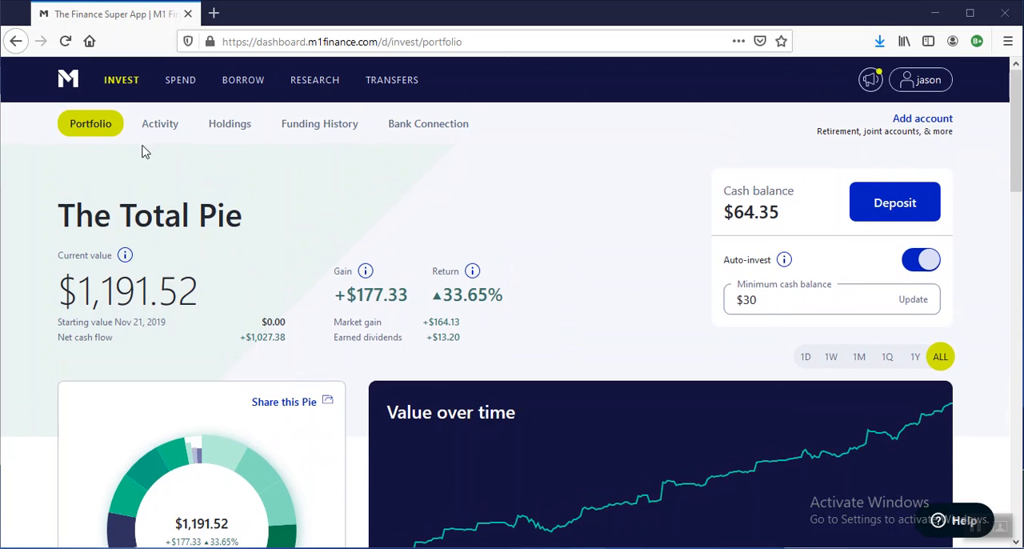
Step: Show the Activity history listing December 2020 dividends, morning trades and deposits
left_click(160, 123)
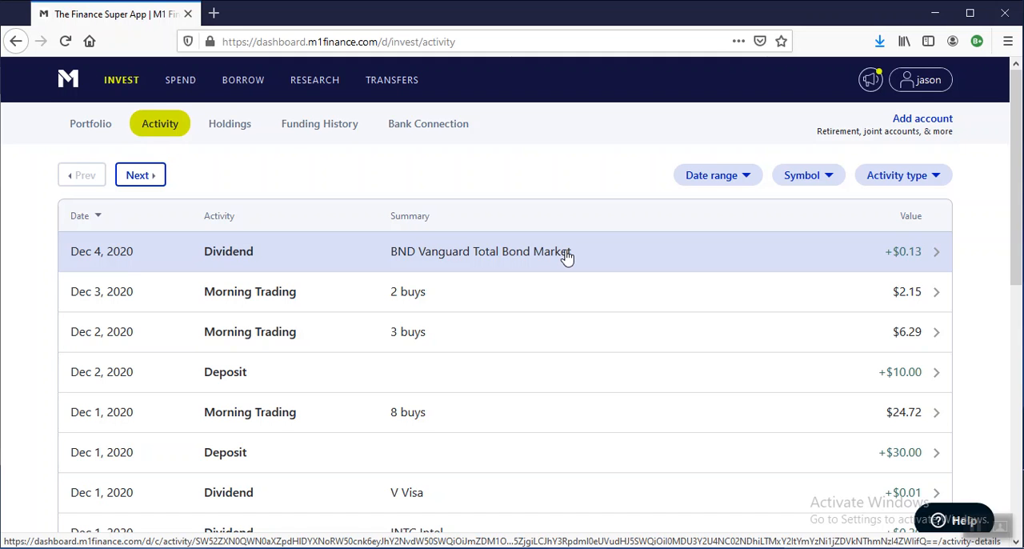
mouse_move(504, 130)
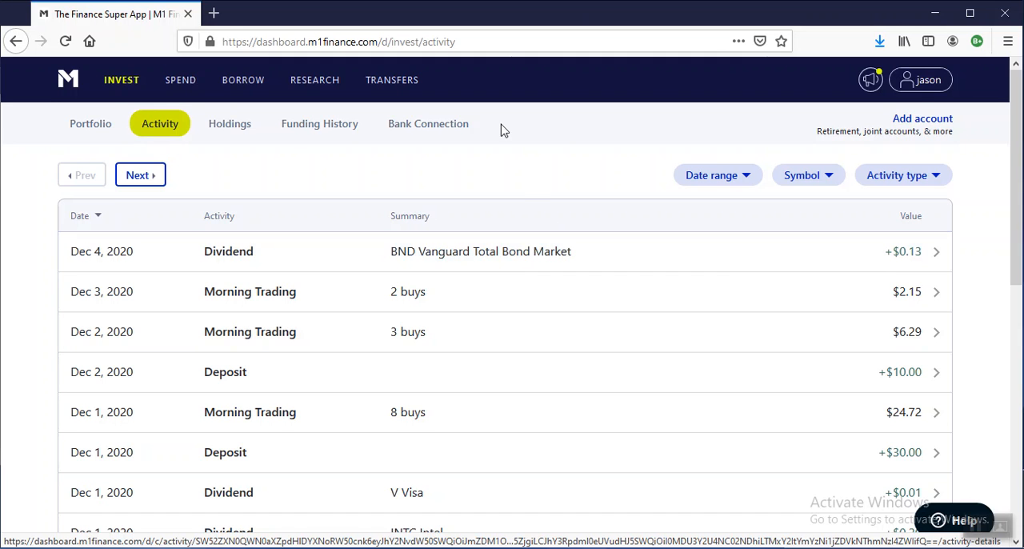
mouse_move(90, 123)
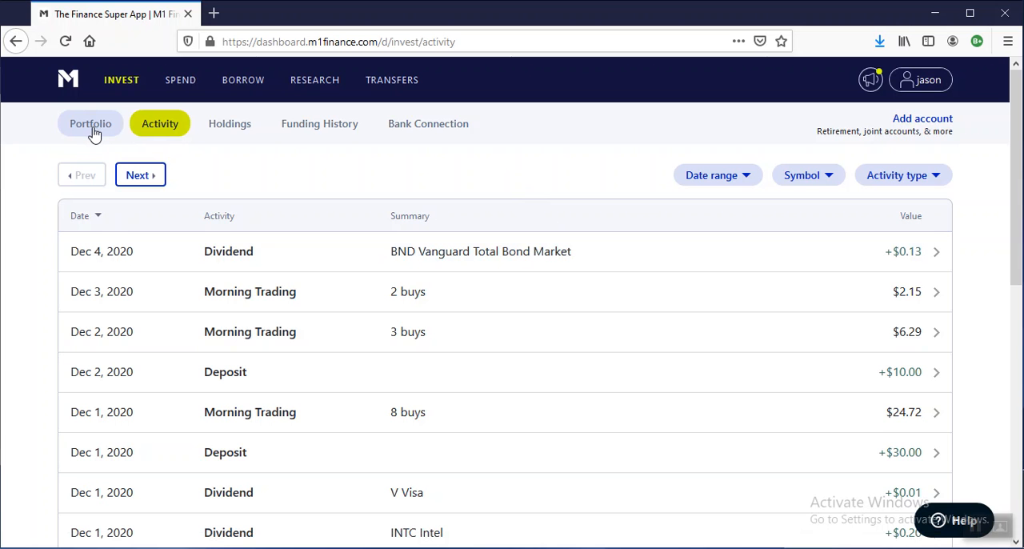
Step: Return to the Total Pie portfolio and view its Slices table of values, returns and weights
left_click(91, 124)
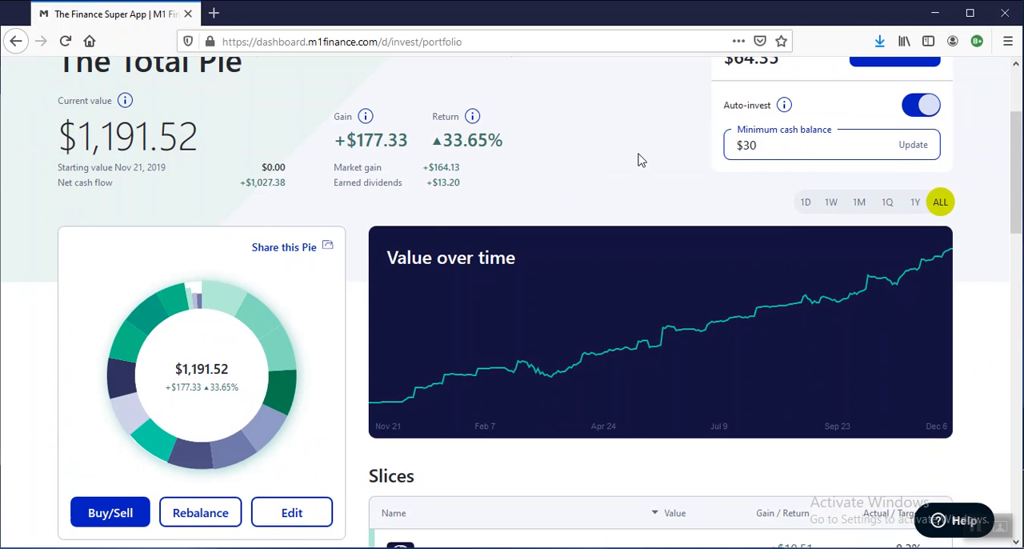
scroll("down", 3)
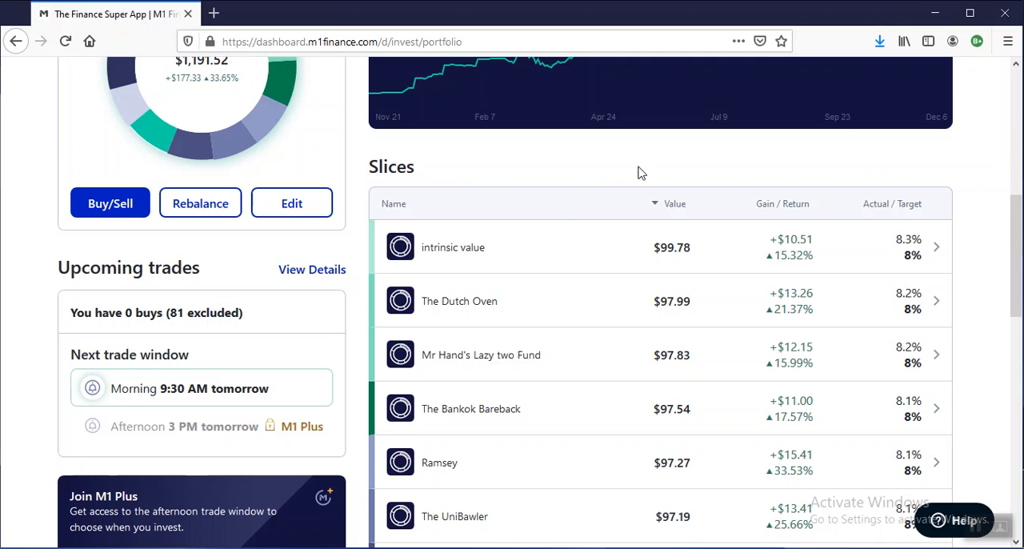
scroll("down", 3)
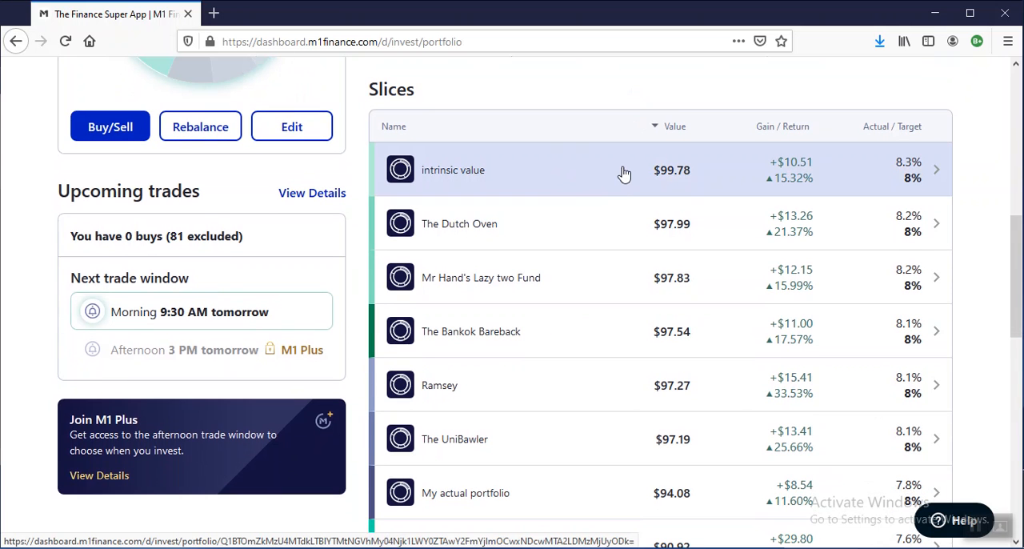
mouse_move(619, 174)
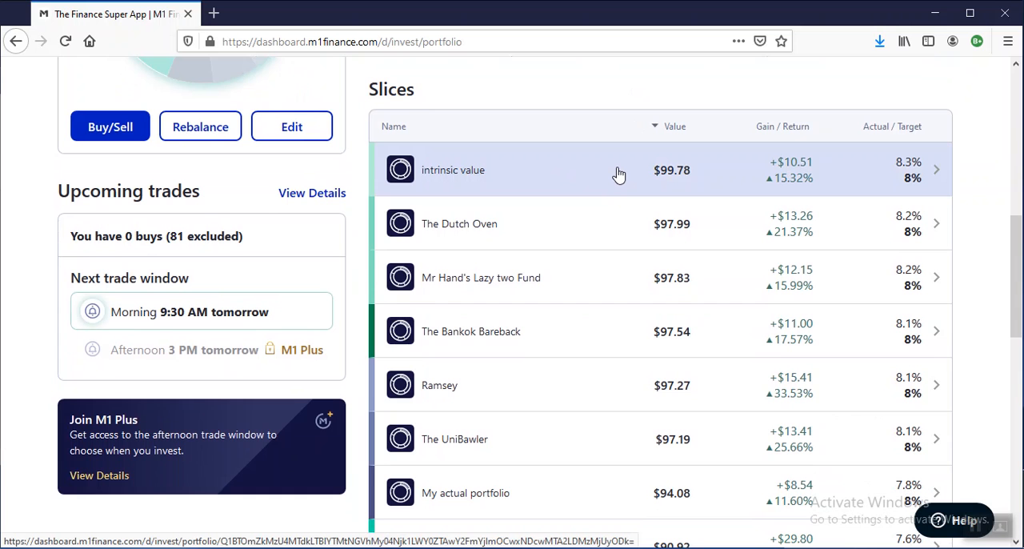
mouse_move(602, 168)
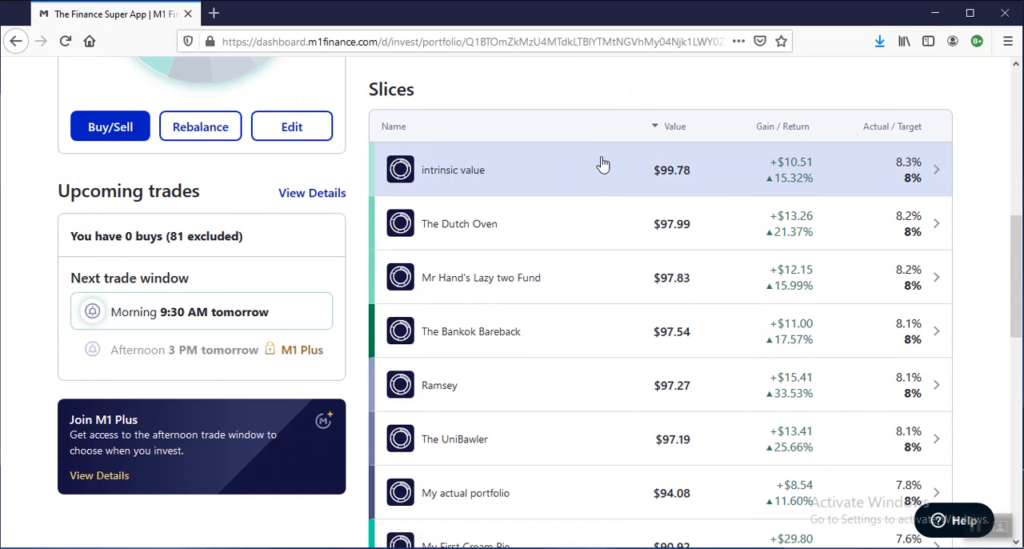
Step: Review the intrinsic value pie's Bank of America, Intel and Bank Of New York Mellon slices
left_click(453, 170)
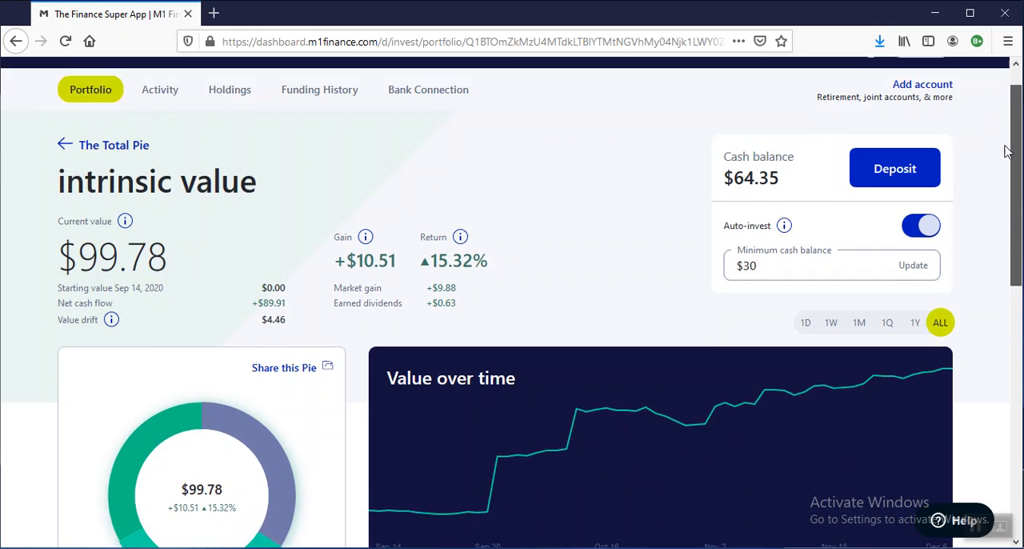
scroll("down", 3)
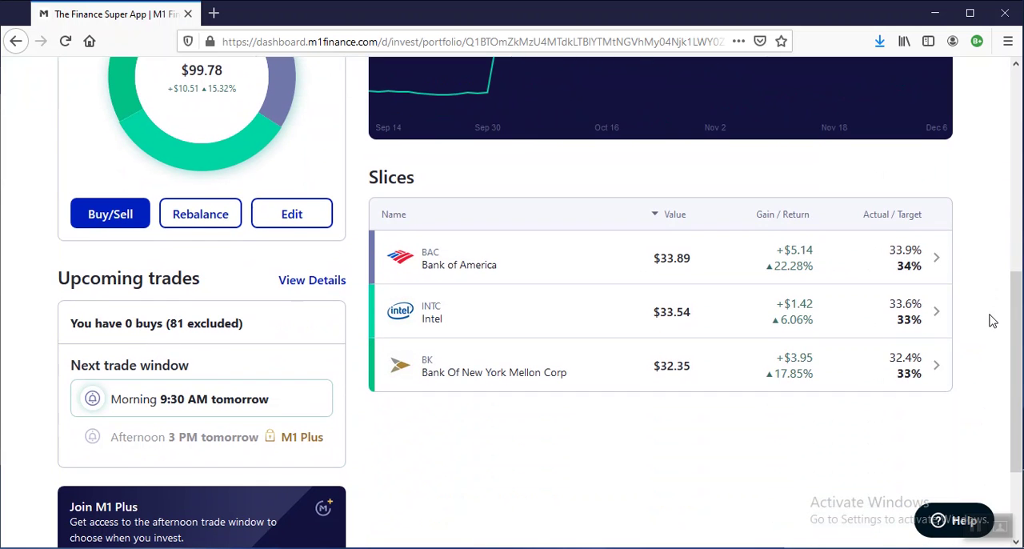
mouse_move(974, 311)
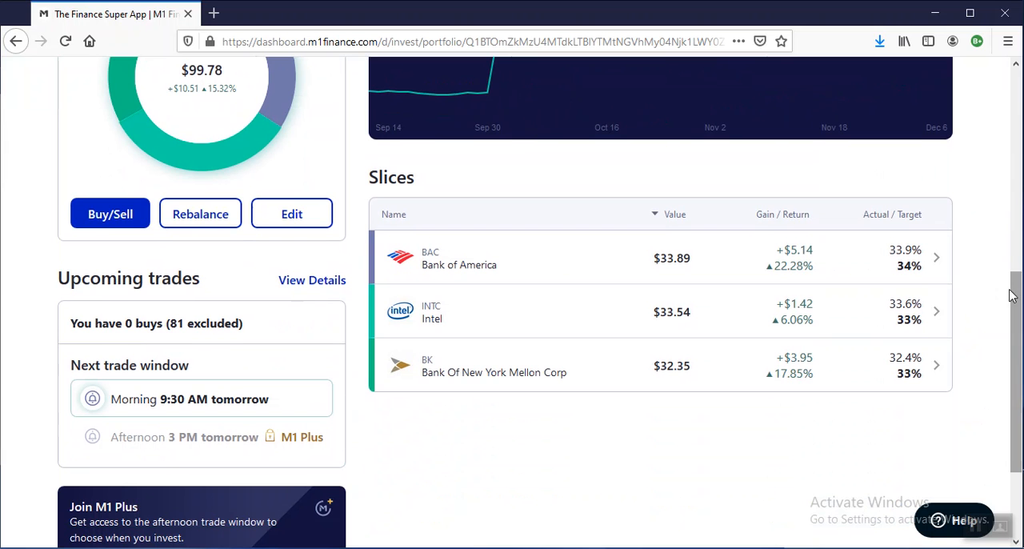
scroll("down", 3)
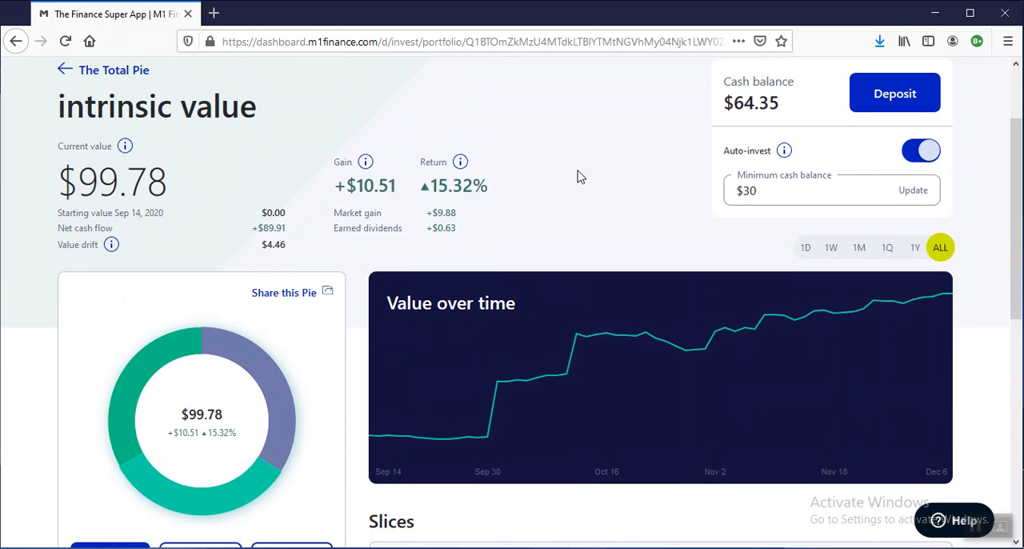
scroll("down", 3)
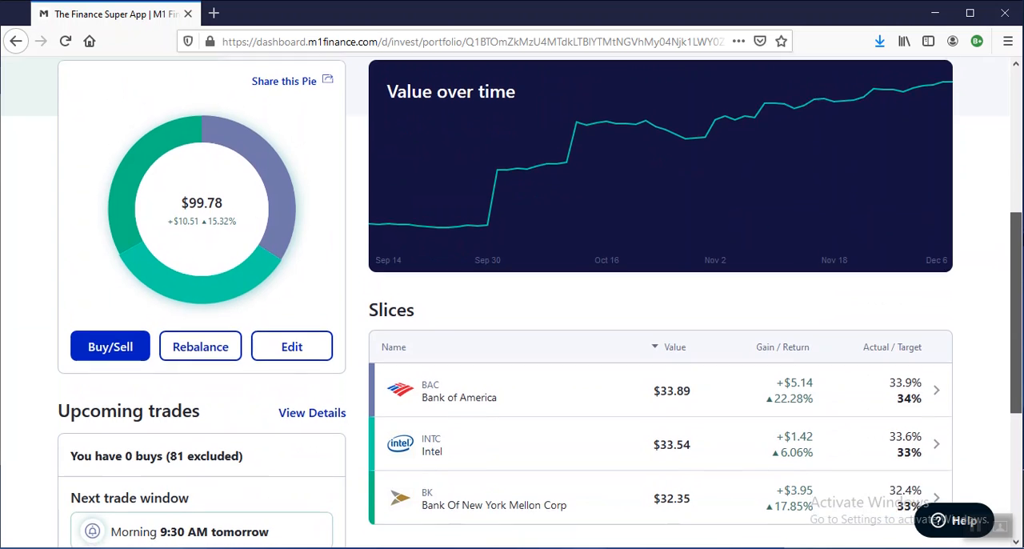
scroll("down", 3)
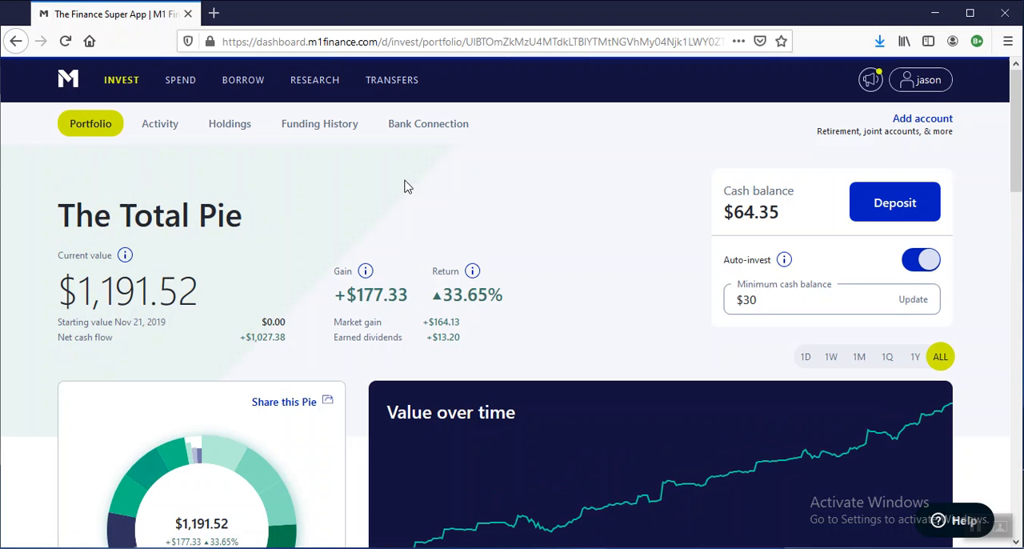
Step: Review The Dutch Oven pie's six holdings led by VTI at 90%, then its Total Pie slice row
scroll("down", 3)
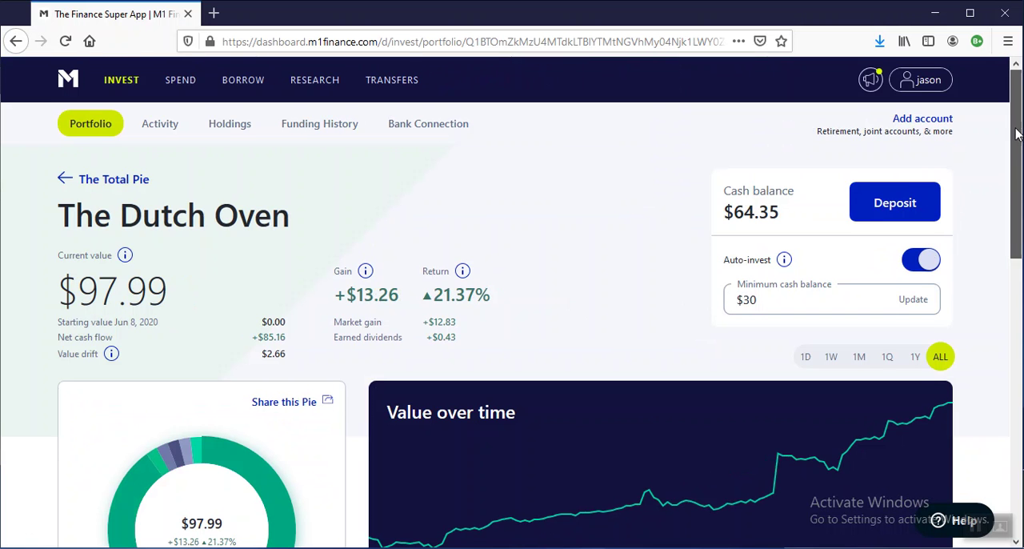
scroll("down", 3)
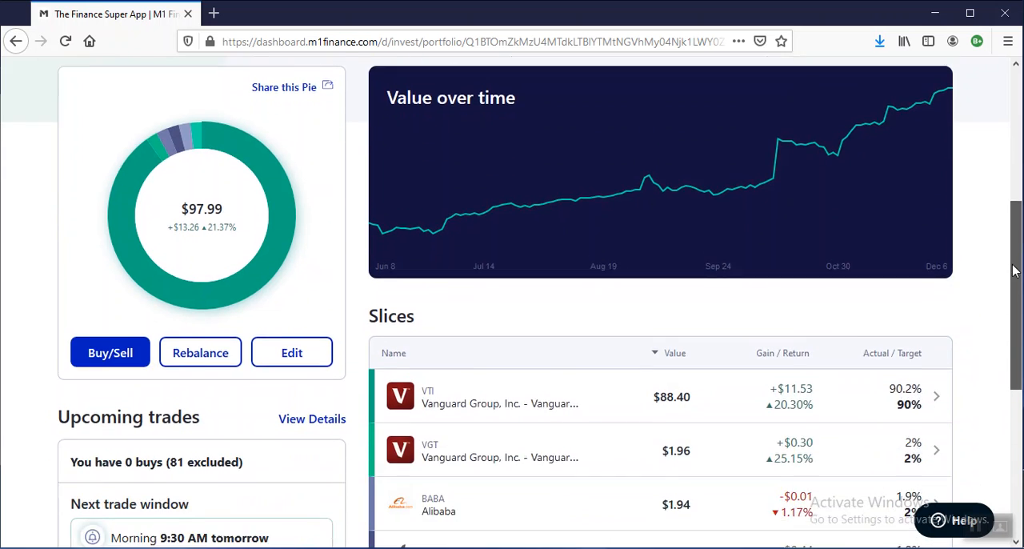
scroll("down", 3)
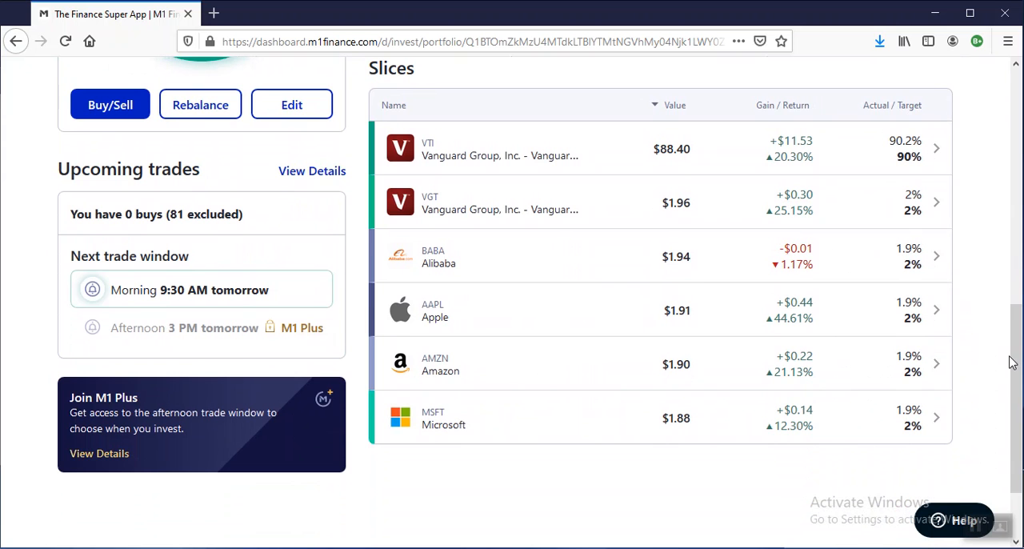
scroll("up", 3)
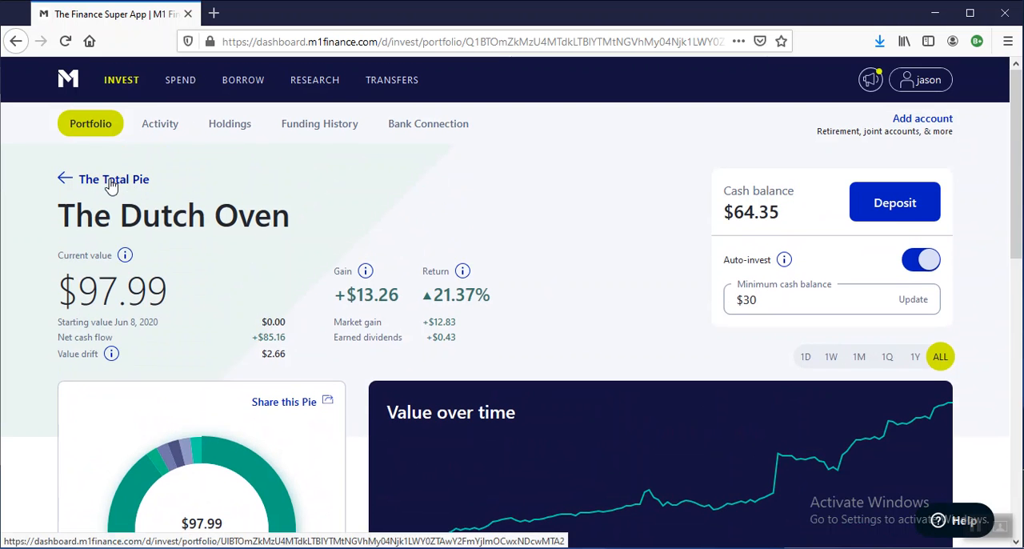
scroll("down", 3)
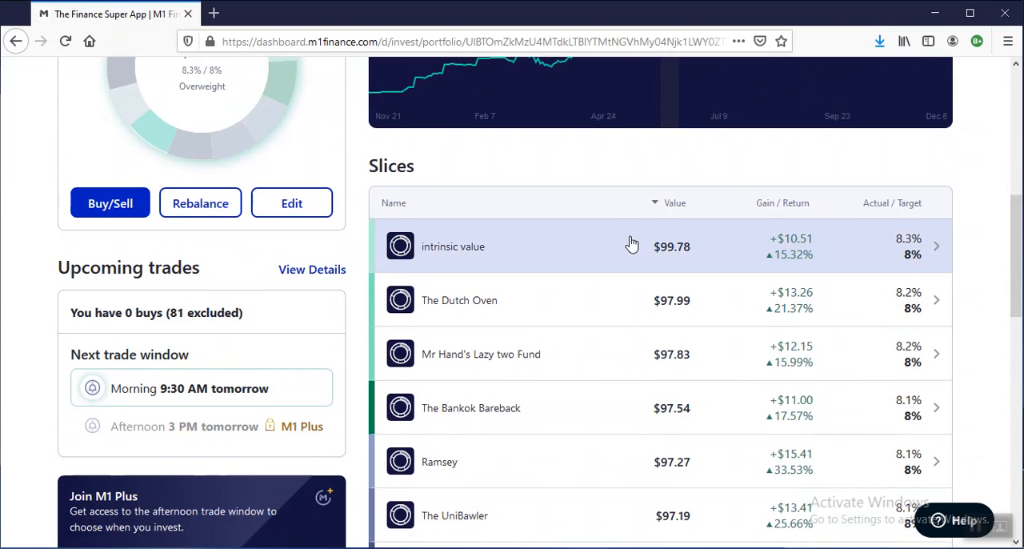
Step: Review Mr Hand's Lazy two Fund's two slices: VTI at 70% and BND at 30%
scroll("down", 3)
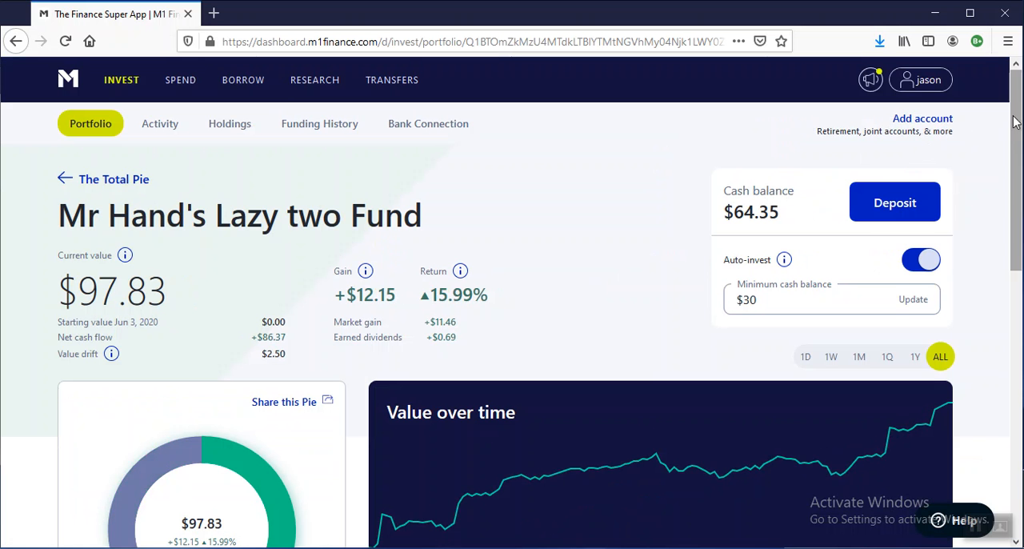
scroll("down", 3)
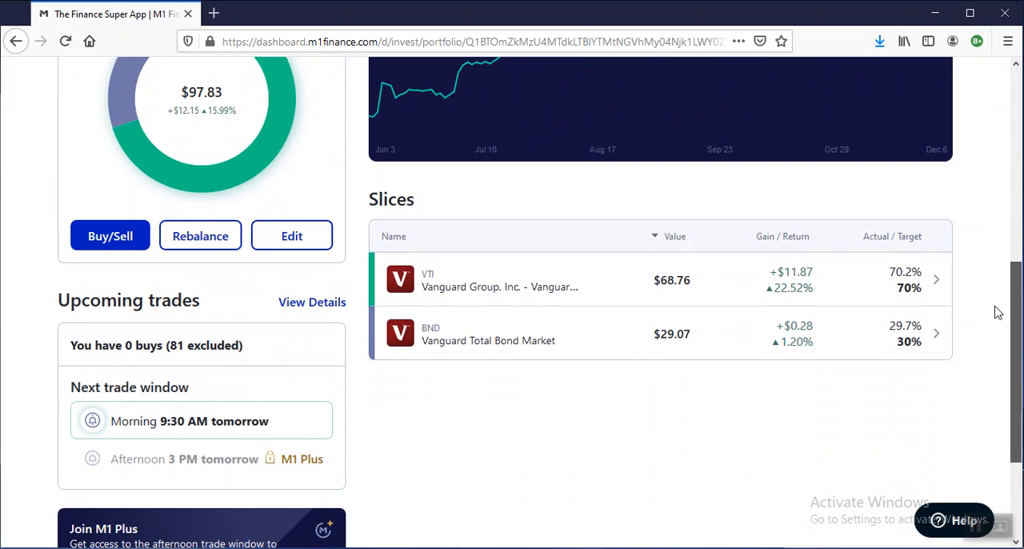
mouse_move(572, 349)
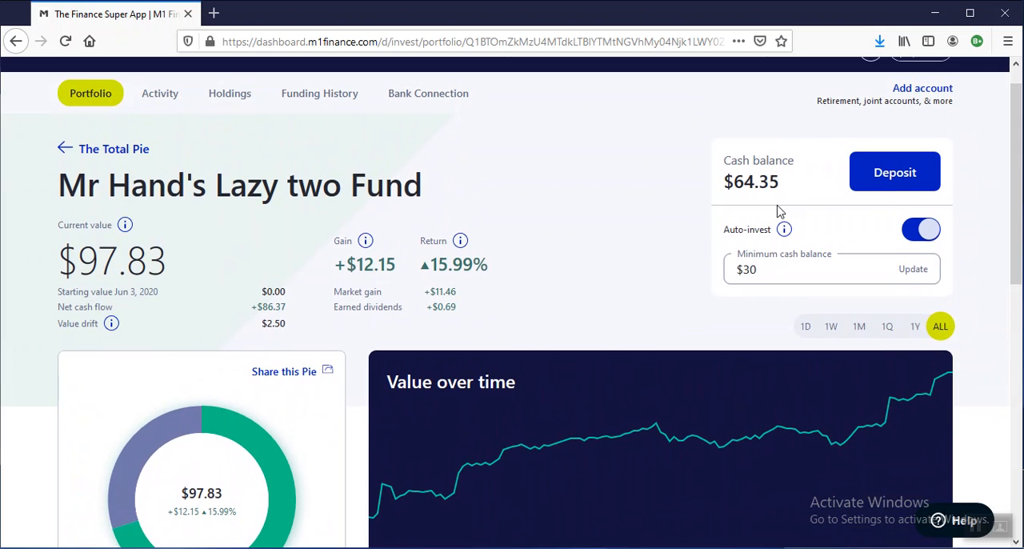
mouse_move(258, 133)
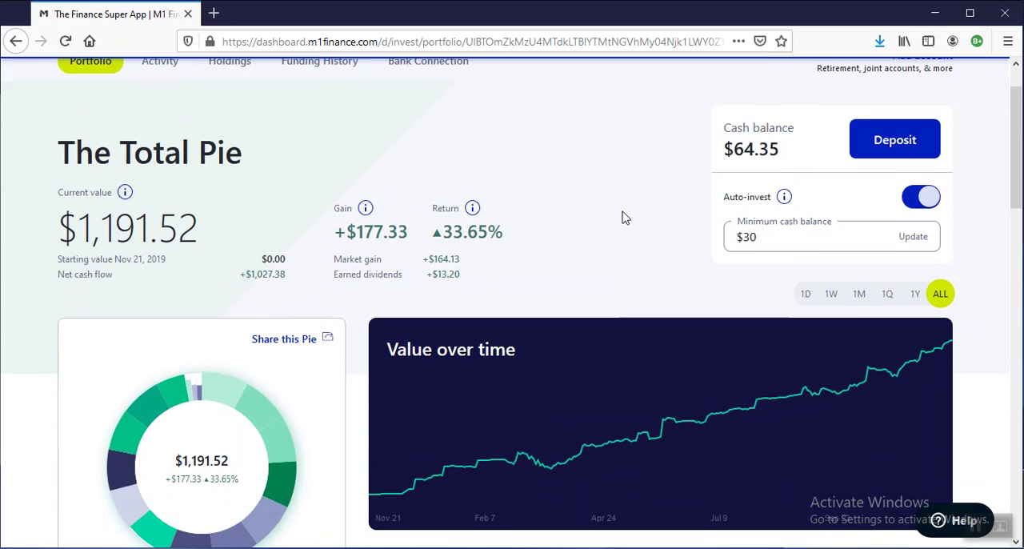
Step: Review The Bankok Bareback pie's slices: VTI 40%, VB 30%, EDV 20%, BND 10%
scroll("down", 3)
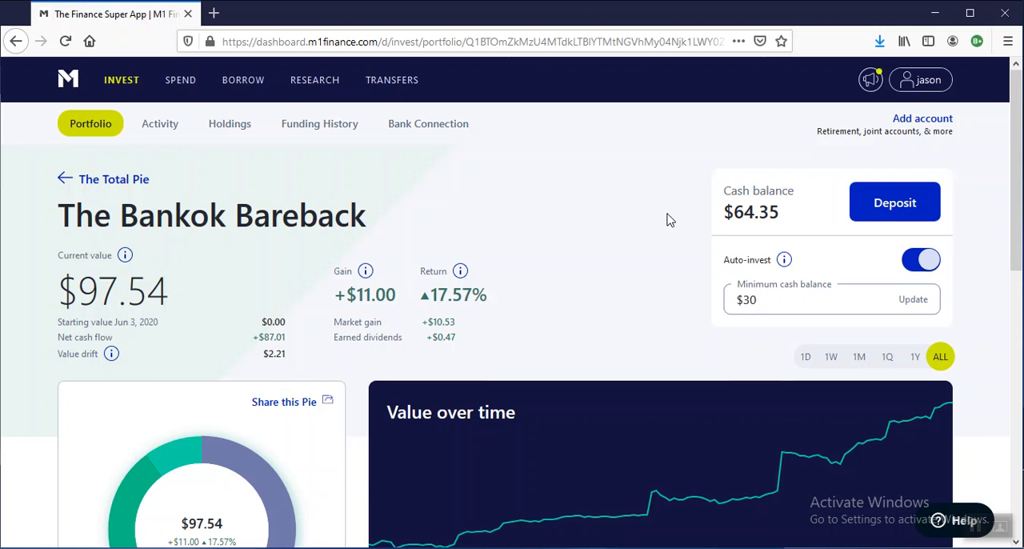
scroll("down", 3)
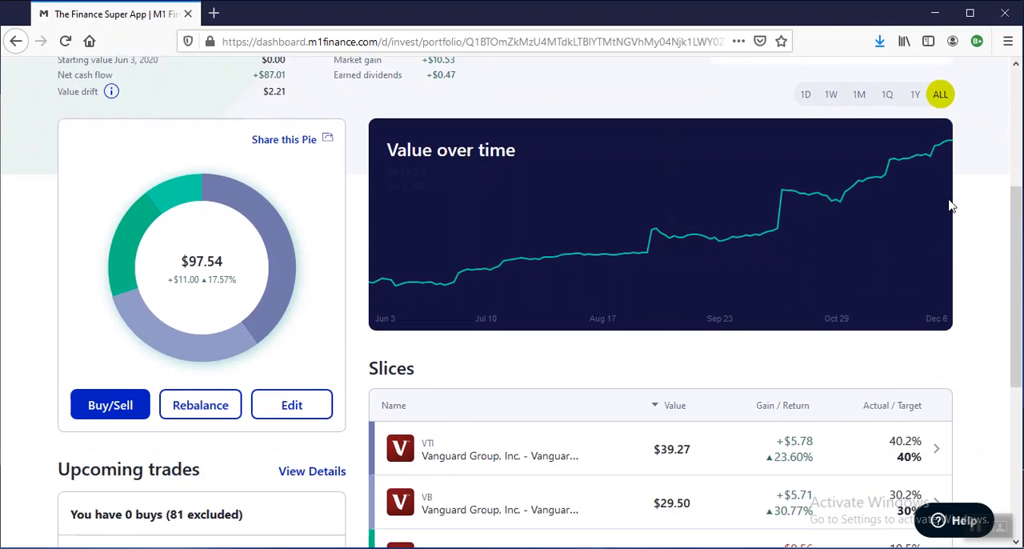
scroll("up", 3)
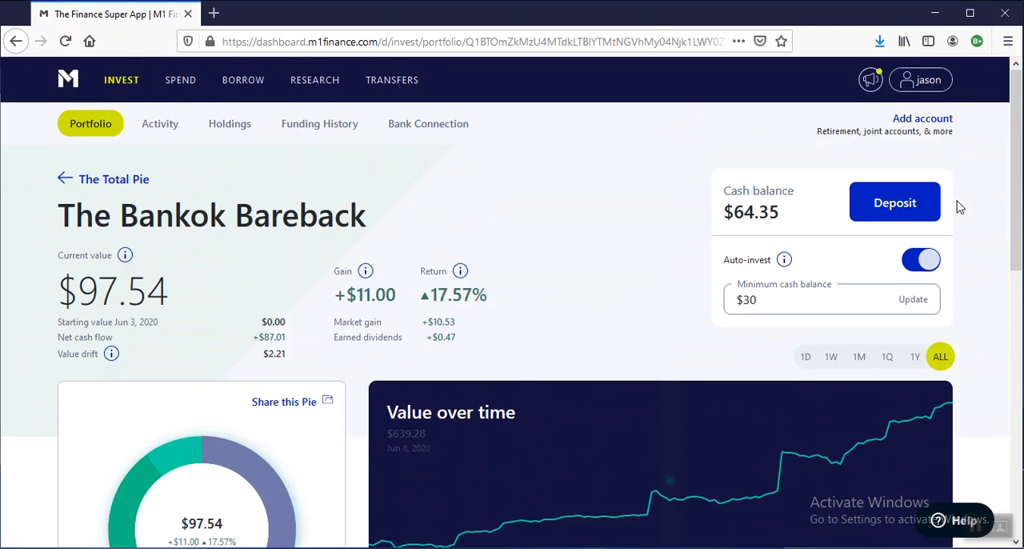
scroll("down", 3)
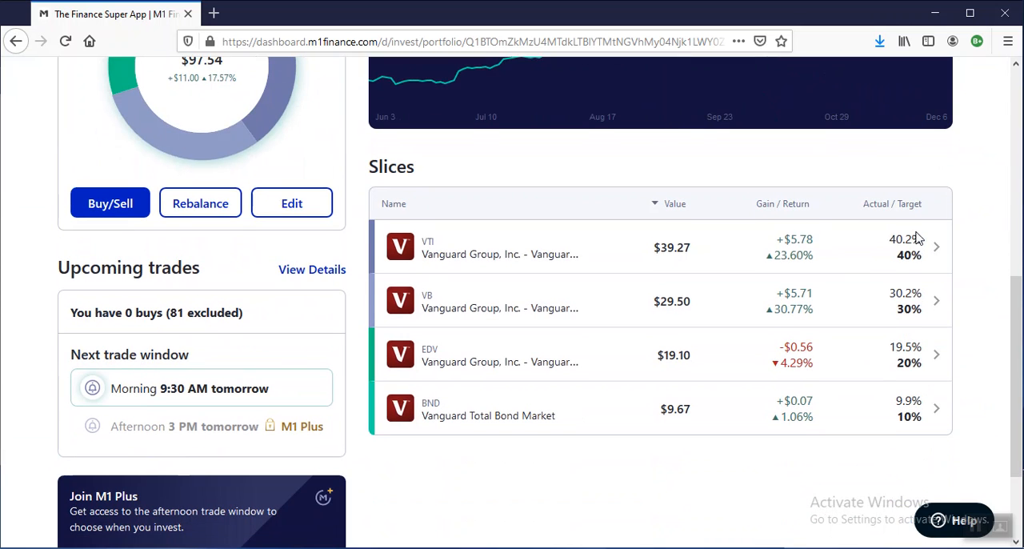
mouse_move(562, 250)
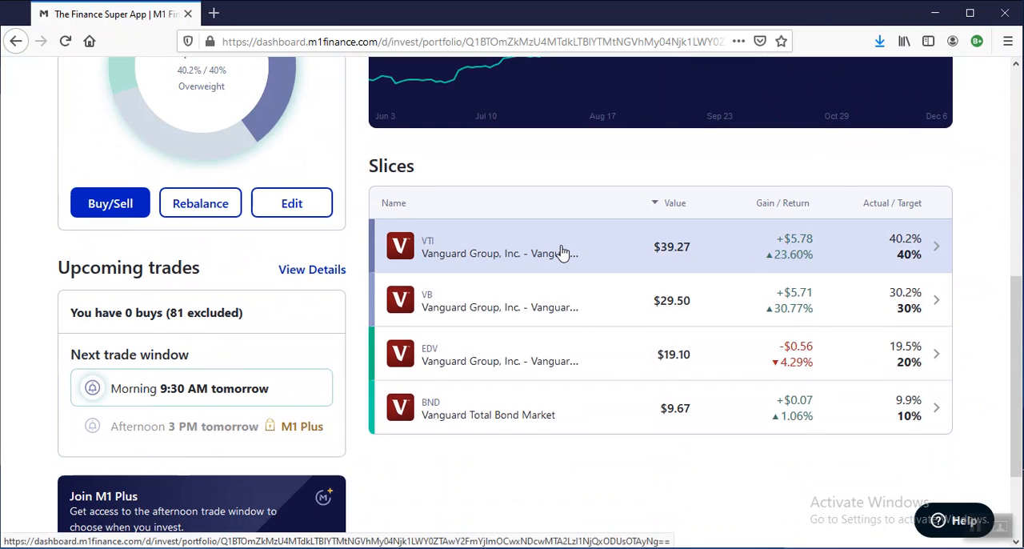
left_click(512, 247)
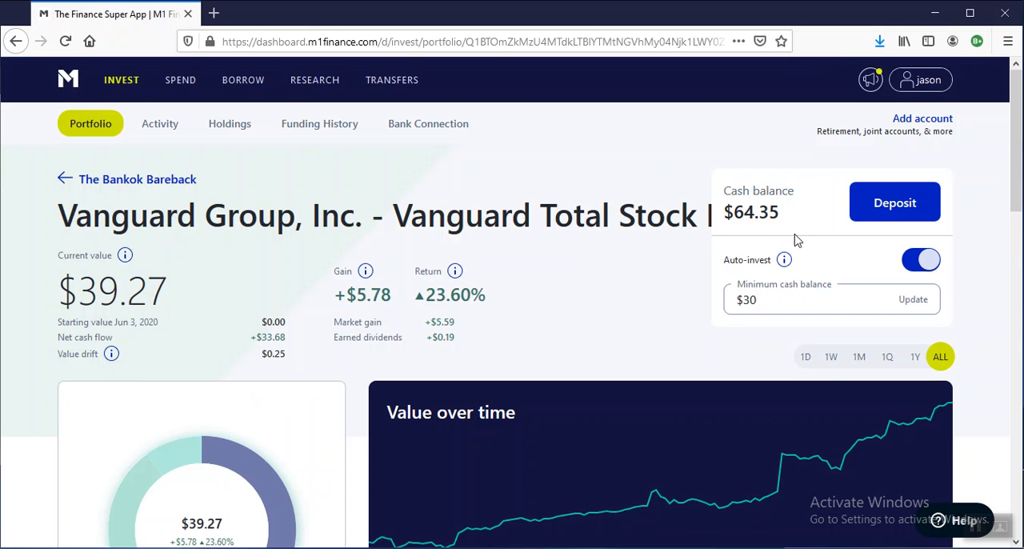
mouse_move(24, 46)
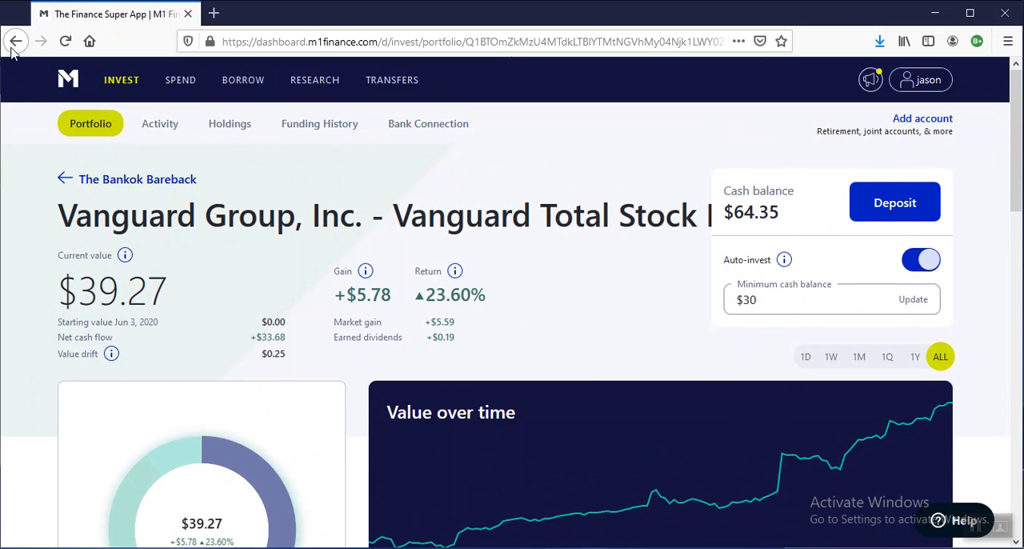
scroll("down", 3)
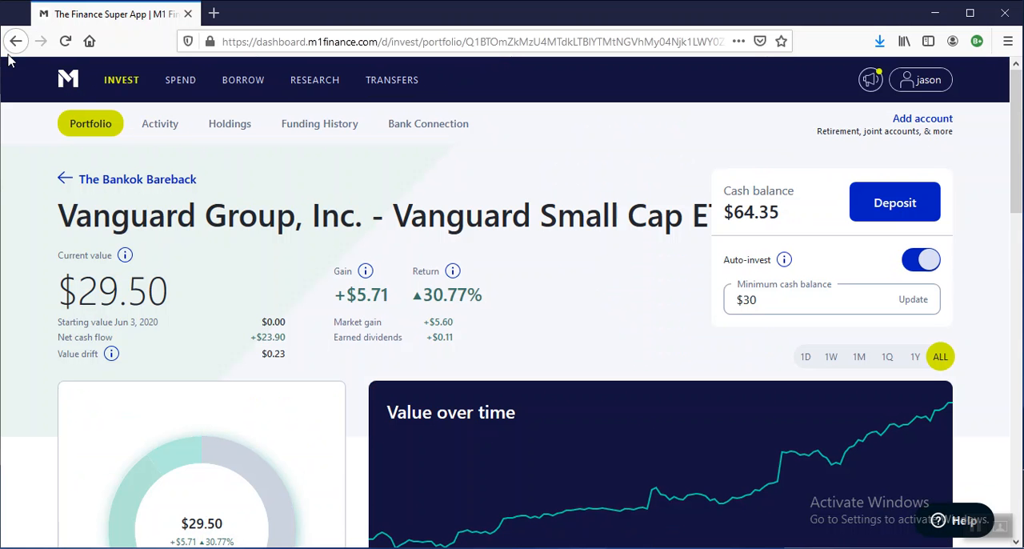
scroll("down", 3)
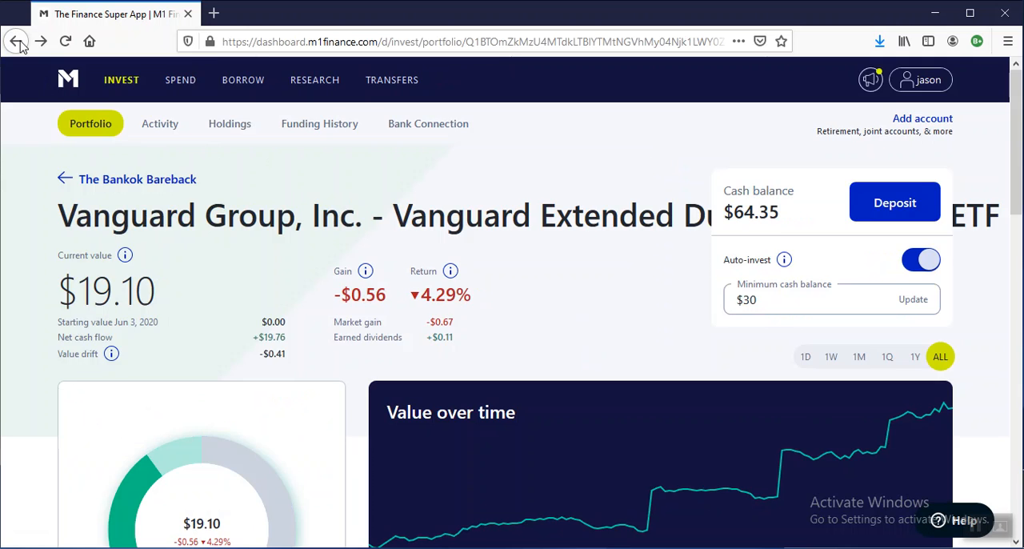
scroll("down", 3)
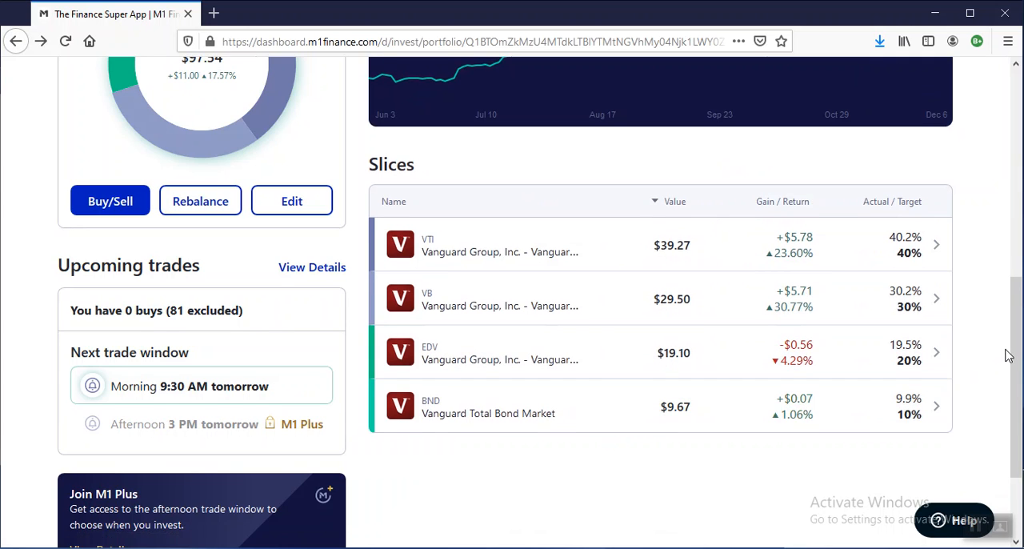
scroll("up", 3)
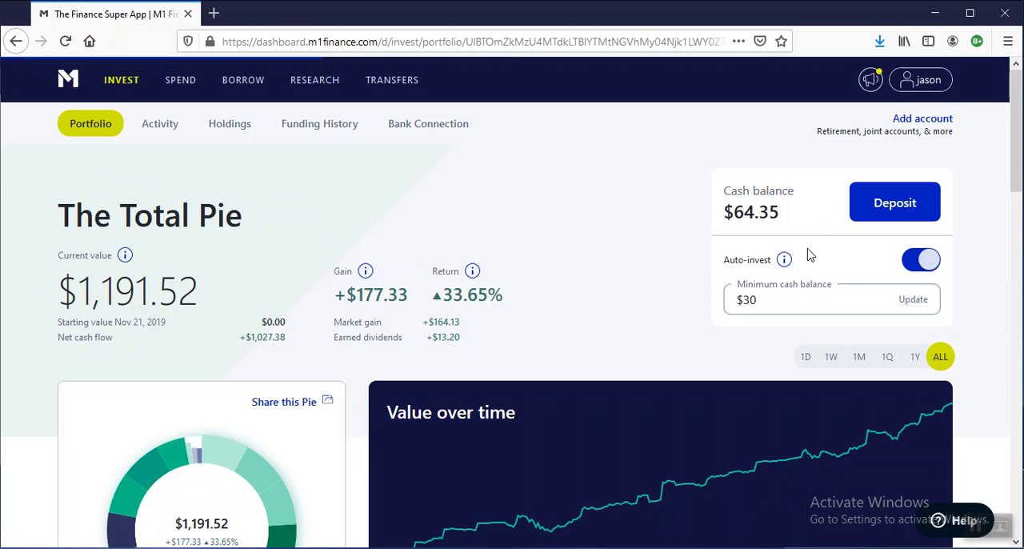
Step: Review the Ramsey pie's $97.27 across VOO 50%, VO 25%, VT 15% and VB 10%
scroll("down", 3)
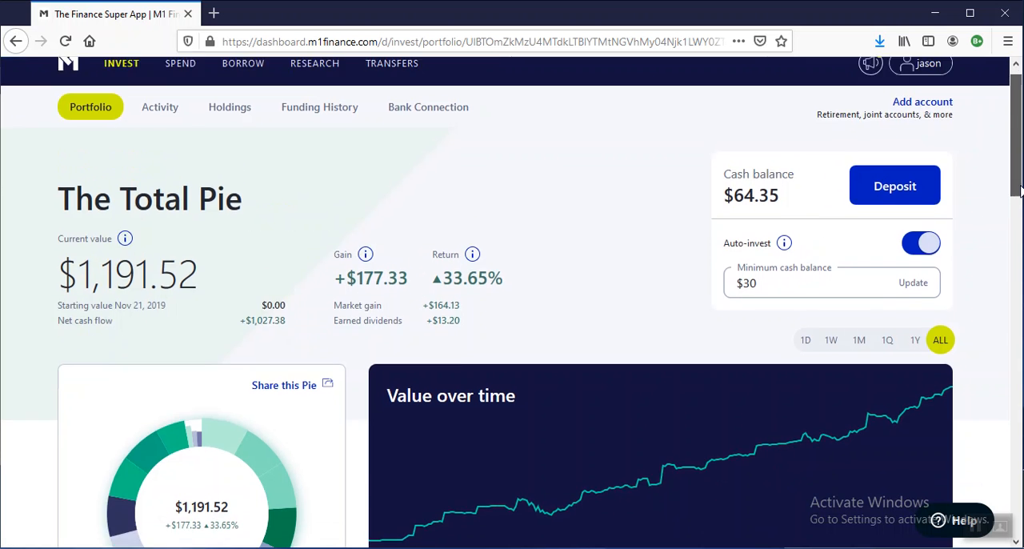
scroll("down", 3)
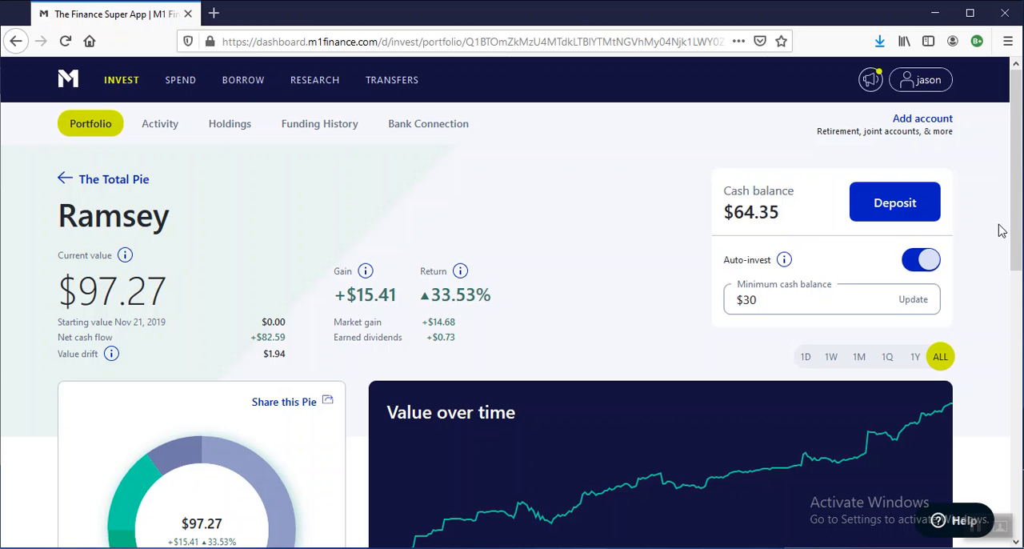
scroll("down", 3)
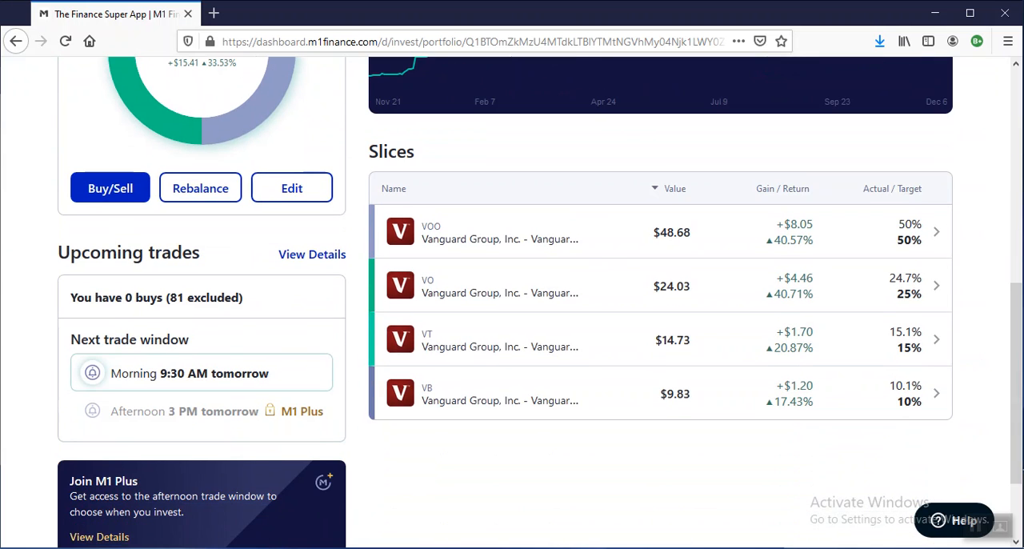
mouse_move(993, 406)
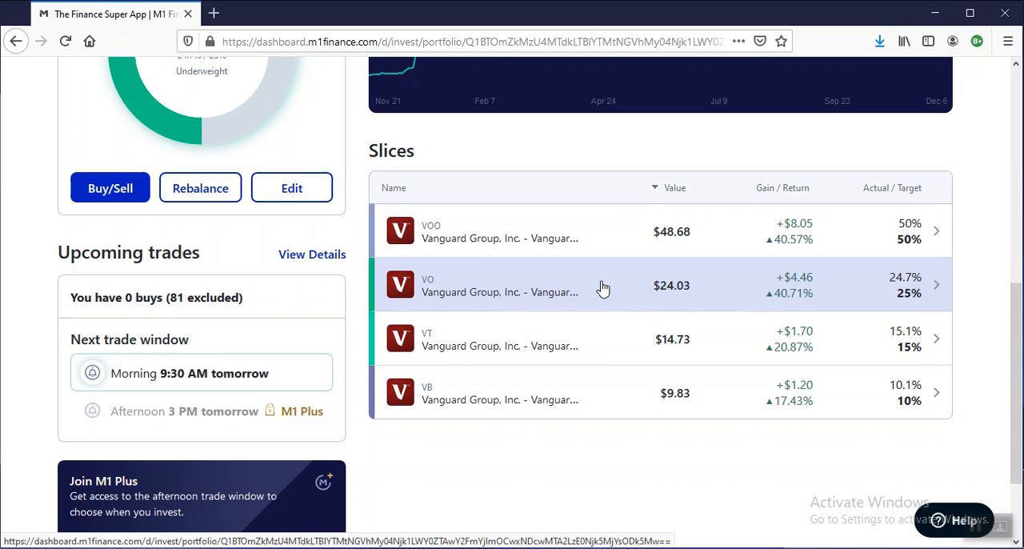
mouse_move(632, 300)
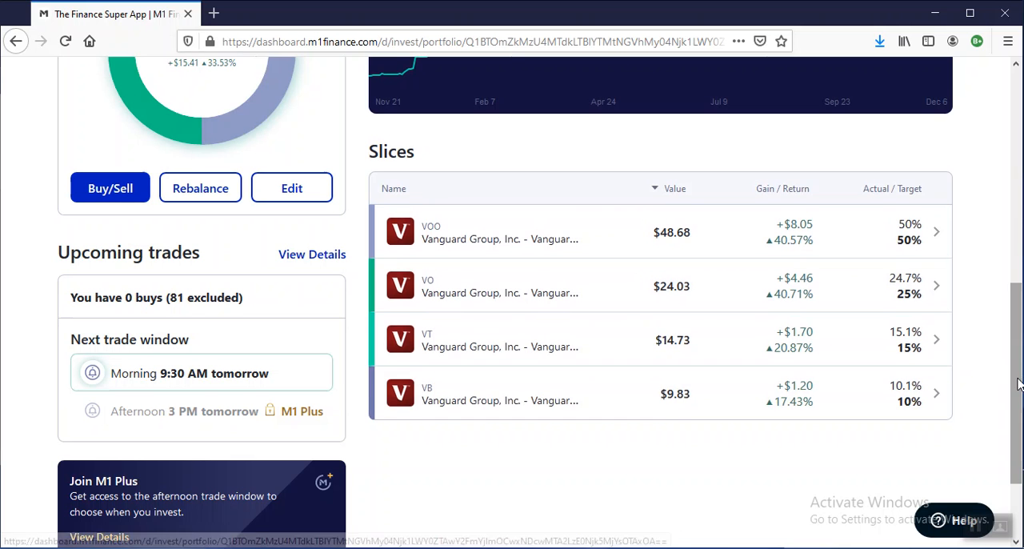
scroll("up", 3)
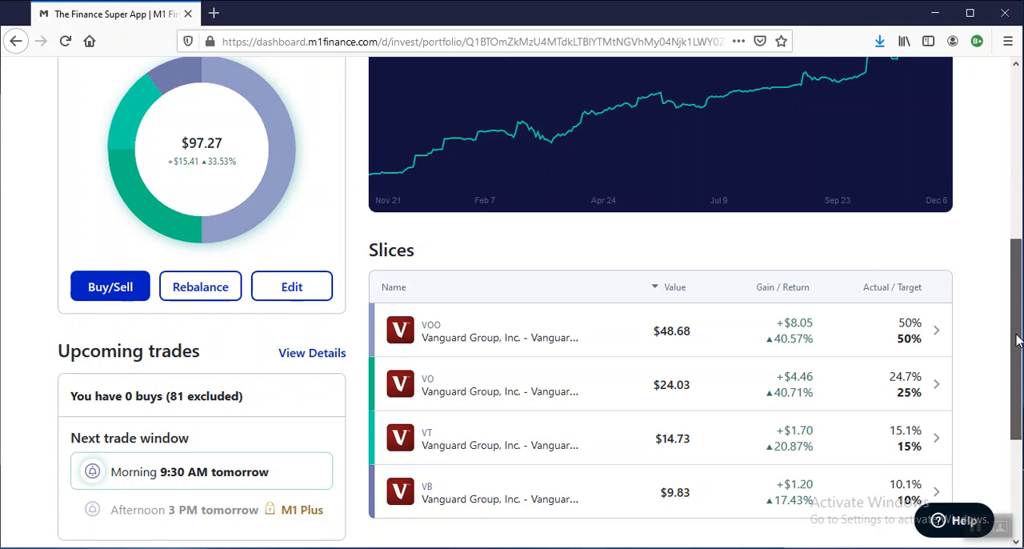
scroll("down", 3)
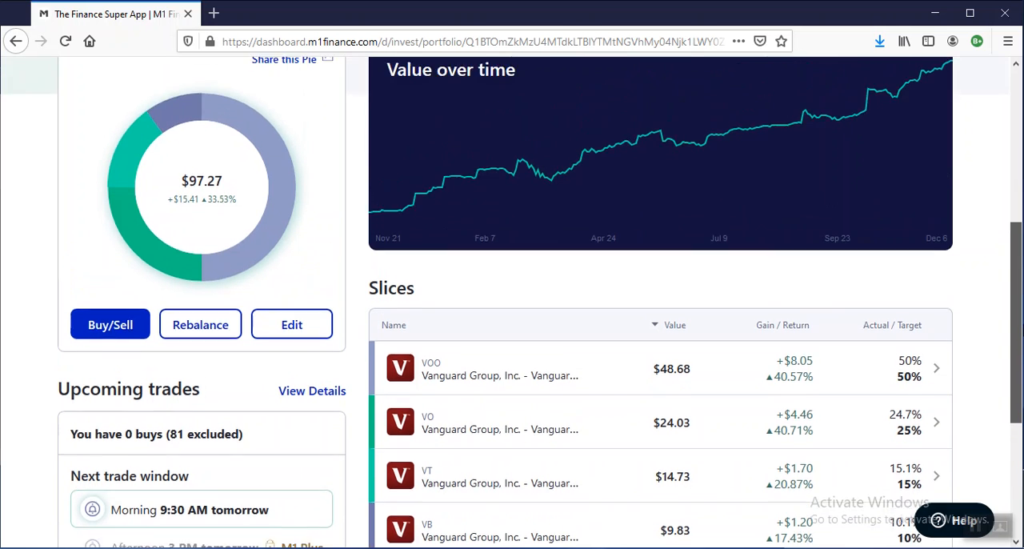
scroll("down", 3)
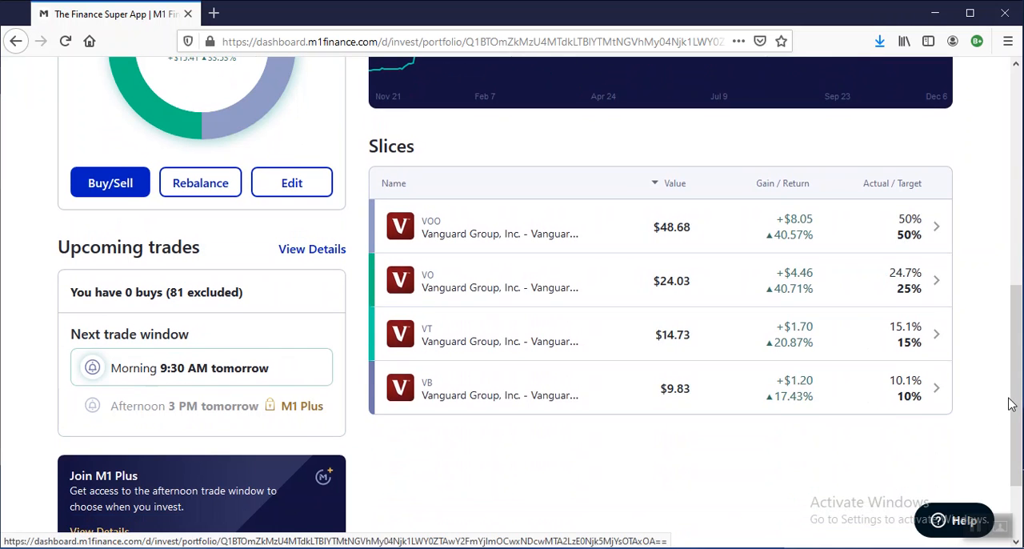
scroll("up", 3)
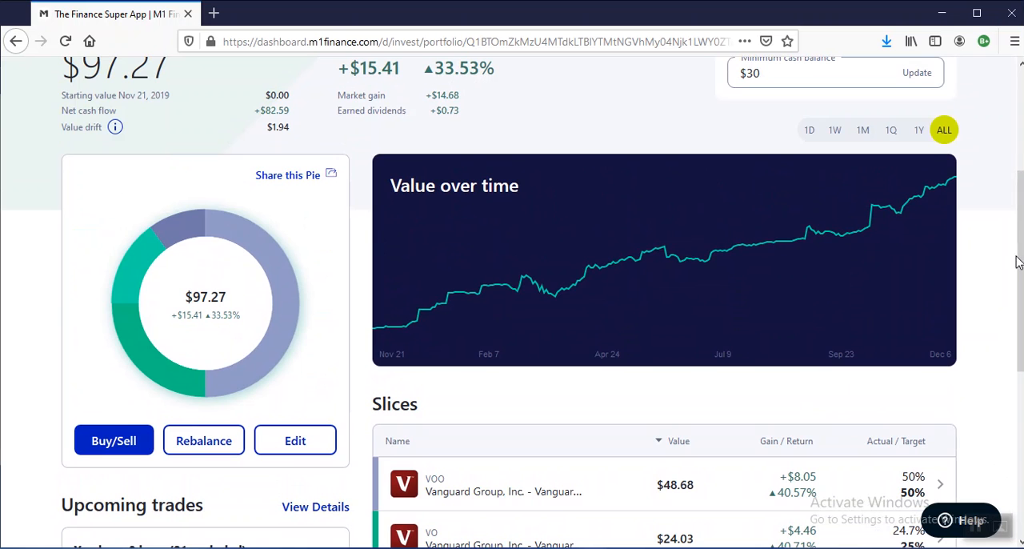
scroll("down", 3)
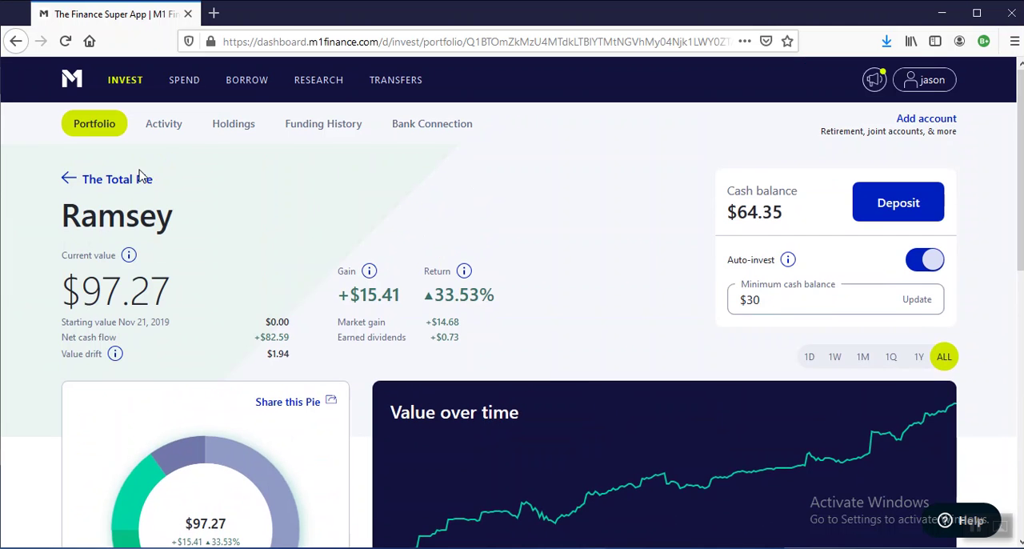
Step: Return to The Total Pie overview and scroll to its Slices table
left_click(66, 177)
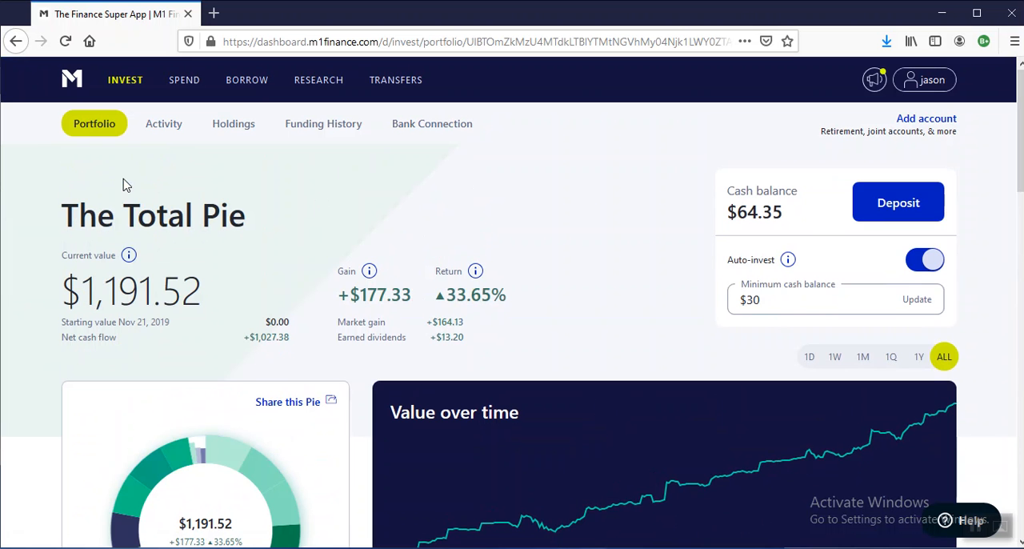
scroll("down", 3)
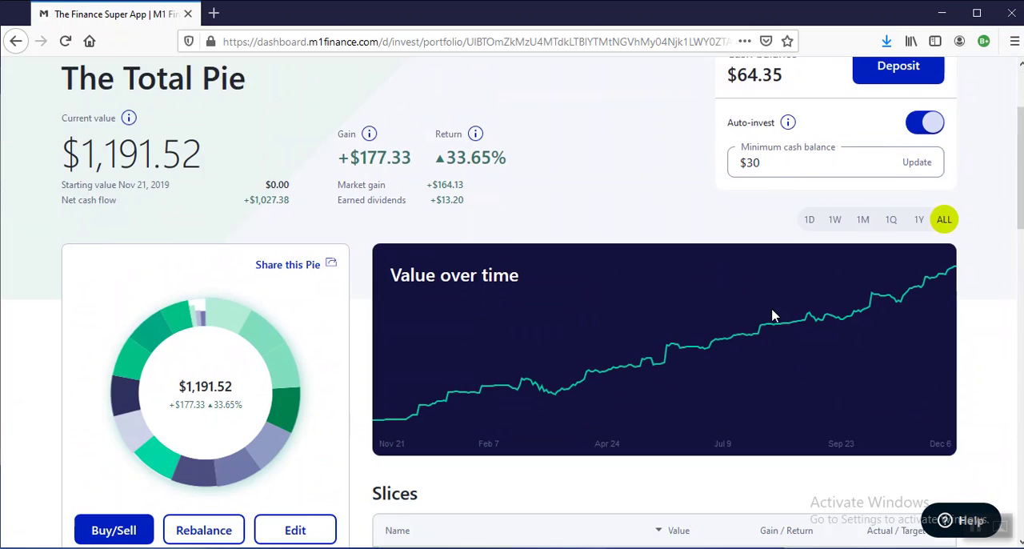
scroll("down", 3)
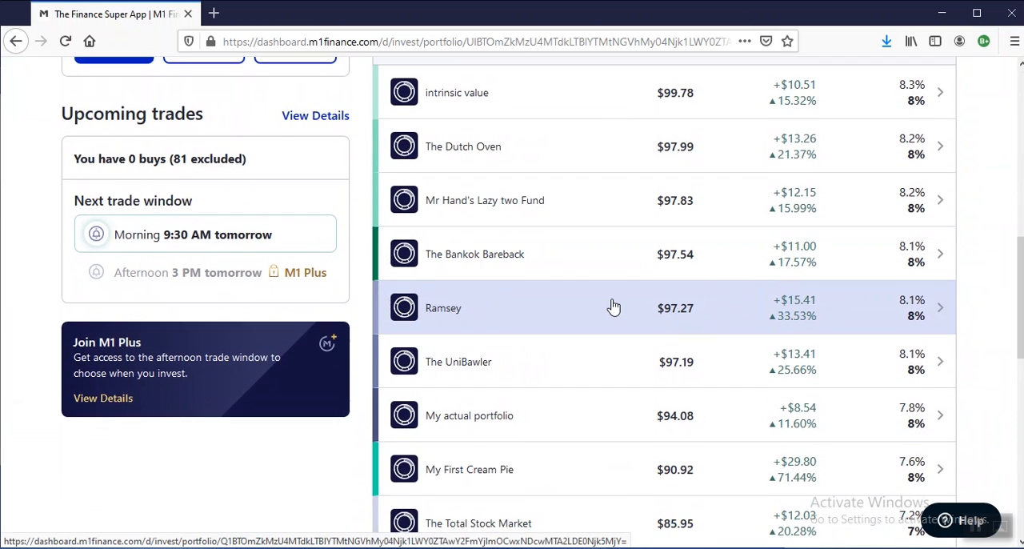
scroll("down", 3)
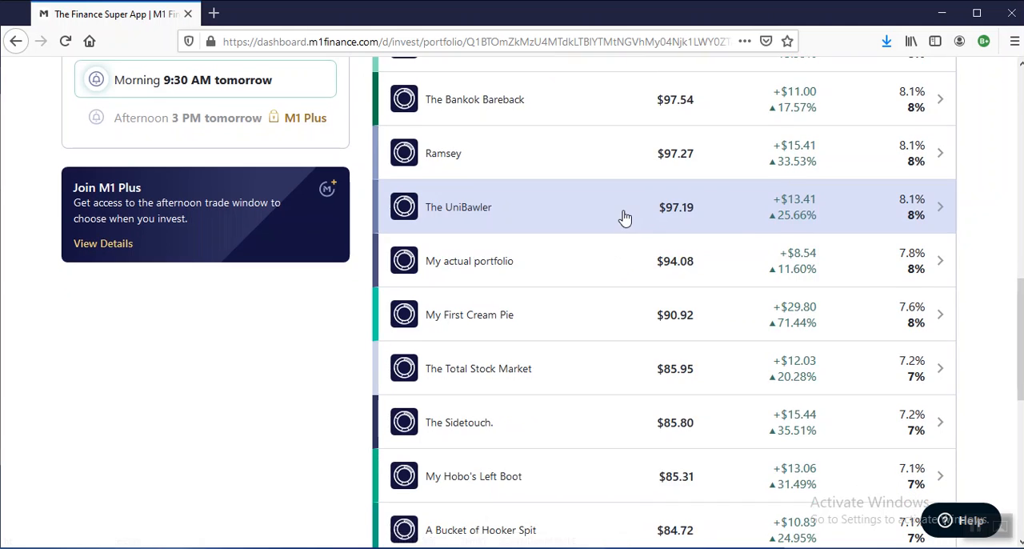
Step: Review The UniBawler pie's three slices: VTI 50%, BND 30% and VXUS 20%
left_click(458, 207)
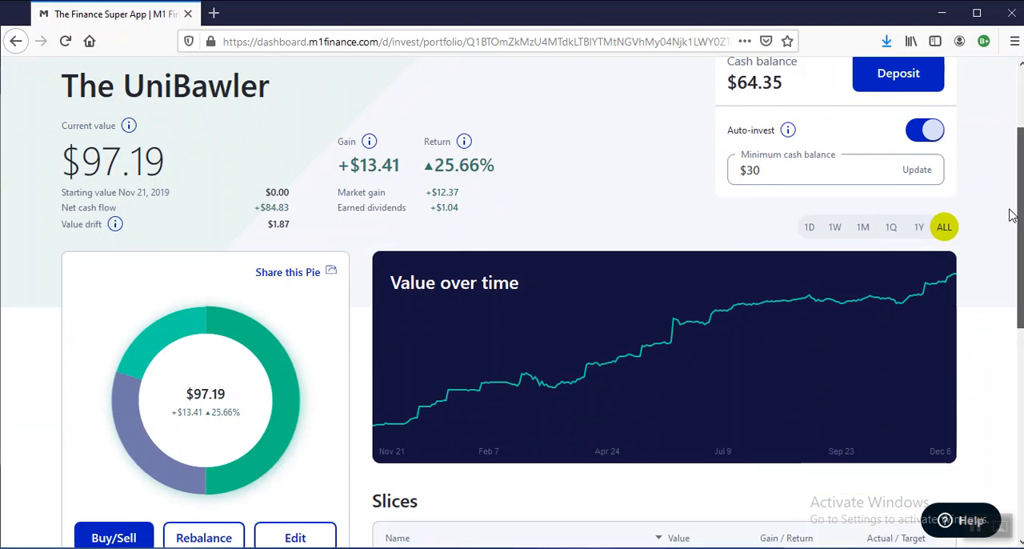
scroll("down", 3)
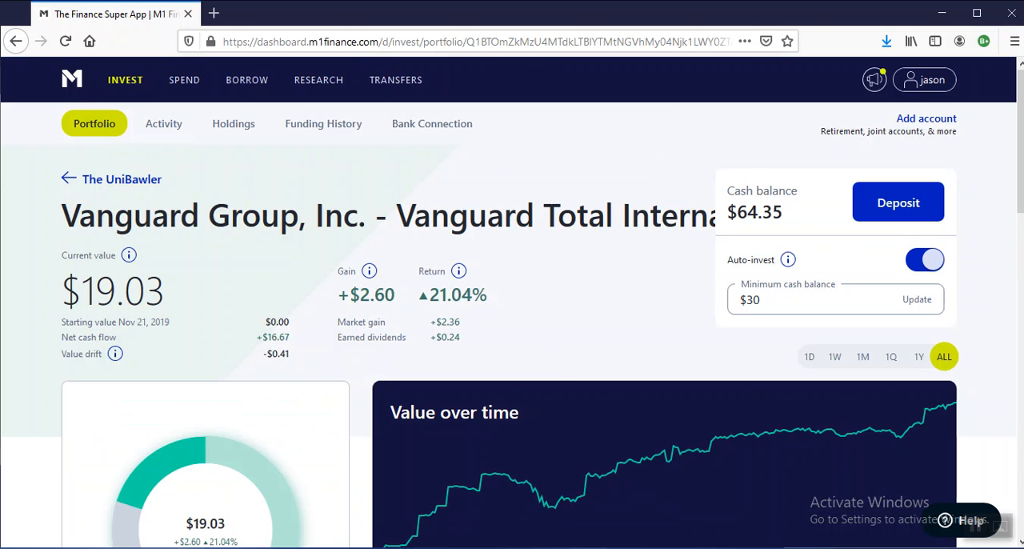
scroll("down", 3)
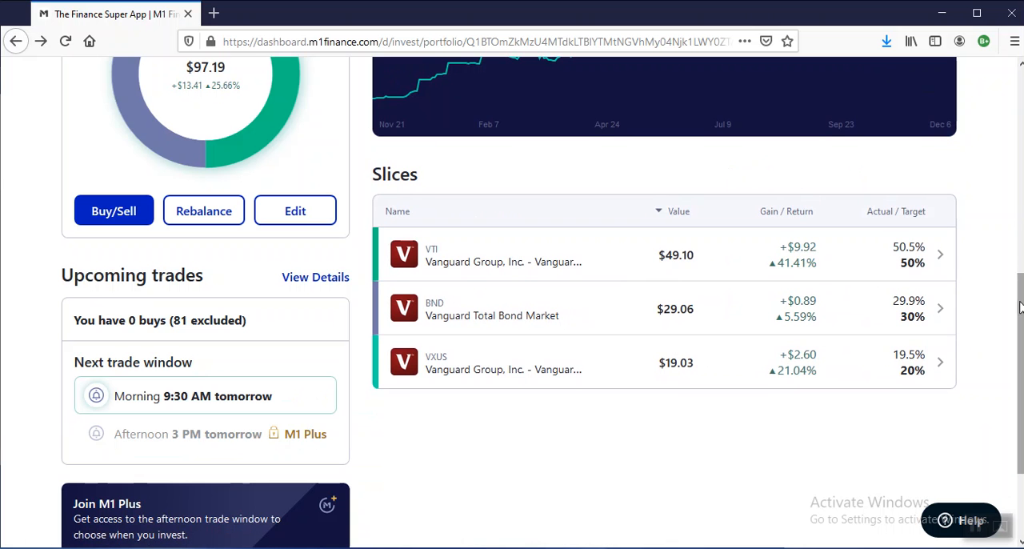
scroll("up", 3)
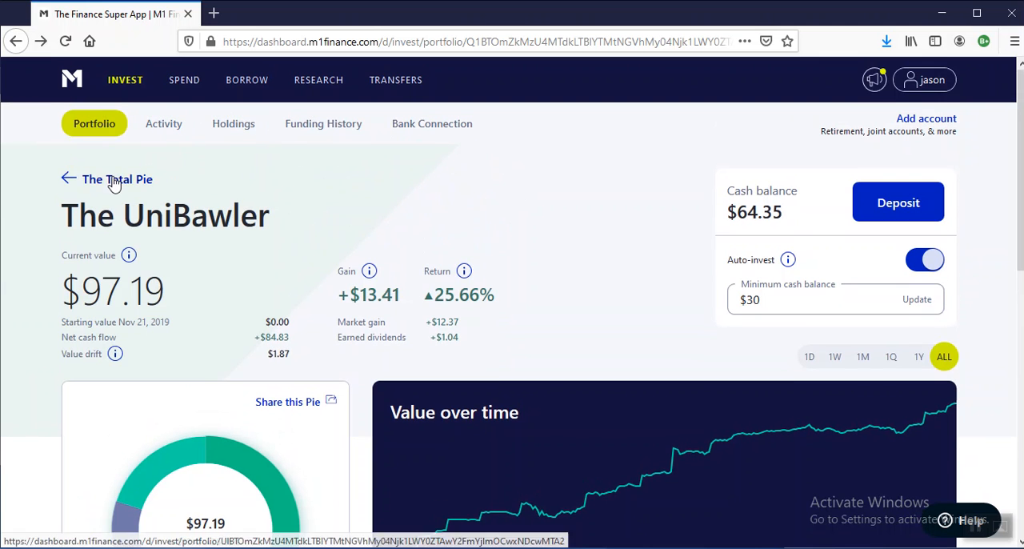
Step: Review the 'My actual portfolio' pie's lower holdings from VHT and VUG down to GLD
scroll("down", 3)
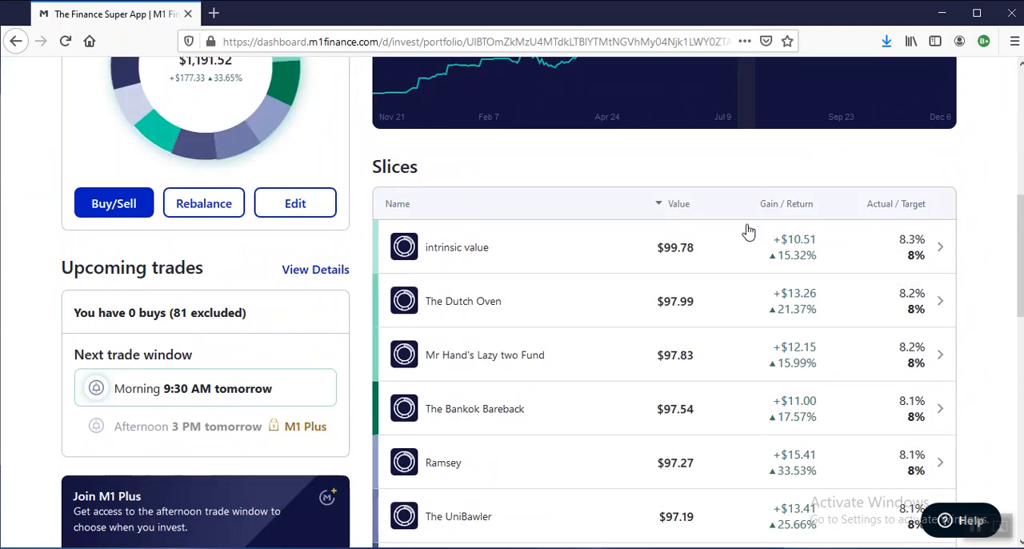
scroll("down", 3)
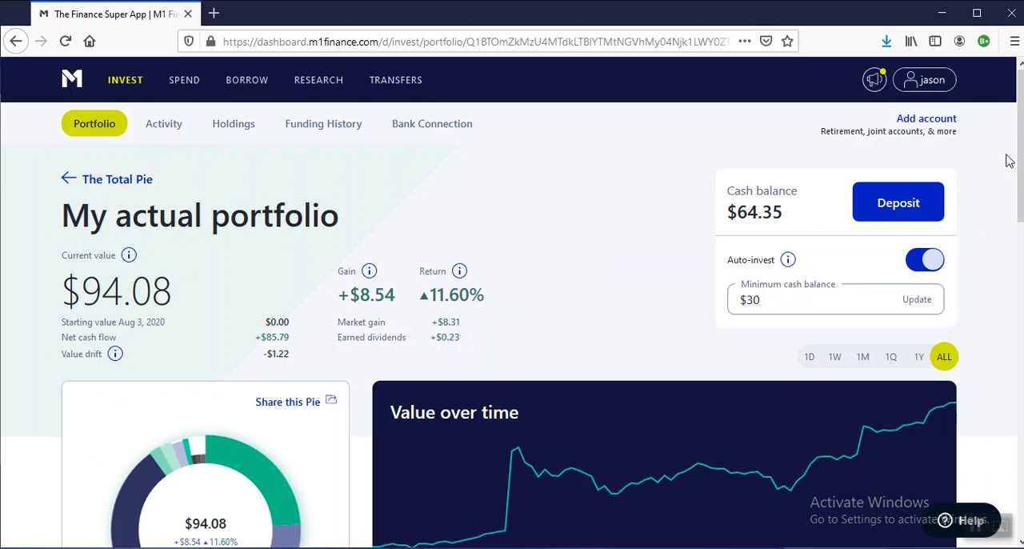
scroll("down", 3)
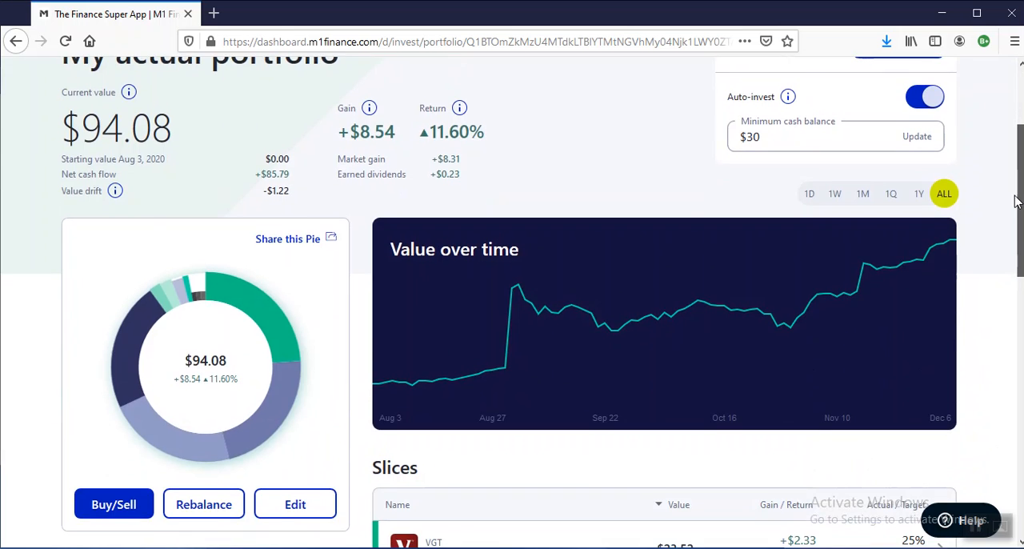
scroll("down", 3)
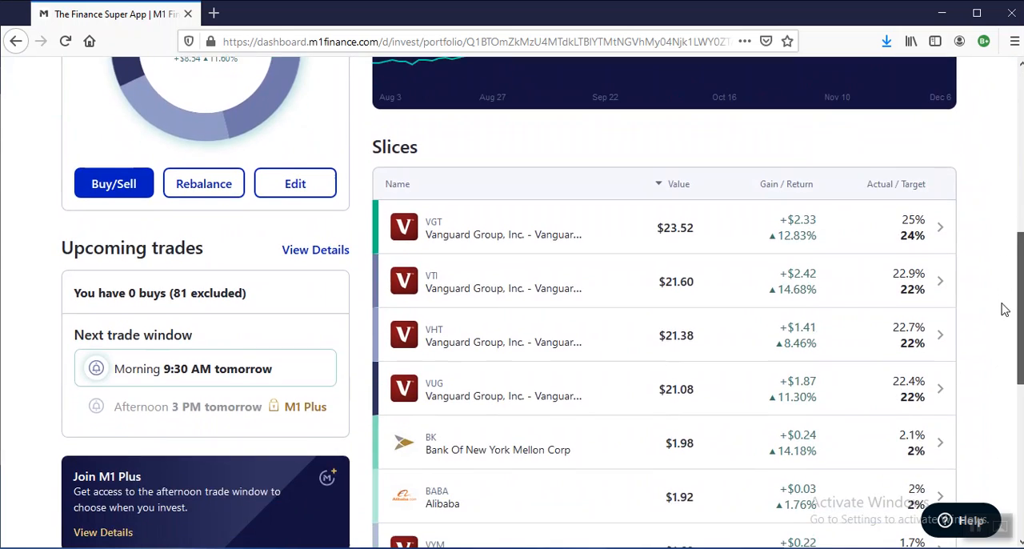
scroll("down", 3)
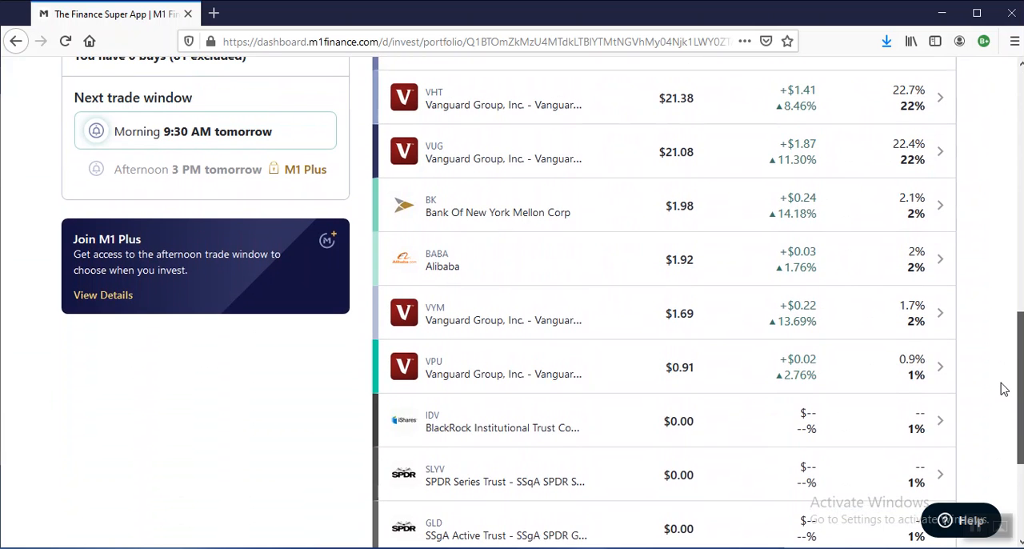
scroll("down", 3)
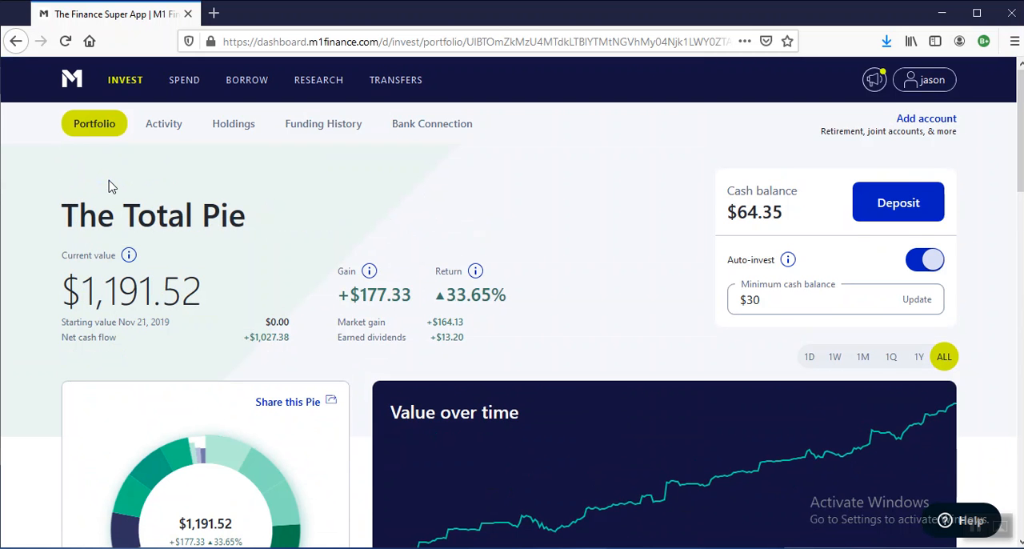
Step: Scroll past The Total Pie chart to its Slices table starting with intrinsic value
scroll("down", 3)
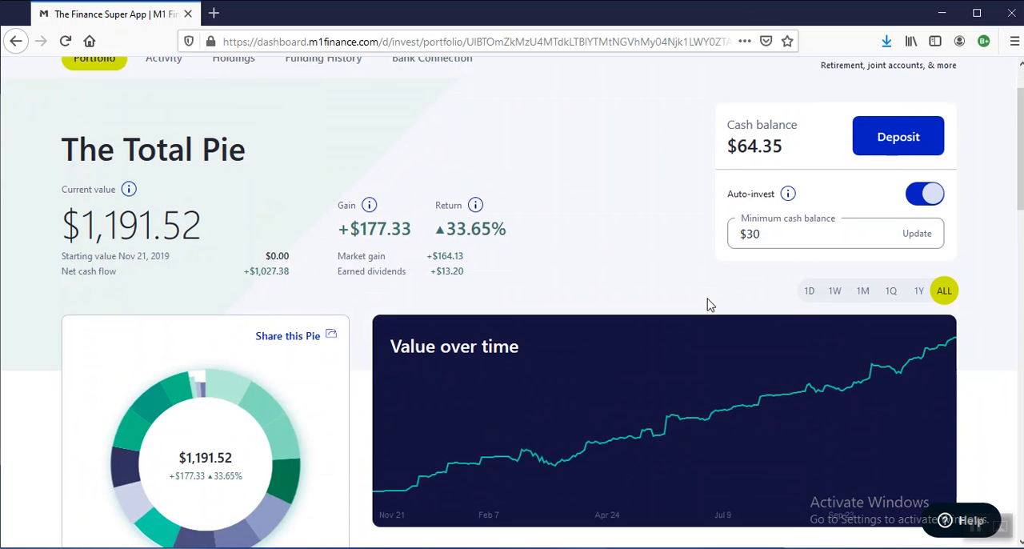
scroll("down", 3)
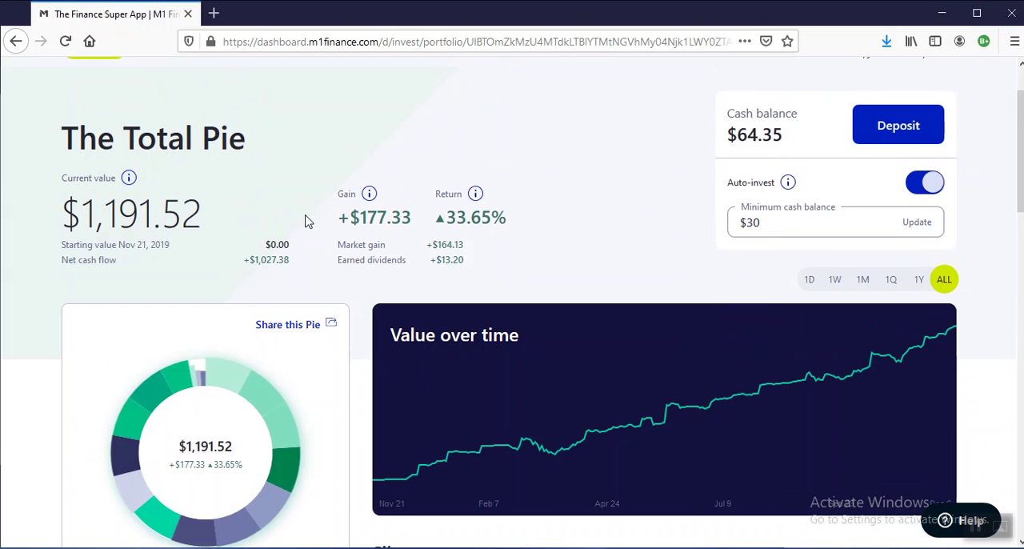
mouse_move(750, 256)
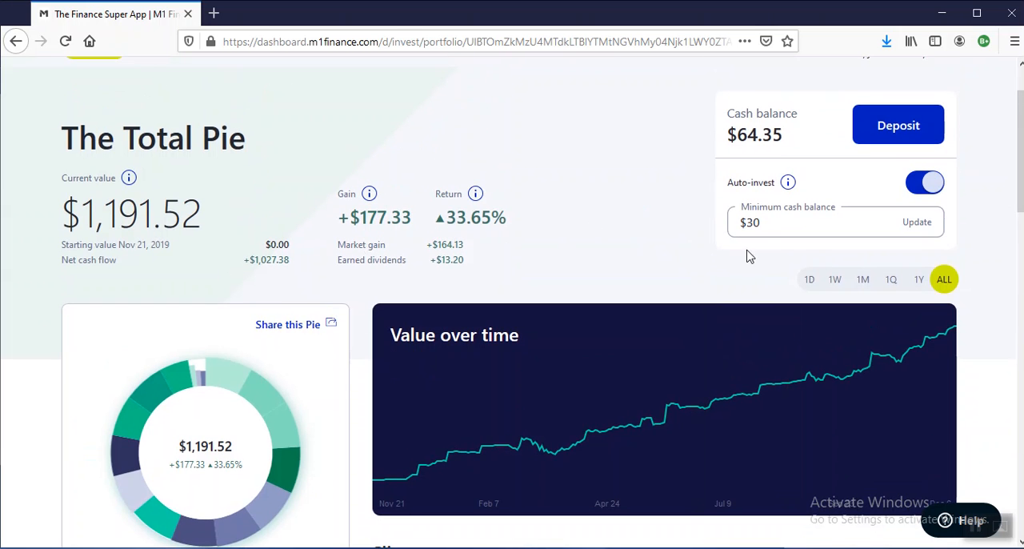
scroll("down", 3)
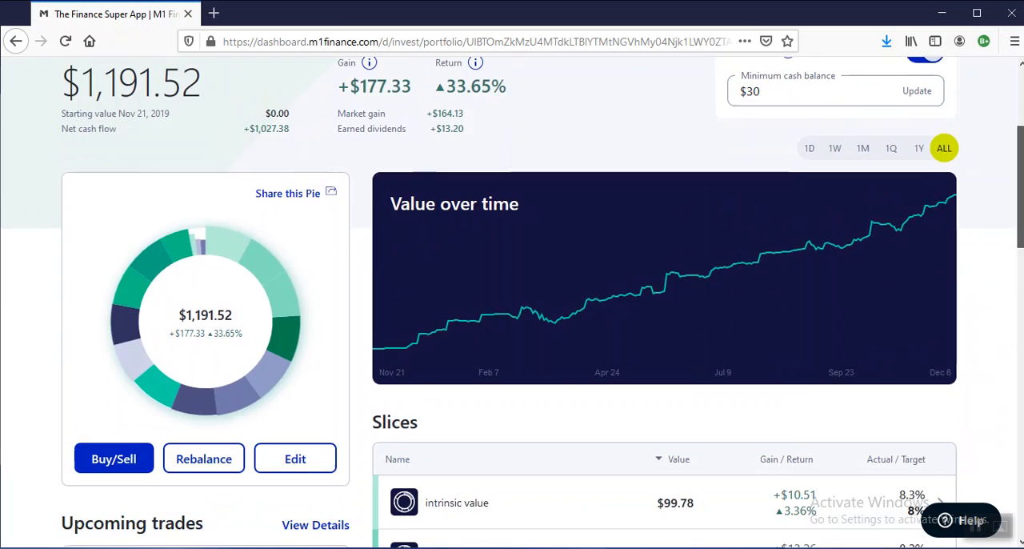
scroll("down", 3)
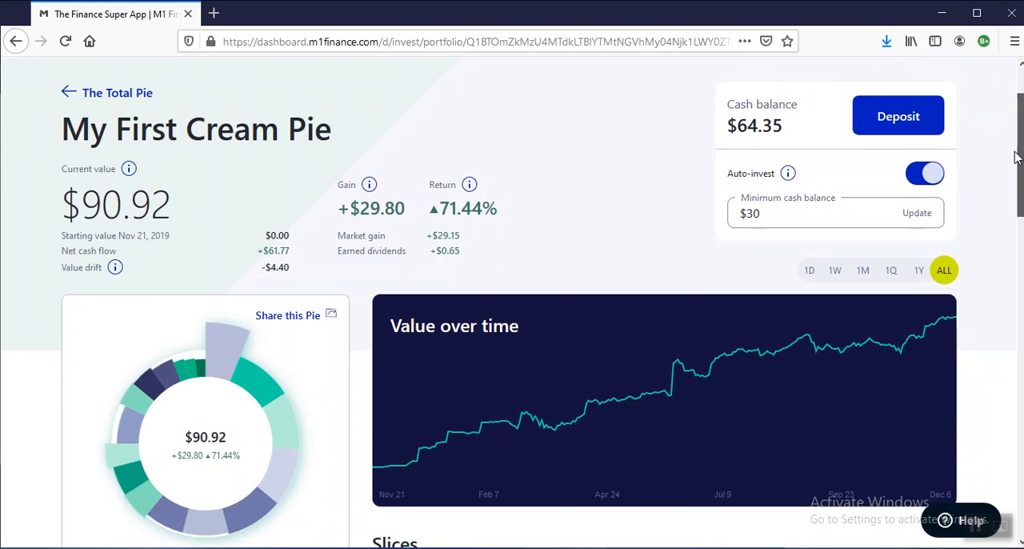
Step: Scroll through My First Cream Pie's stock slices, Tesla to British American Tobacco, then return to The Total Pie
scroll("down", 3)
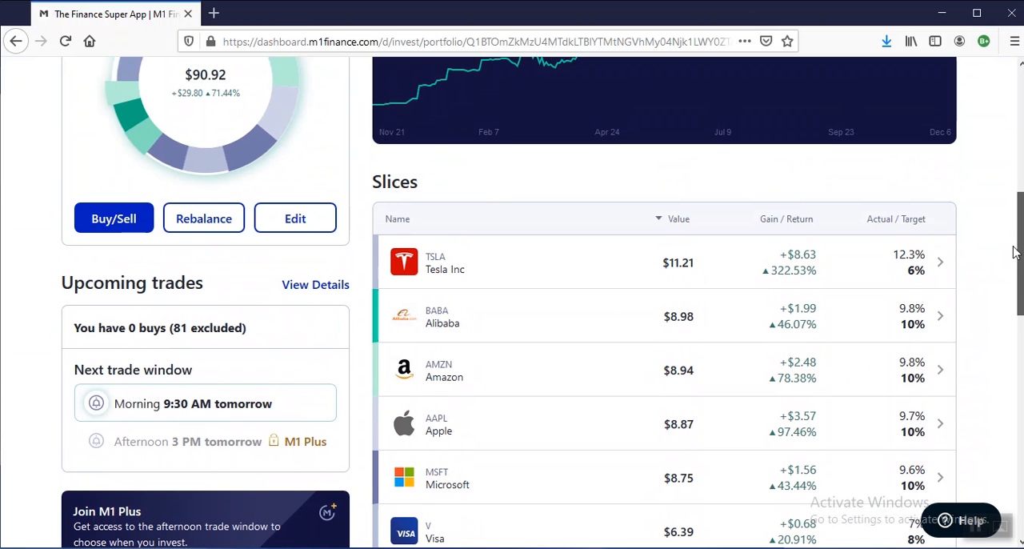
scroll("down", 3)
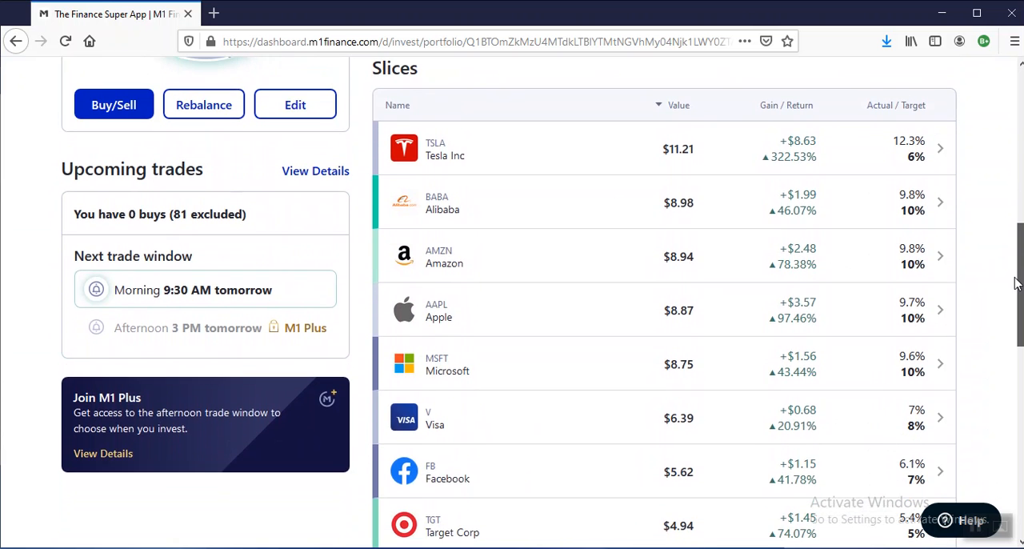
scroll("down", 3)
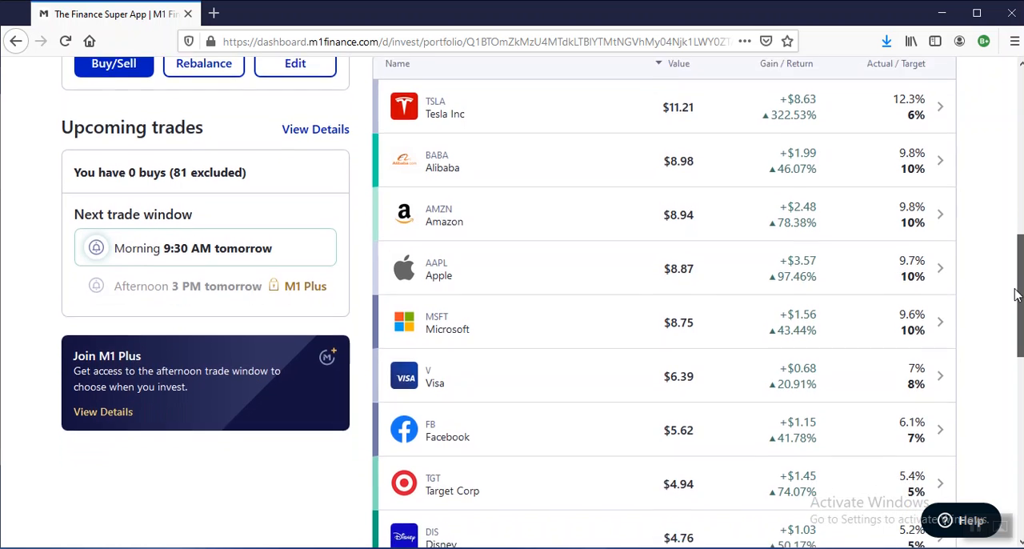
scroll("down", 3)
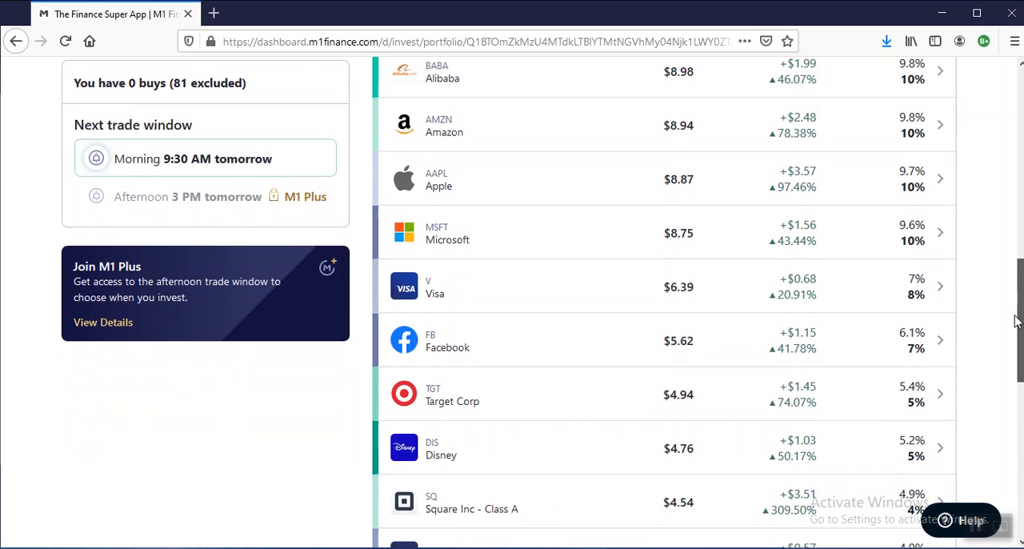
scroll("down", 3)
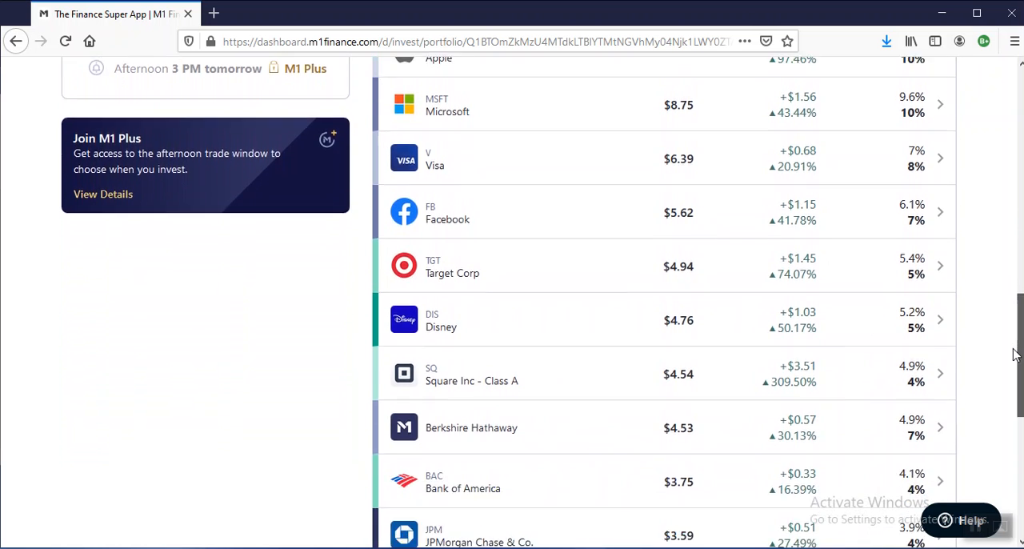
scroll("down", 3)
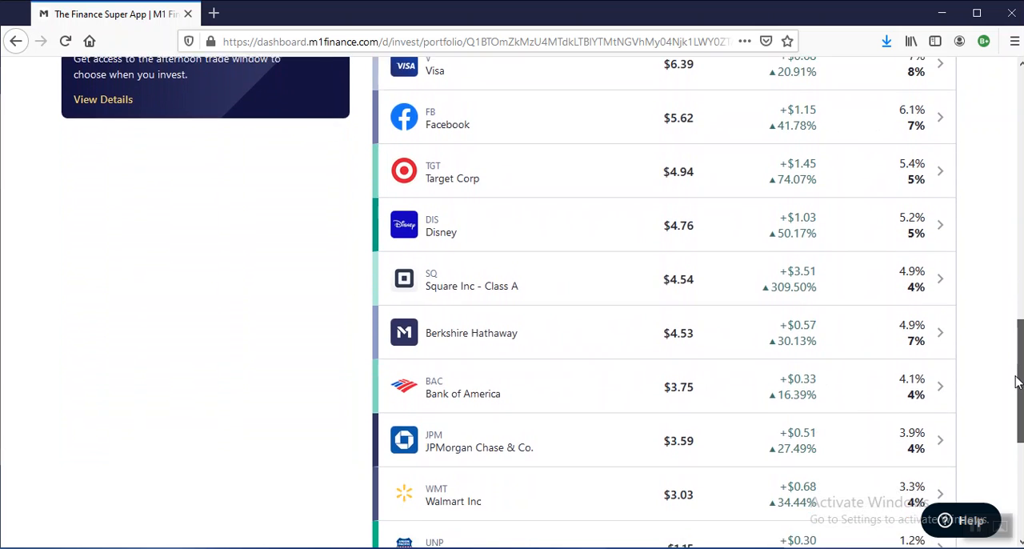
scroll("down", 3)
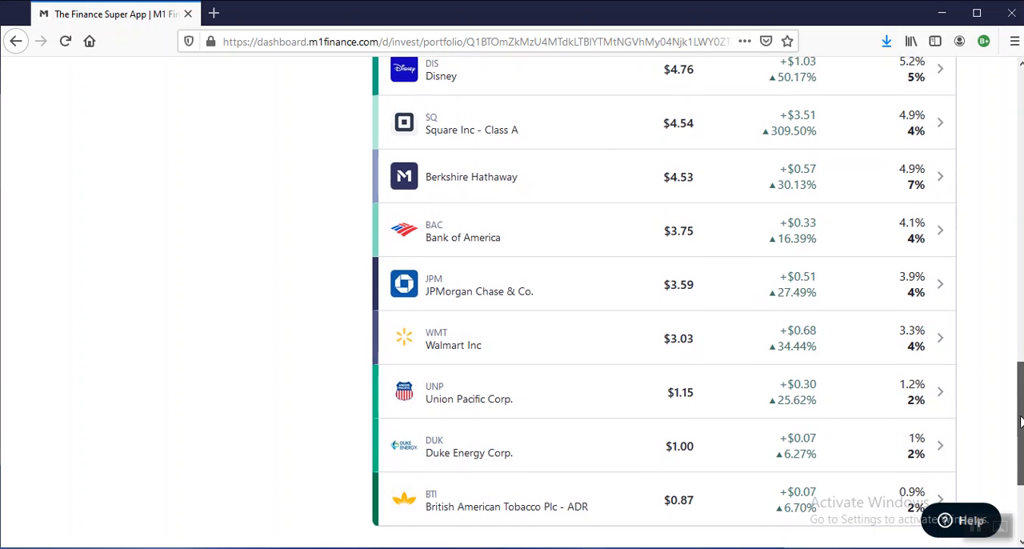
scroll("up", 3)
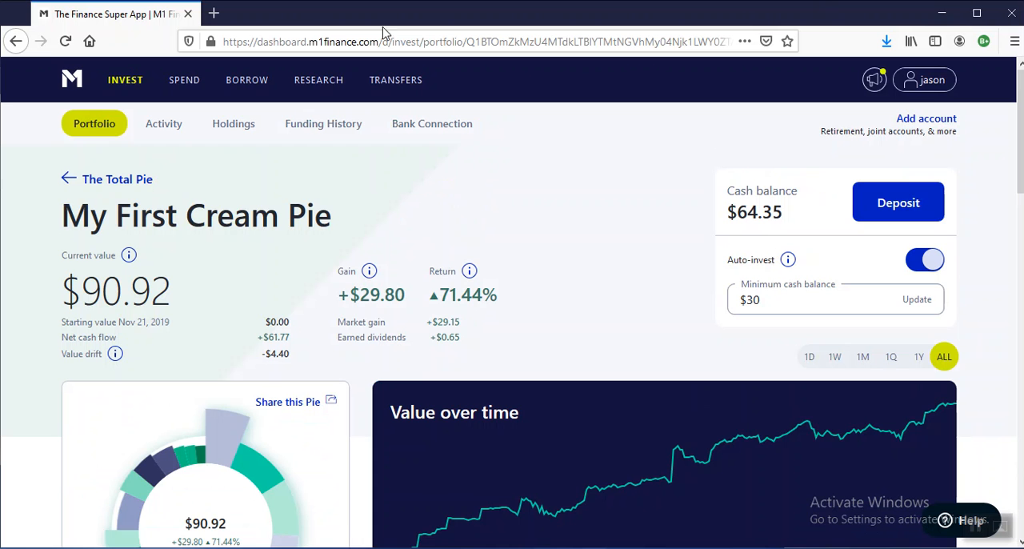
left_click(66, 179)
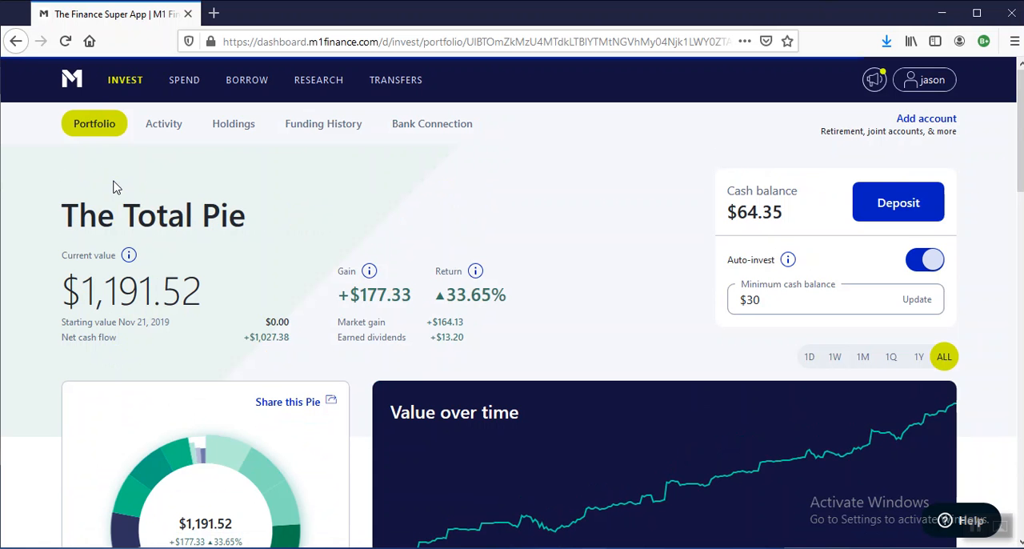
Step: Scroll through The Total Stock Market pie ($85.95, 20.28% return) and back down the Total Pie's slices
scroll("down", 3)
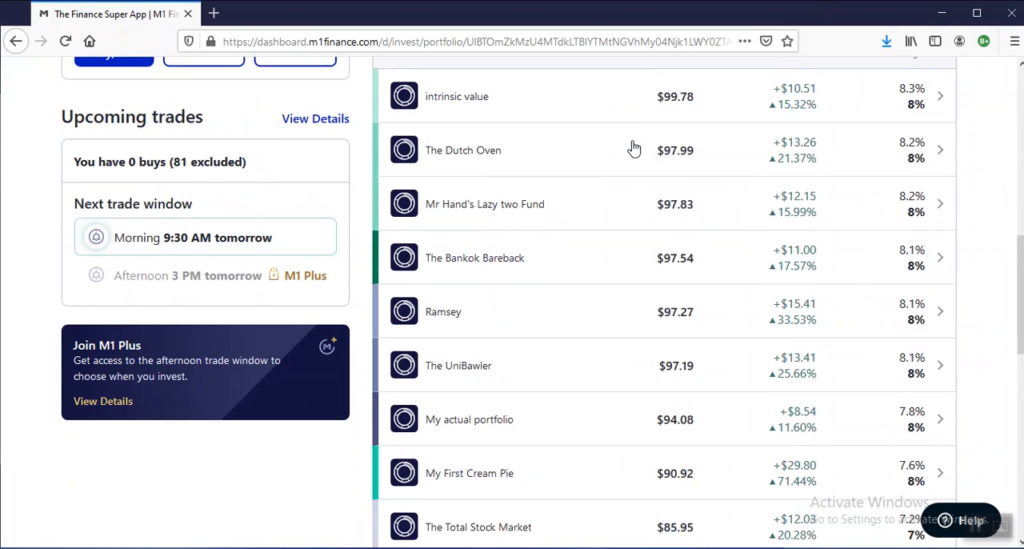
scroll("down", 3)
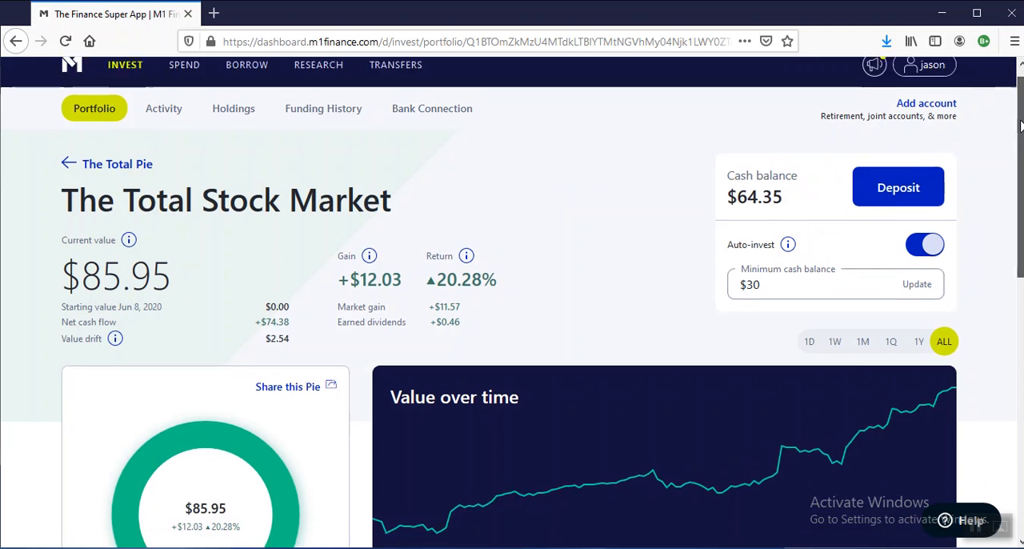
scroll("down", 3)
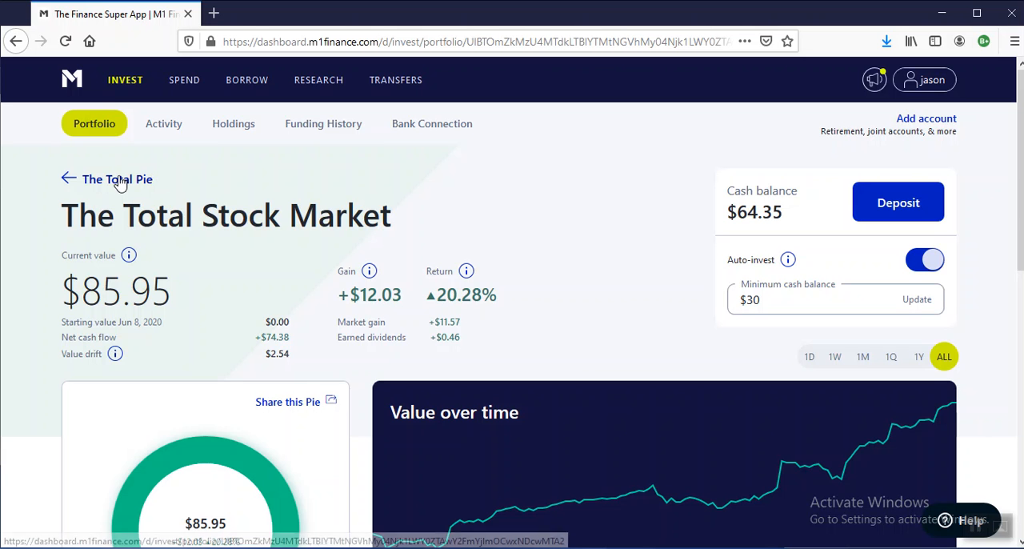
scroll("down", 3)
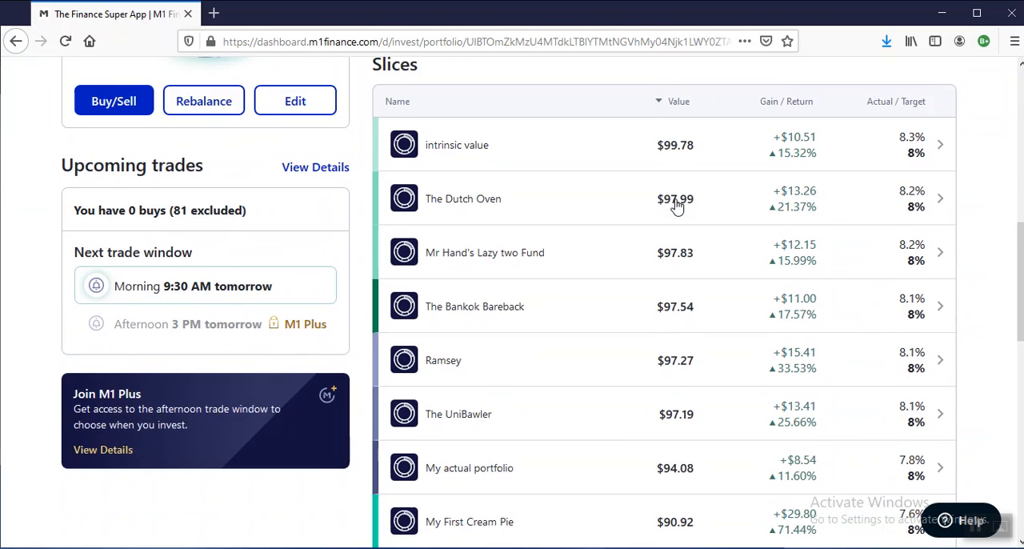
scroll("down", 3)
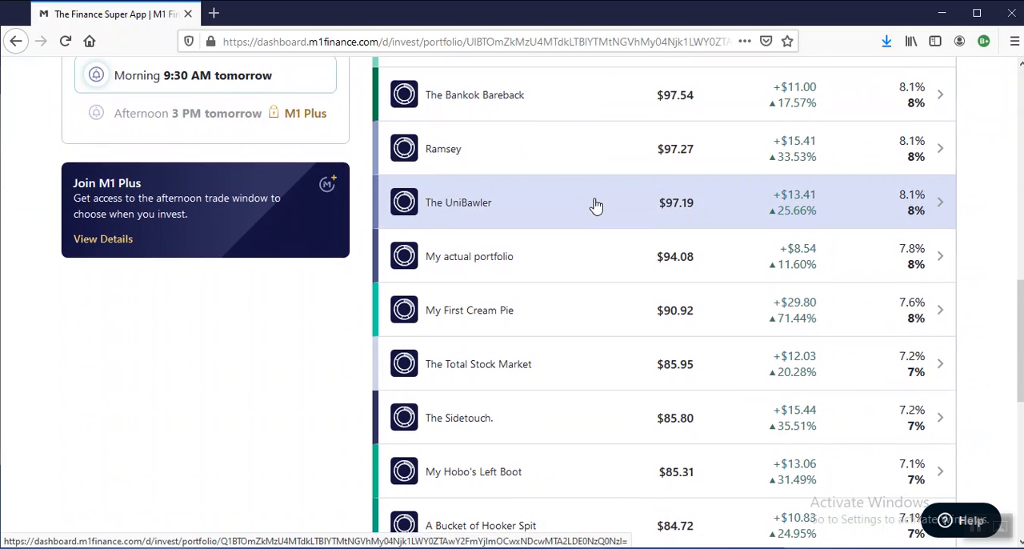
scroll("down", 3)
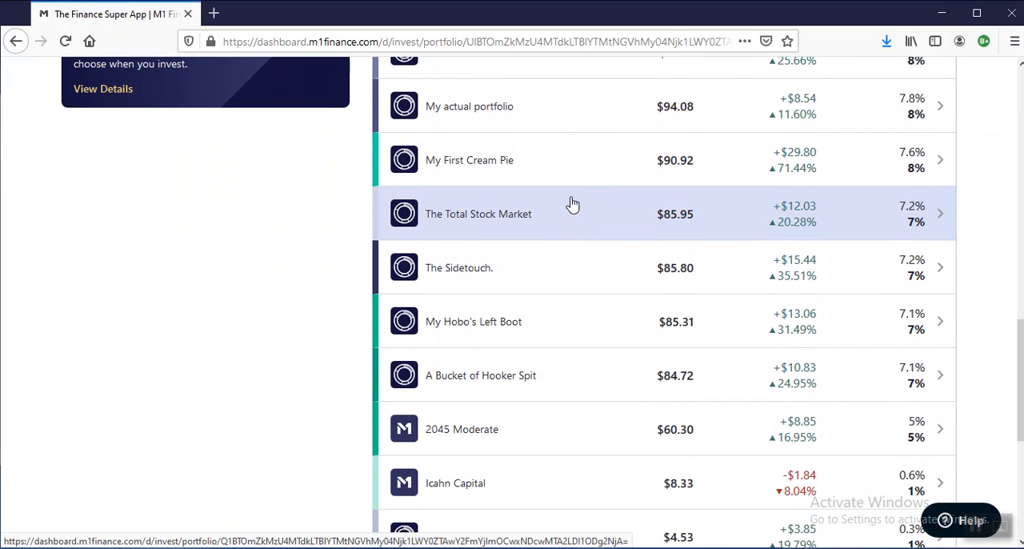
mouse_move(566, 264)
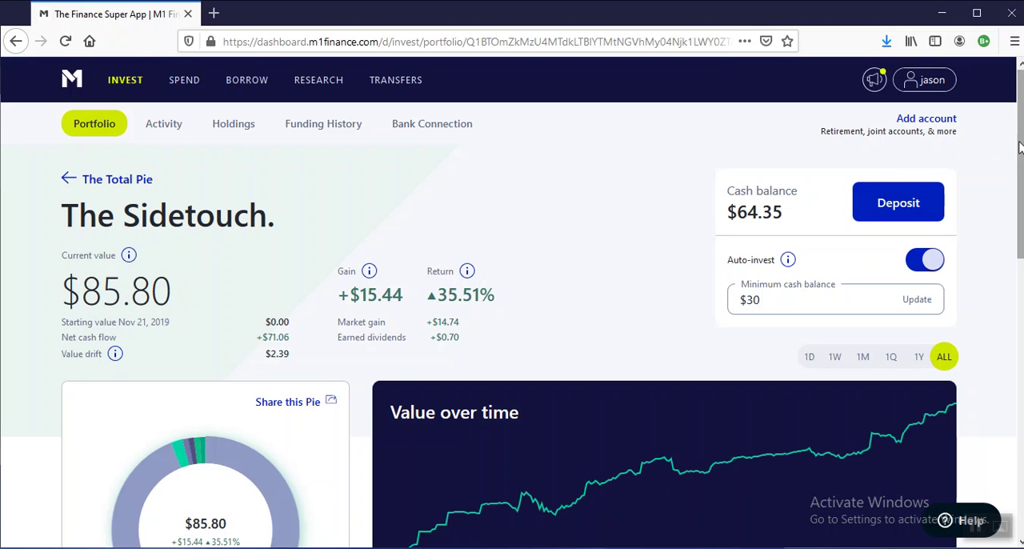
Step: Scroll through The Sidetouch. pie's summary and down to the Total Pie's slices list
scroll("down", 3)
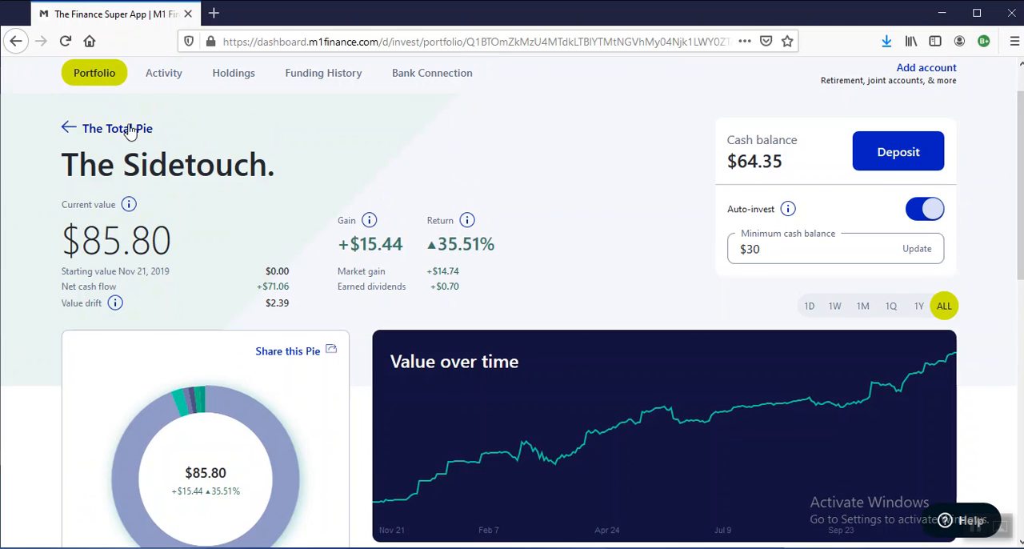
scroll("down", 3)
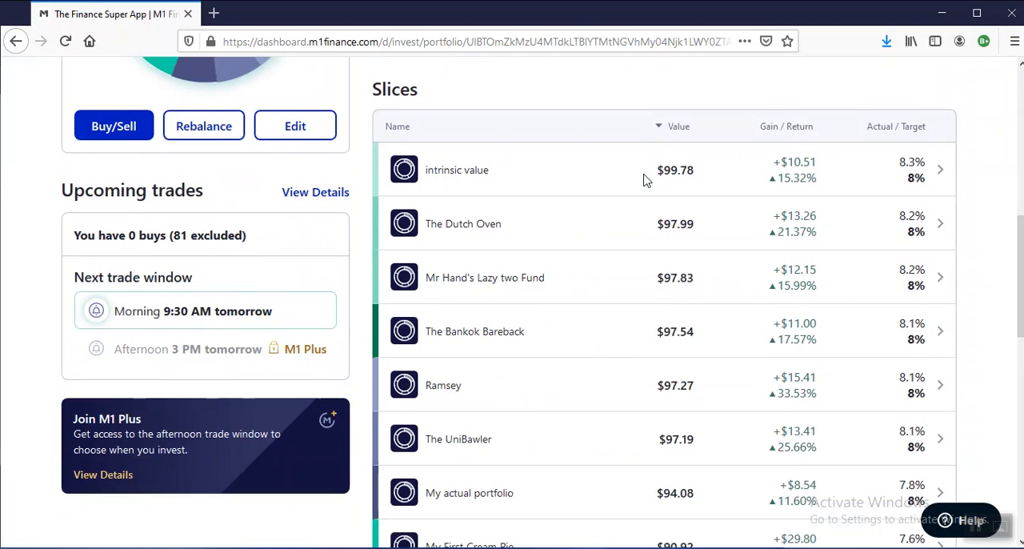
scroll("down", 3)
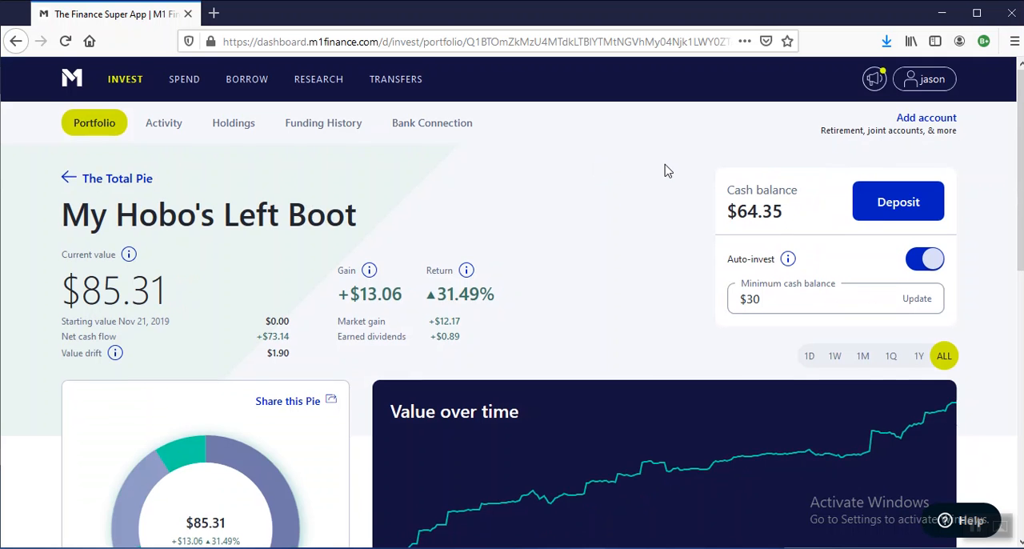
Step: Scroll down My Hobo's Left Boot to its four slices: VTI 50%, EDV 21%, VT 20%, BND 9%
scroll("down", 3)
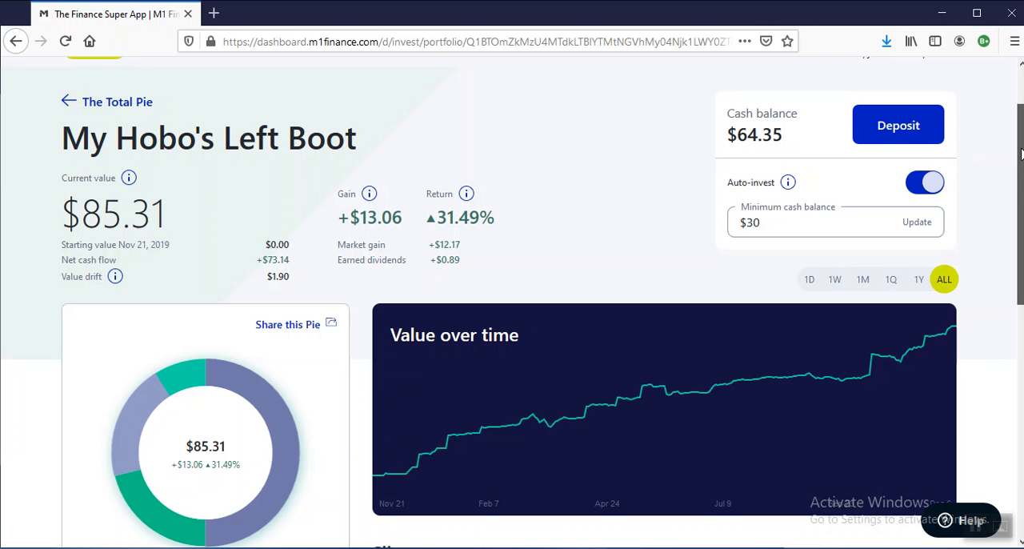
scroll("down", 3)
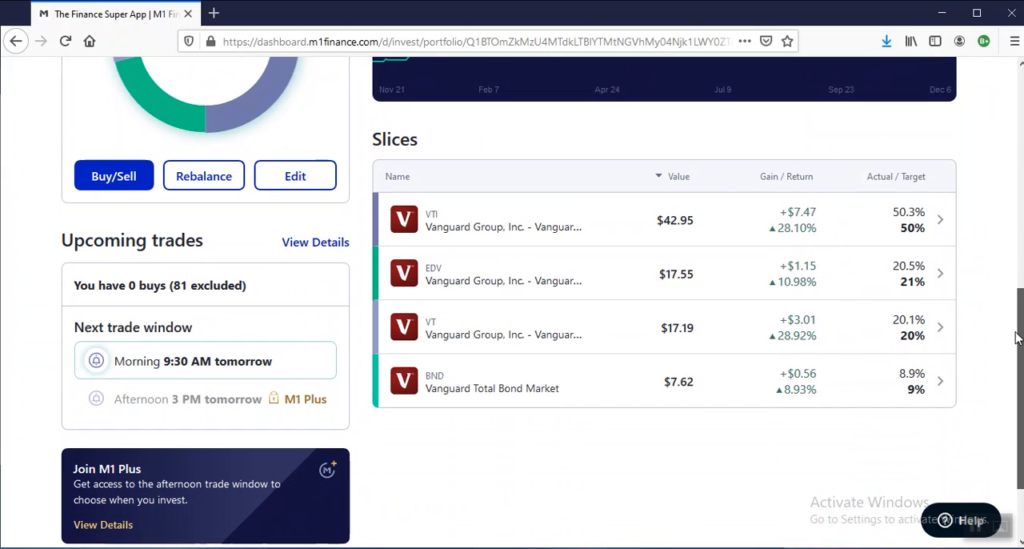
mouse_move(615, 222)
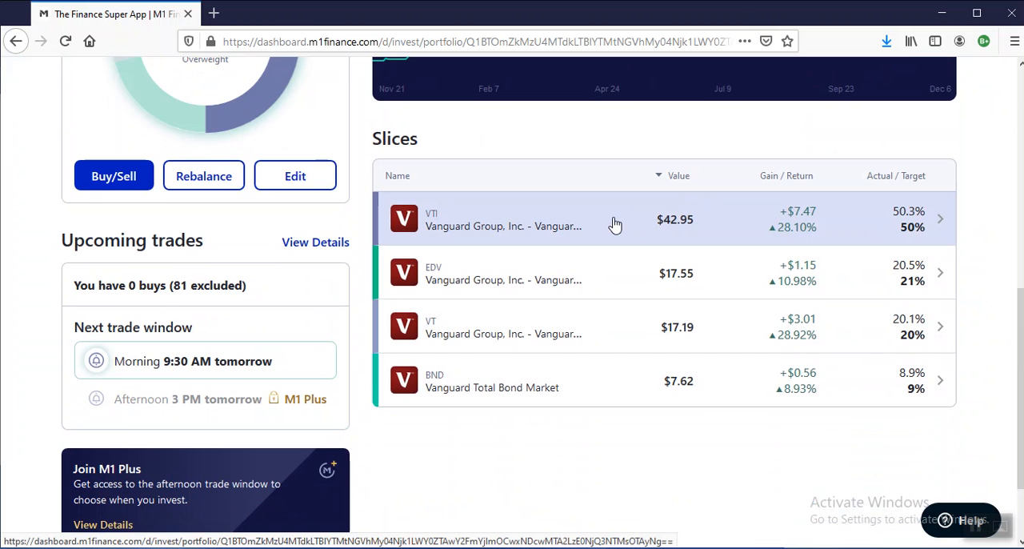
mouse_move(974, 331)
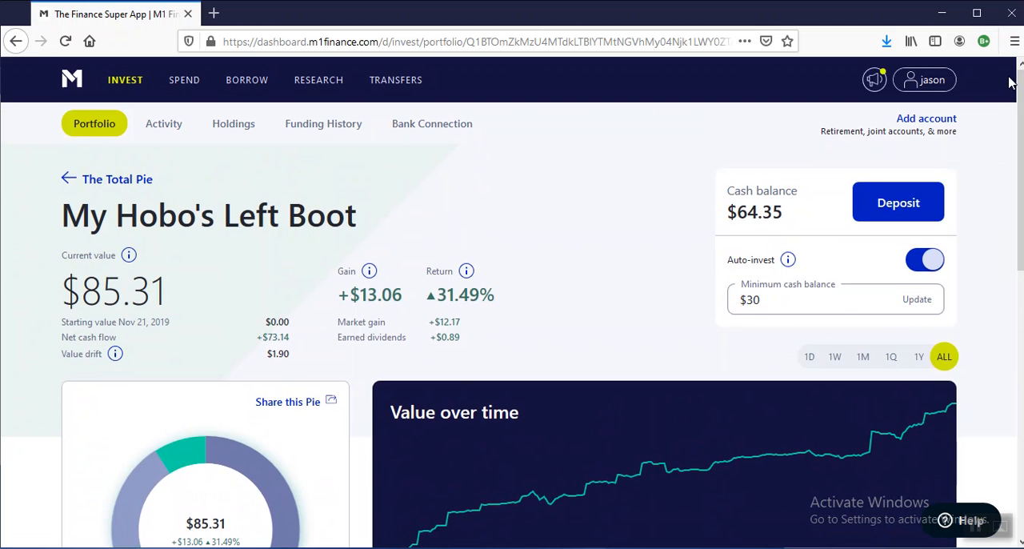
mouse_move(22, 77)
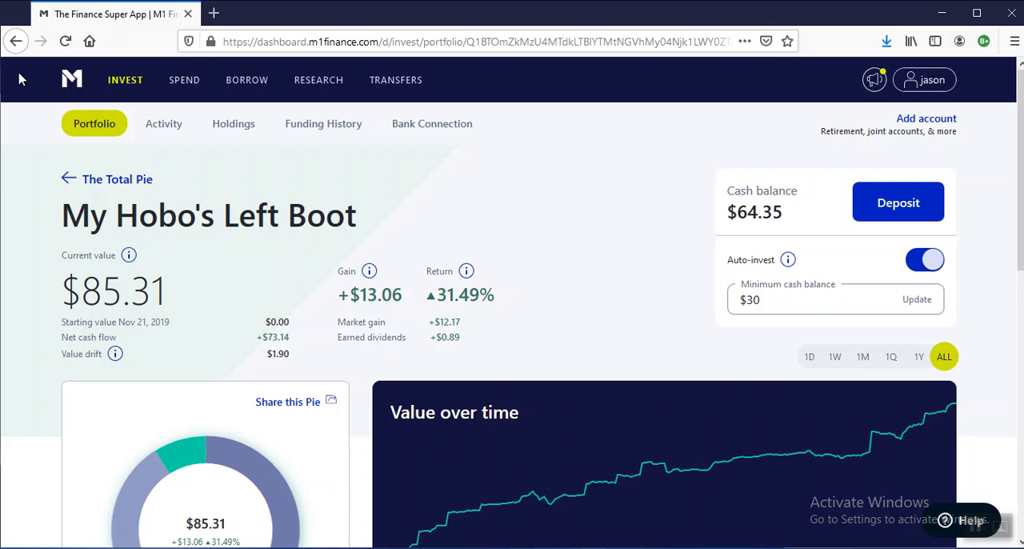
Step: Open A Bucket of Hooker Spit ($84.72) and scroll to its six slices: VGT, EDV, BND, VDC, VPU, SPYD
left_click(68, 178)
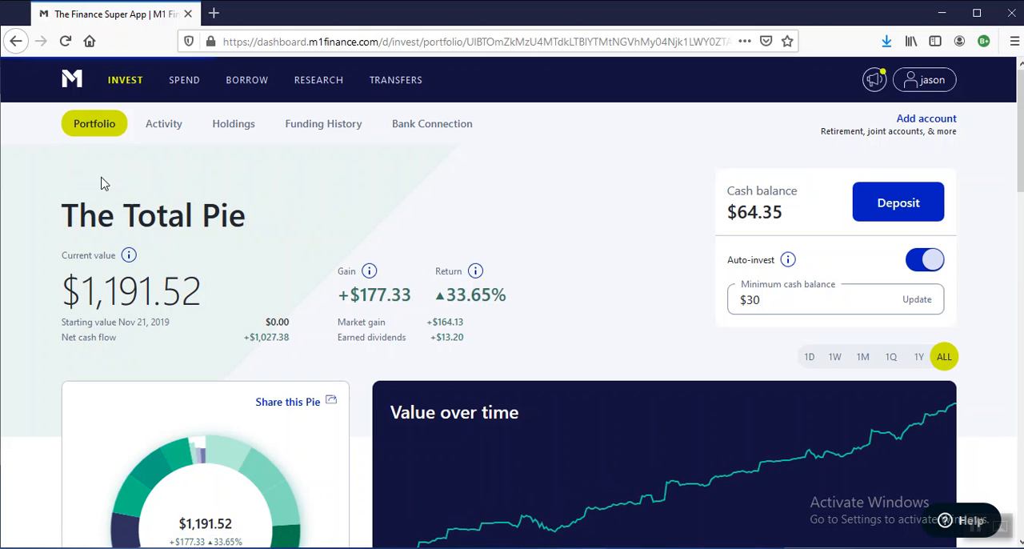
scroll("down", 3)
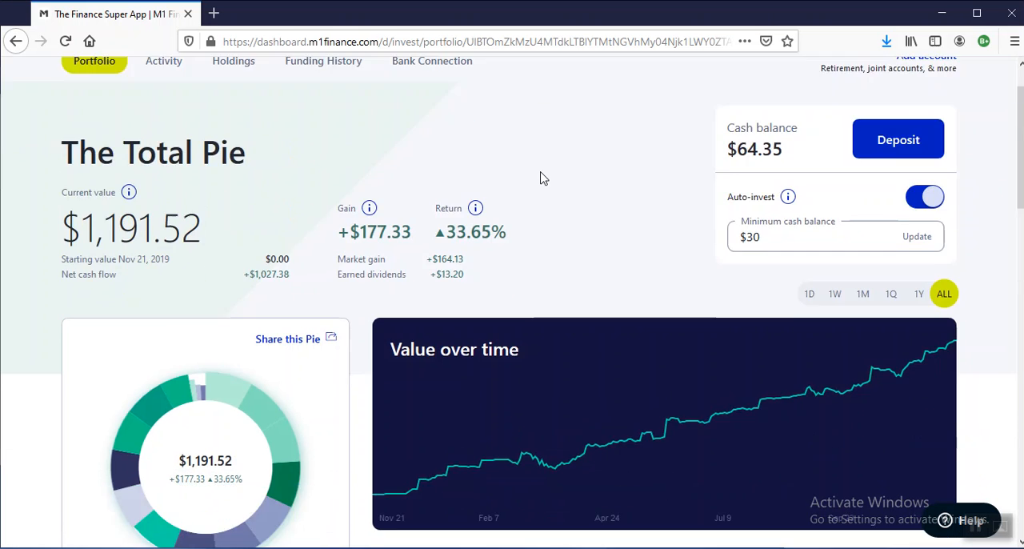
scroll("down", 3)
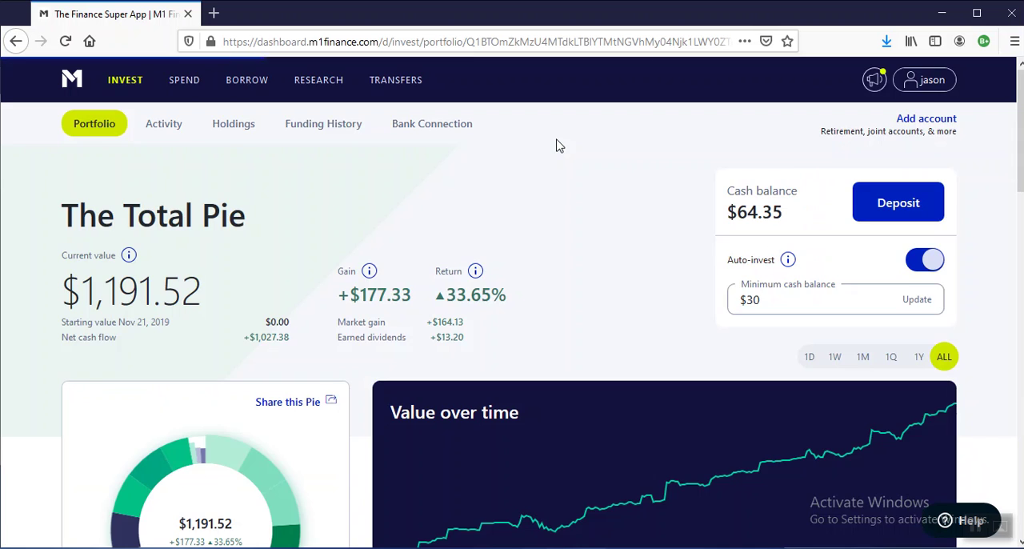
scroll("down", 3)
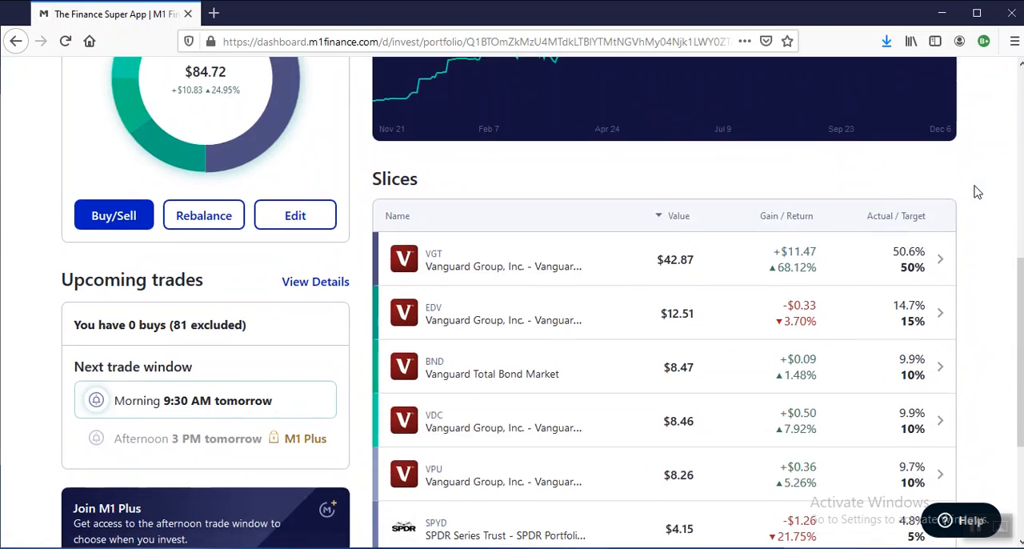
scroll("down", 3)
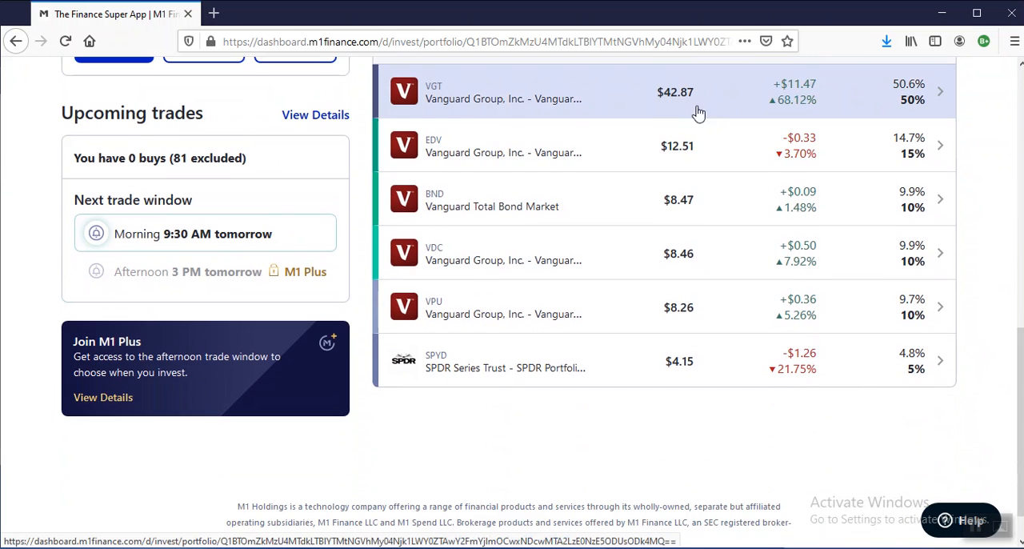
mouse_move(535, 290)
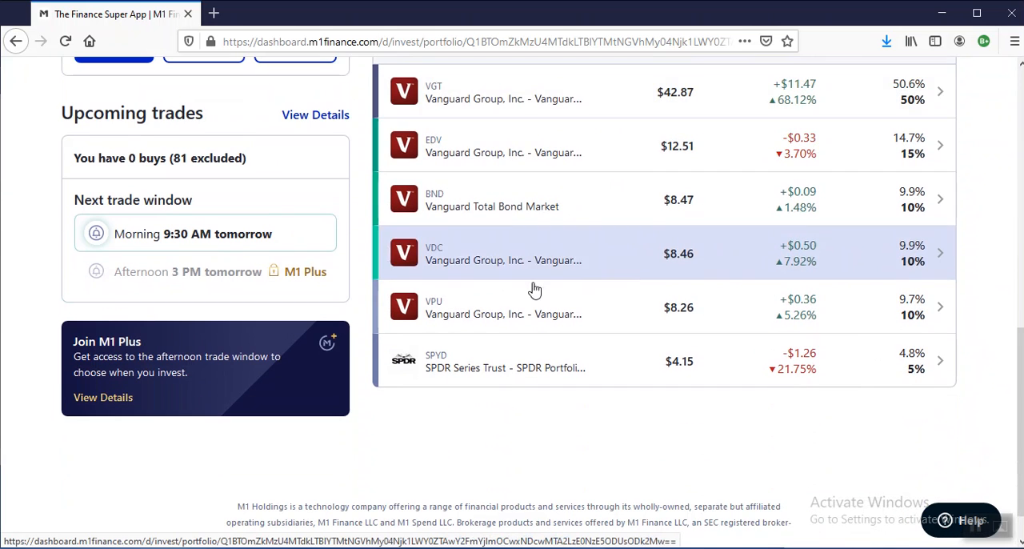
mouse_move(520, 195)
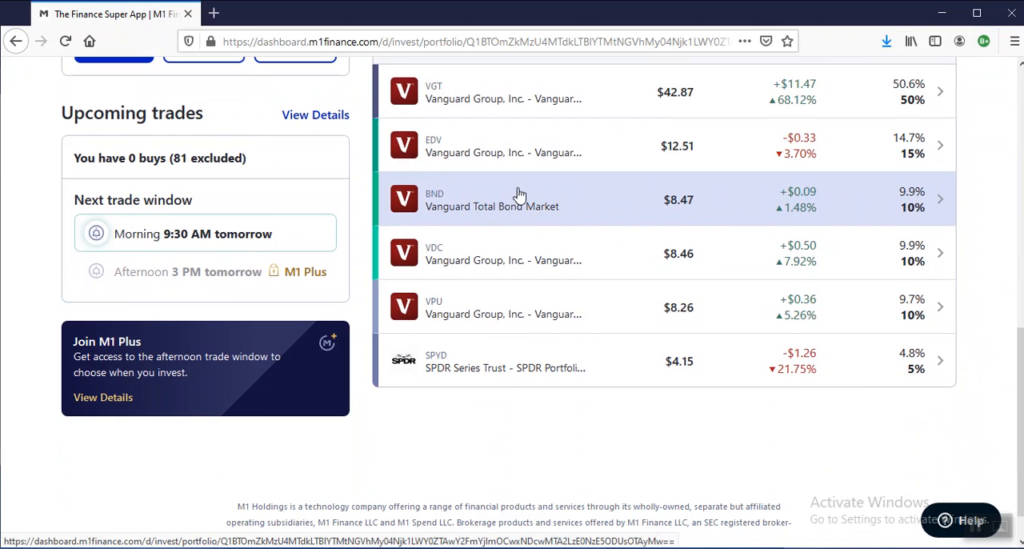
mouse_move(995, 289)
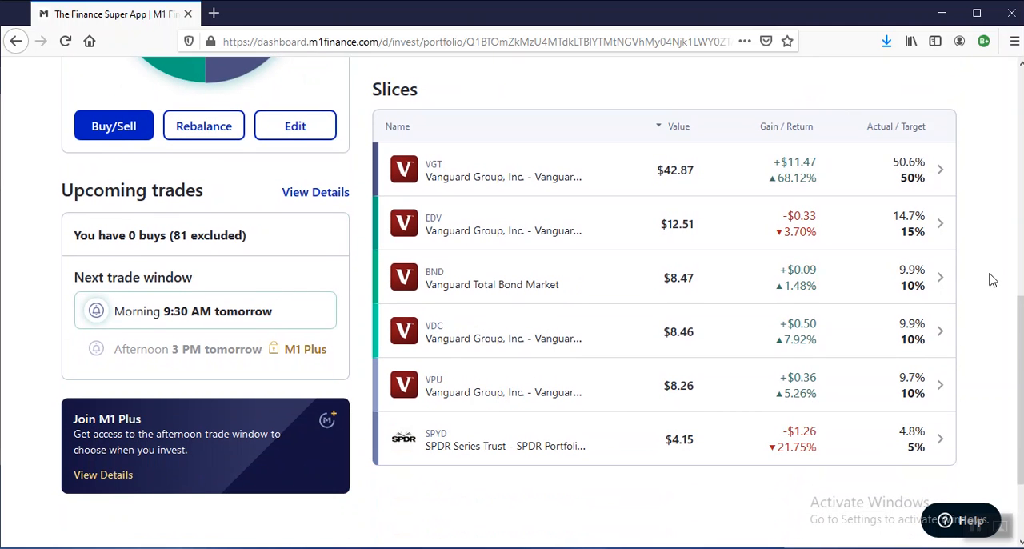
mouse_move(570, 443)
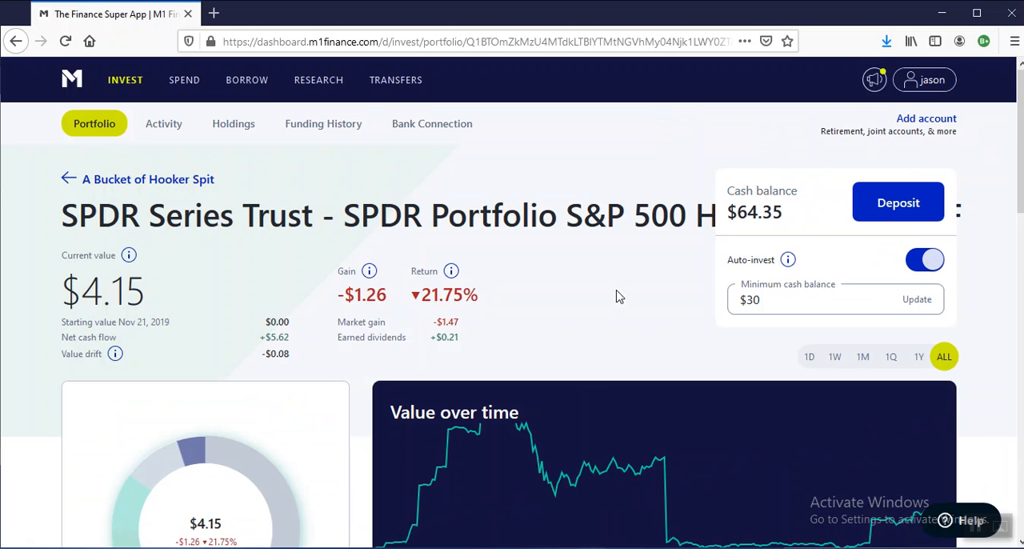
Step: Review SPYD's holding page ($4.15, down 21.75%), highlighting the $64.35 cash balance and scrolling through Markets, Position and news
scroll("down", 3)
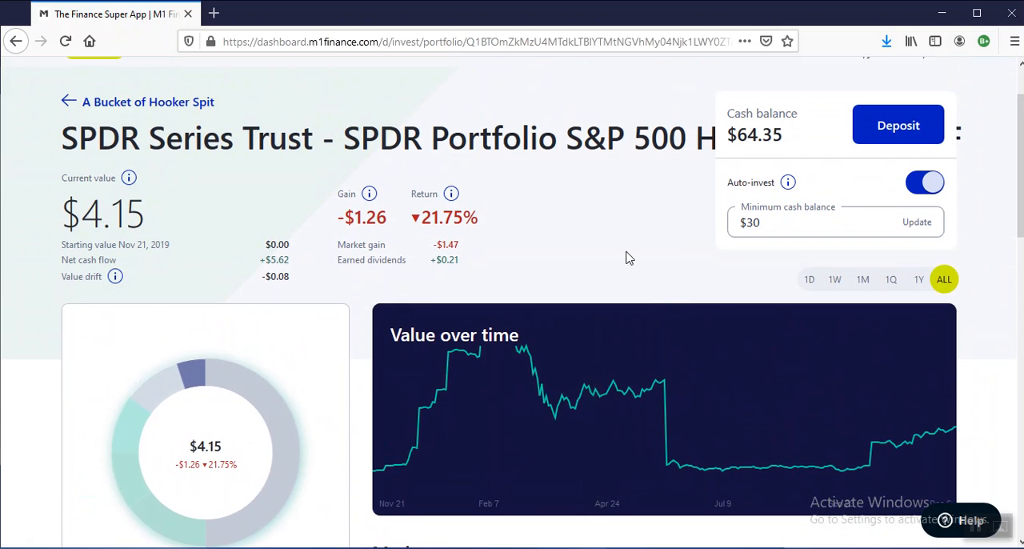
mouse_move(816, 122)
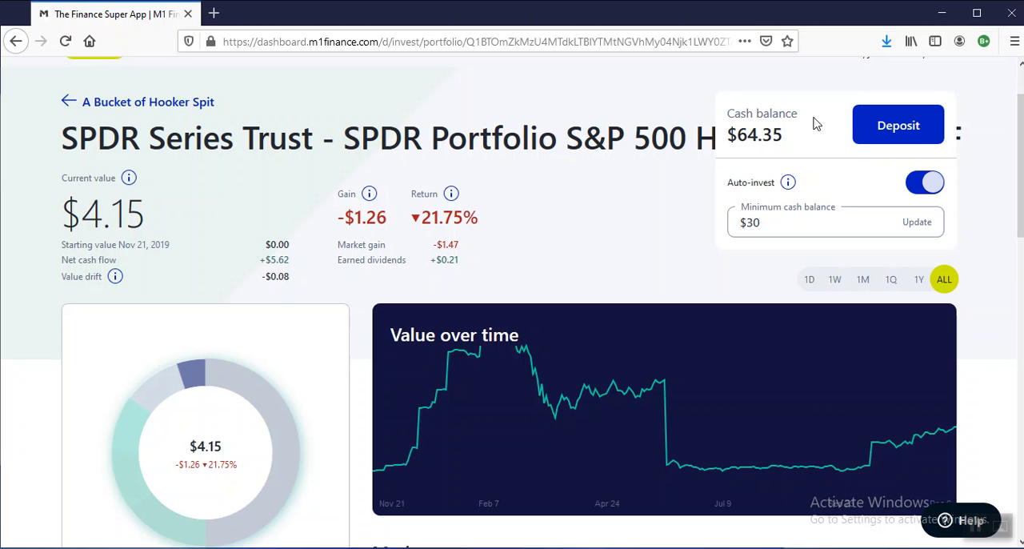
double_click(753, 134)
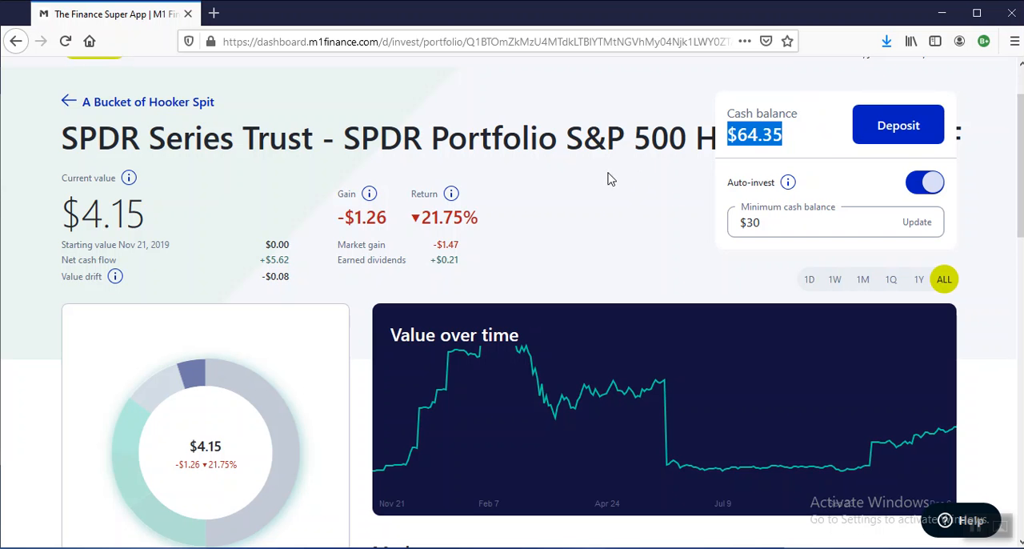
scroll("down", 3)
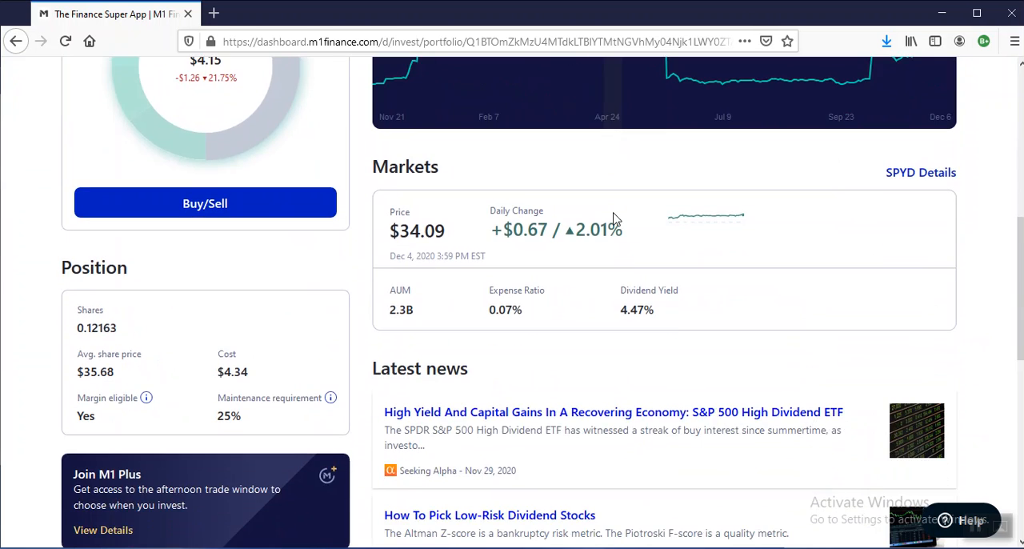
scroll("down", 3)
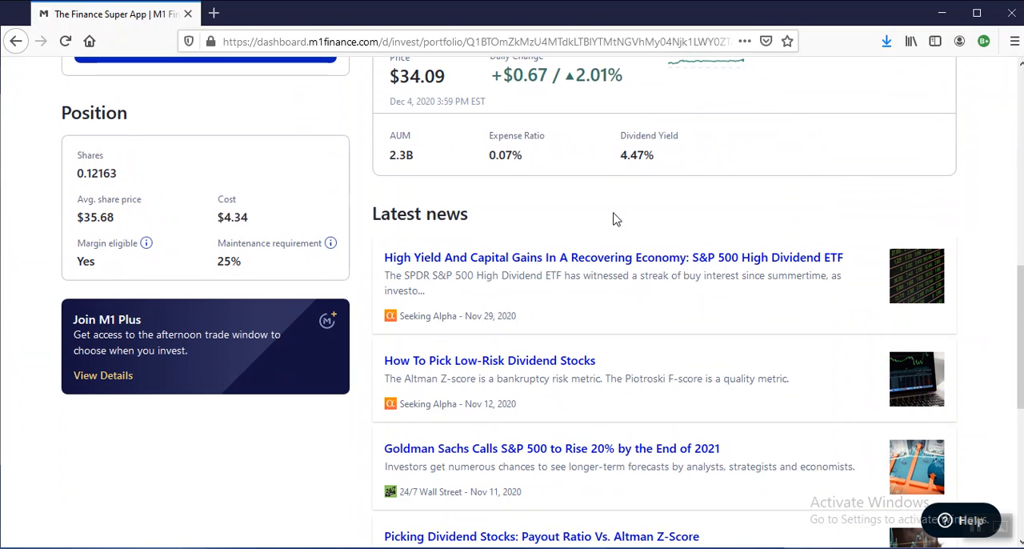
scroll("down", 3)
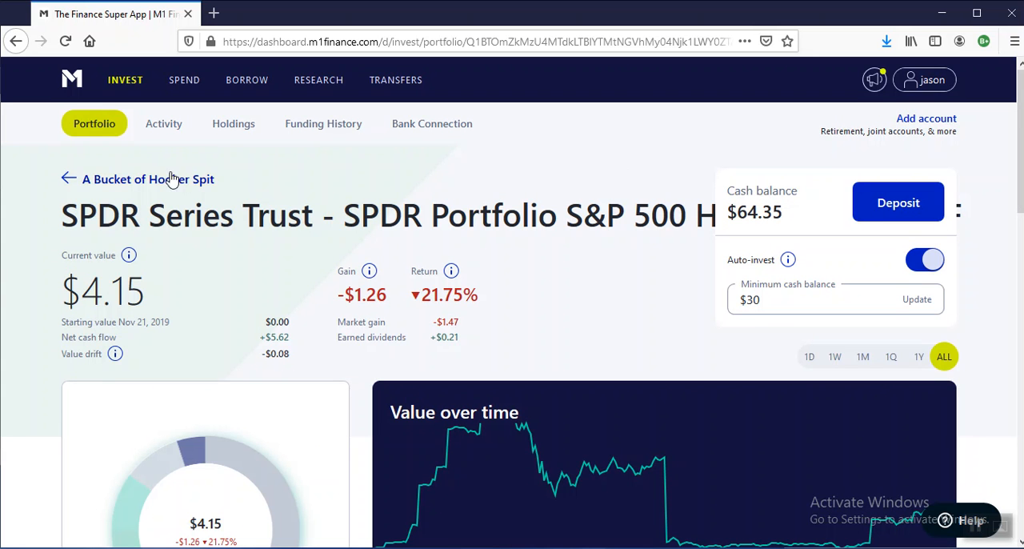
mouse_move(6, 72)
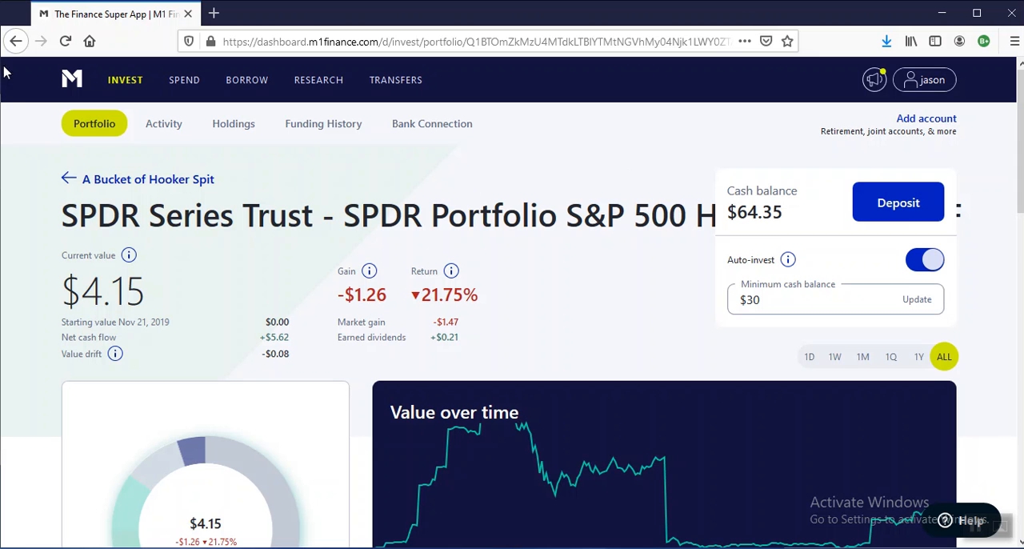
scroll("down", 3)
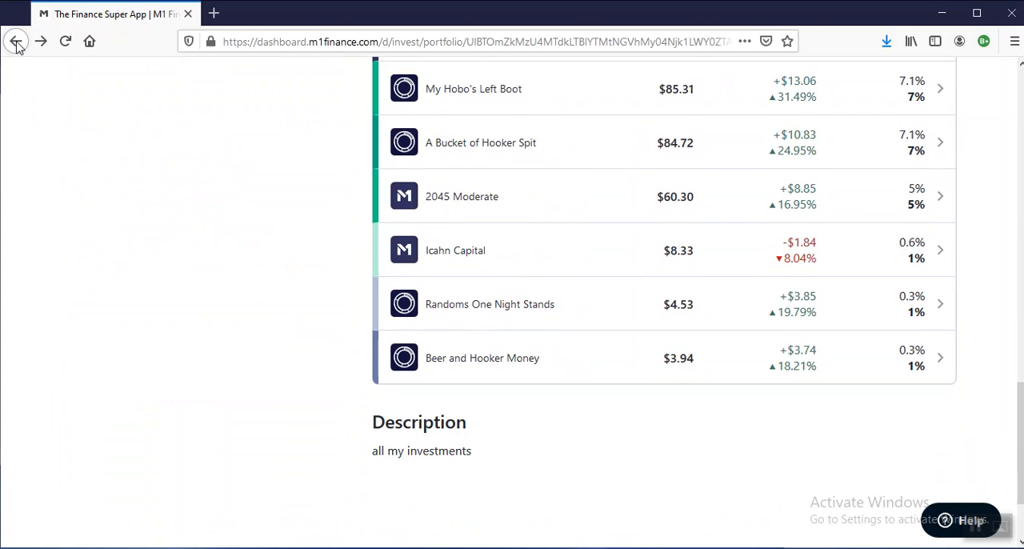
mouse_move(543, 266)
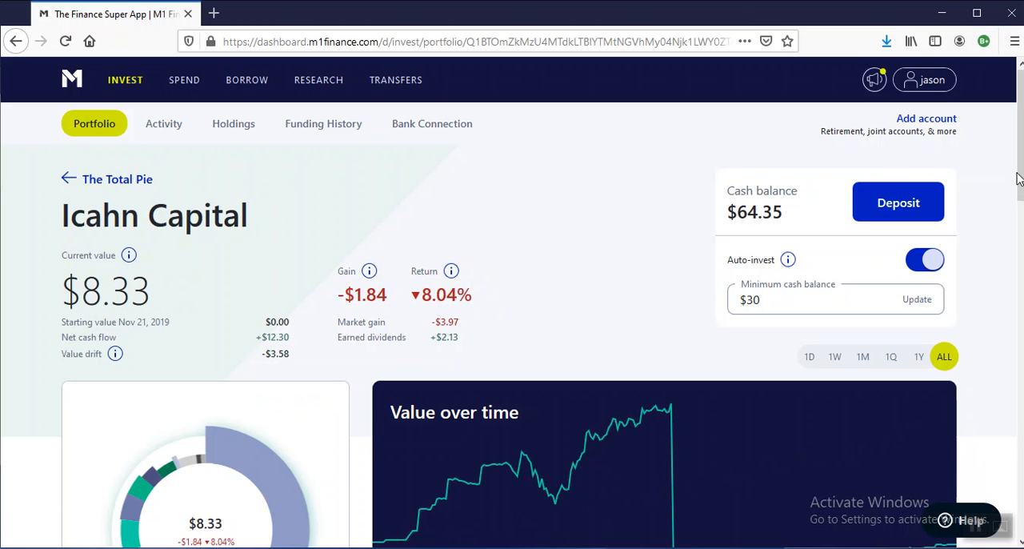
Step: View Icahn Capital ($8.33, down 8.04%), then open 2045 Moderate ($60.30, up 16.95%) and scroll its slices
scroll("down", 3)
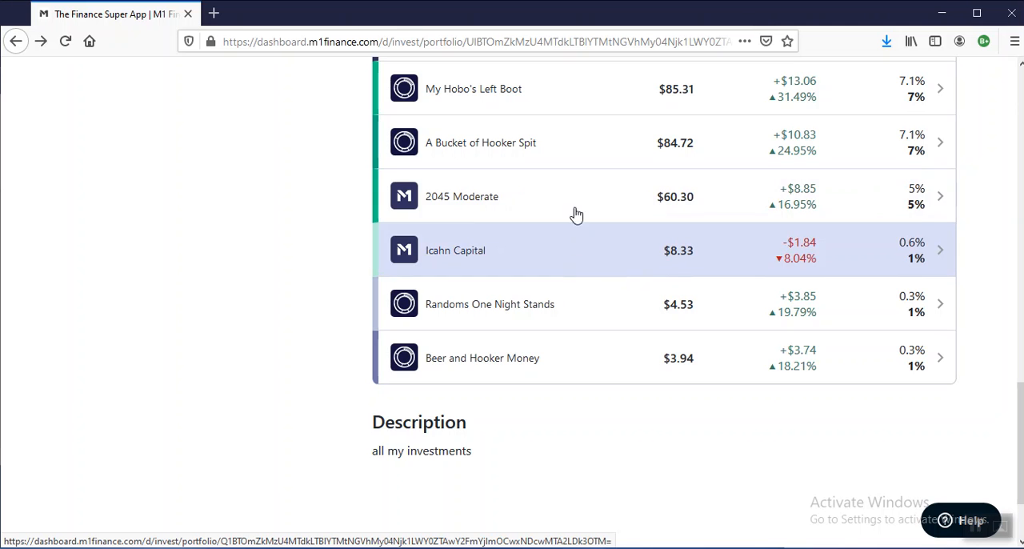
left_click(461, 196)
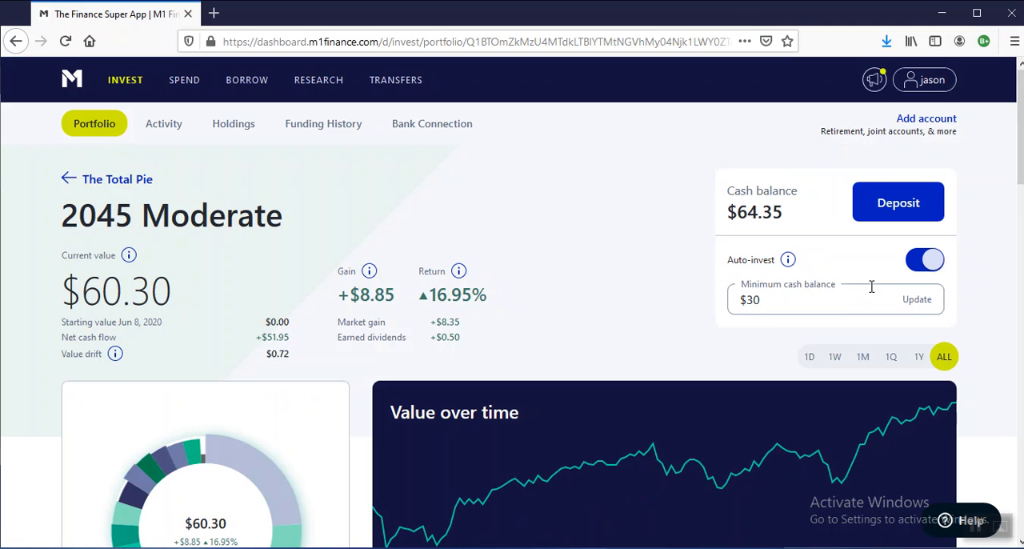
scroll("down", 3)
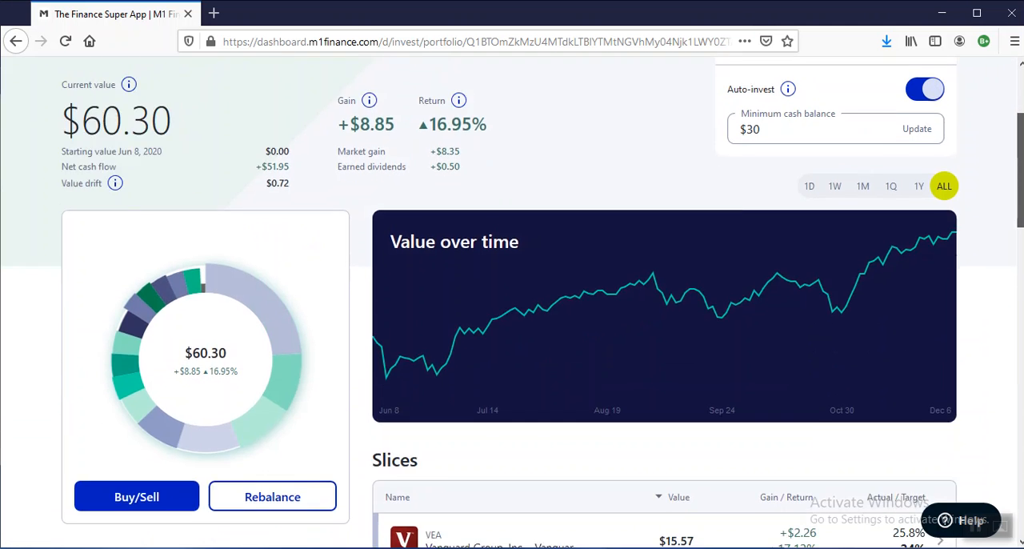
scroll("down", 3)
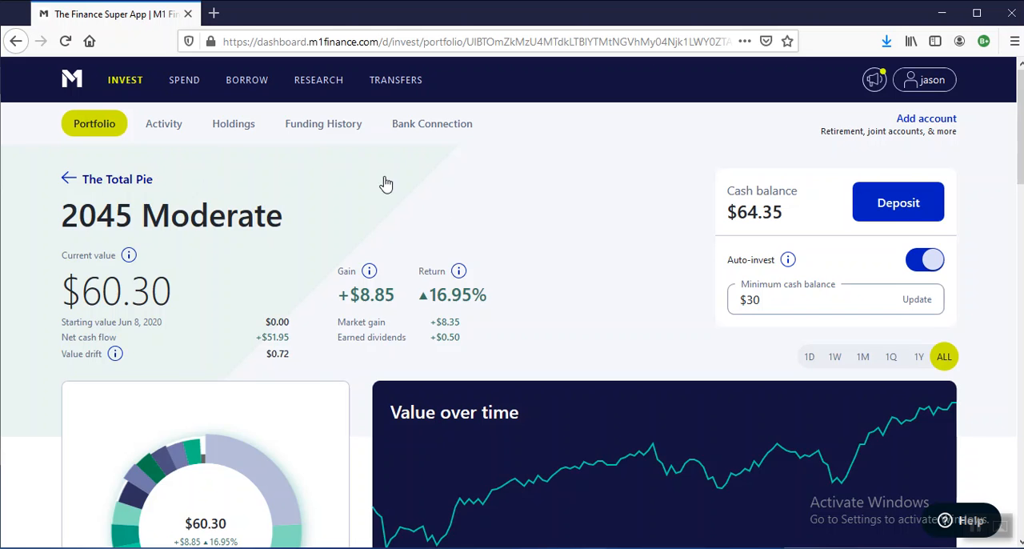
scroll("down", 3)
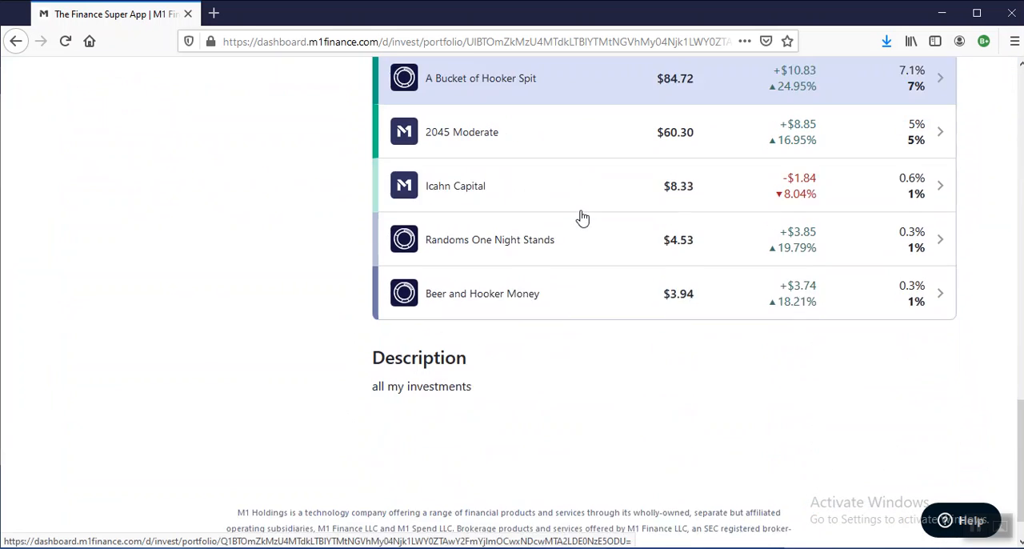
scroll("up", 3)
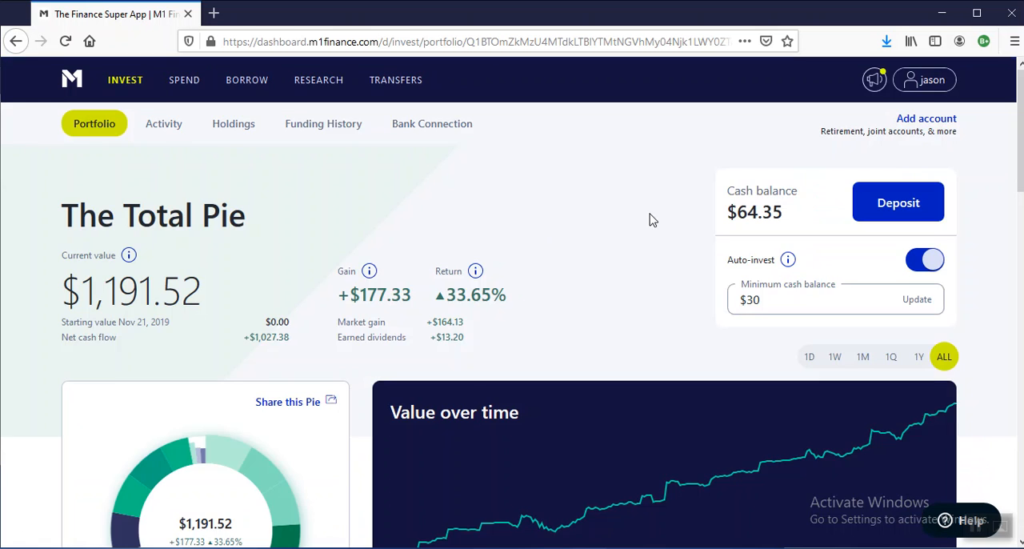
Step: Scroll through Randoms One Night Stands ($4.53, up 19.79%) and its PayPal-led slices
scroll("down", 3)
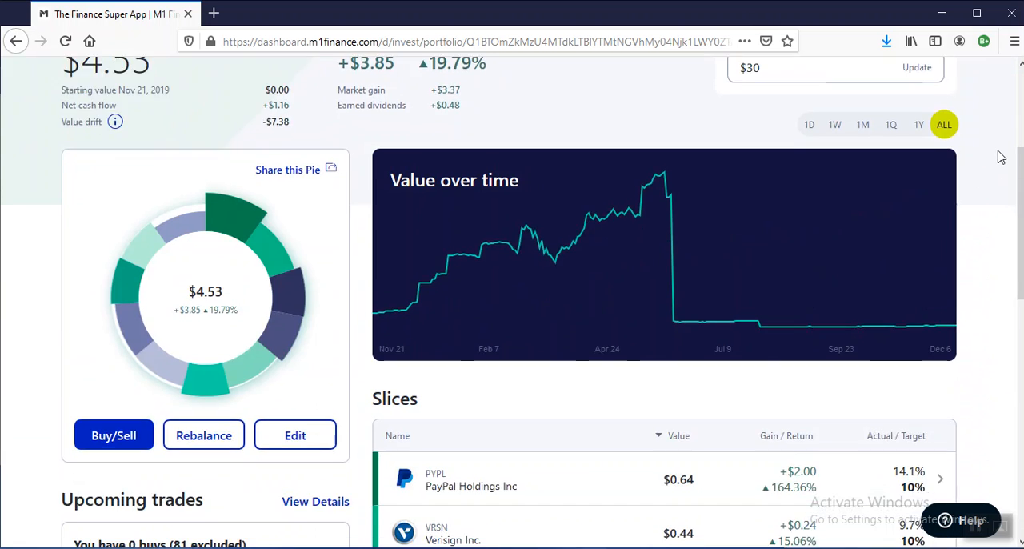
scroll("down", 3)
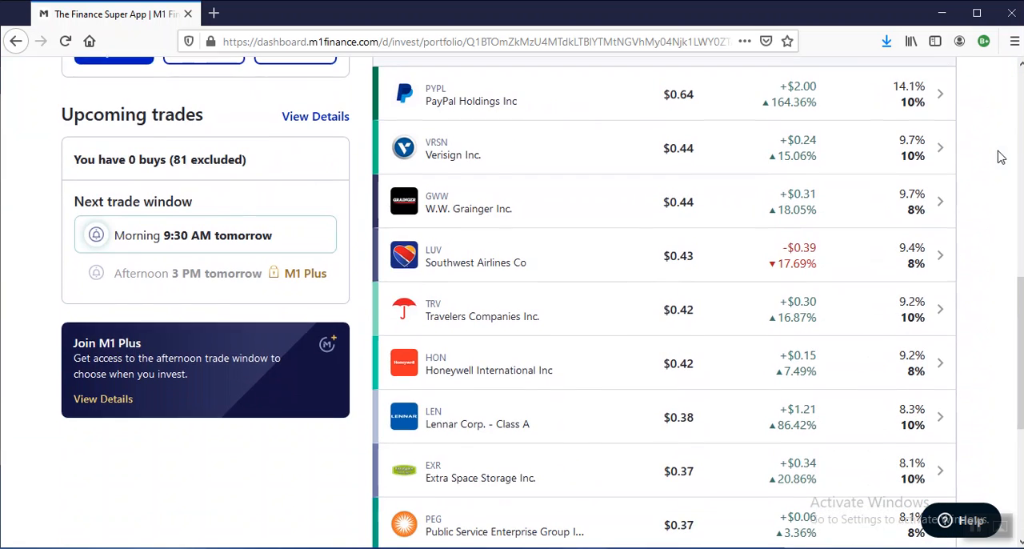
scroll("down", 3)
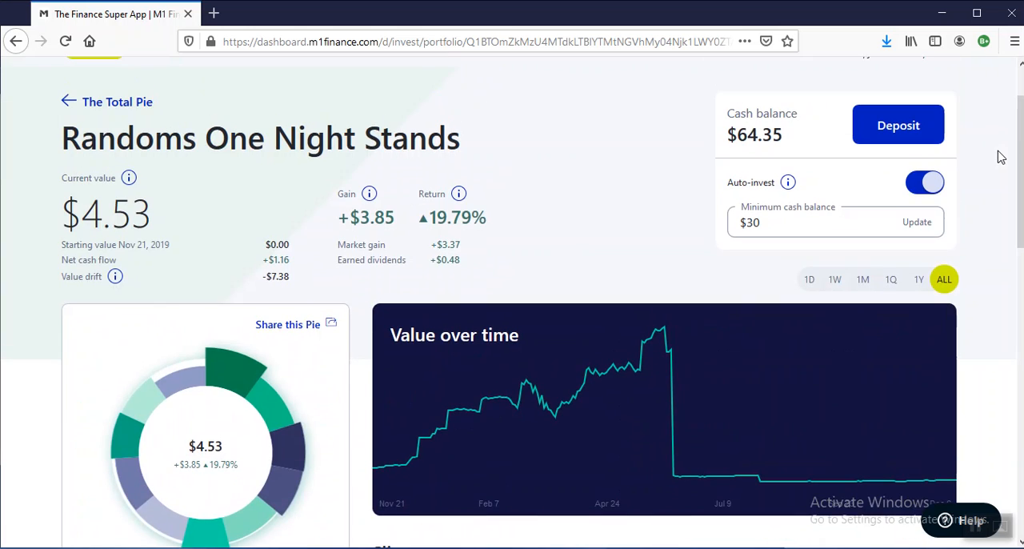
scroll("down", 3)
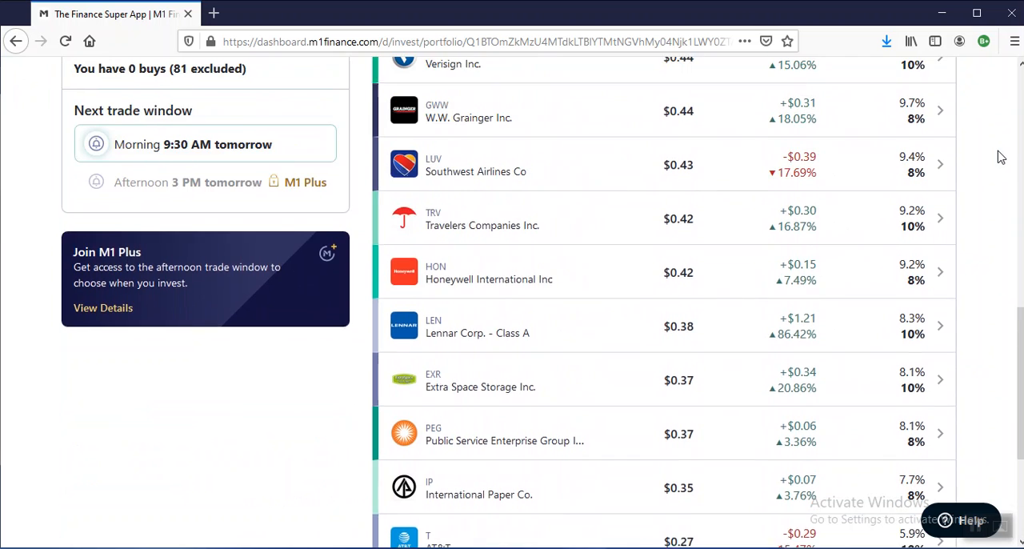
scroll("up", 3)
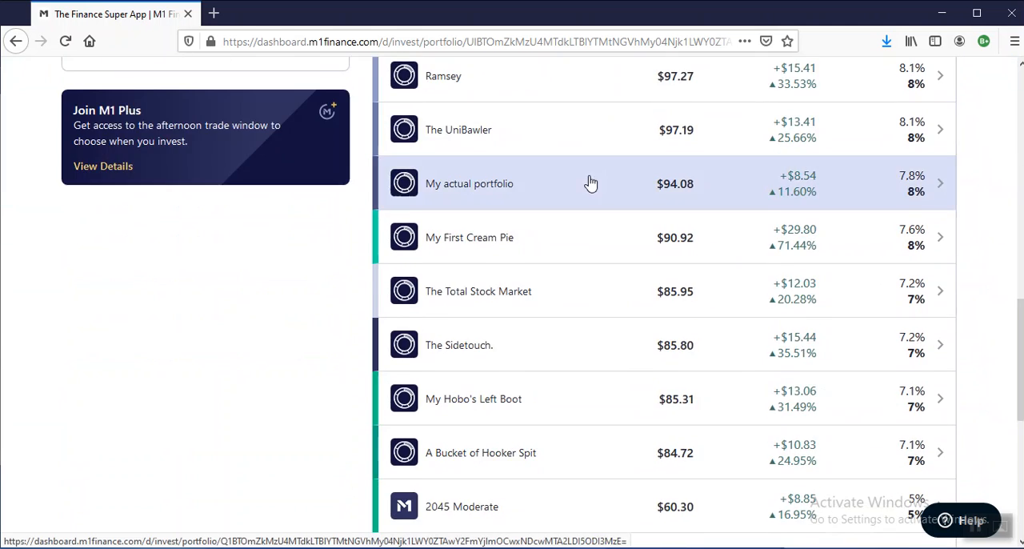
Step: Scroll through Beer and Hooker Money's DCP-led slices to the last holding and back to its $3.94 summary
scroll("down", 3)
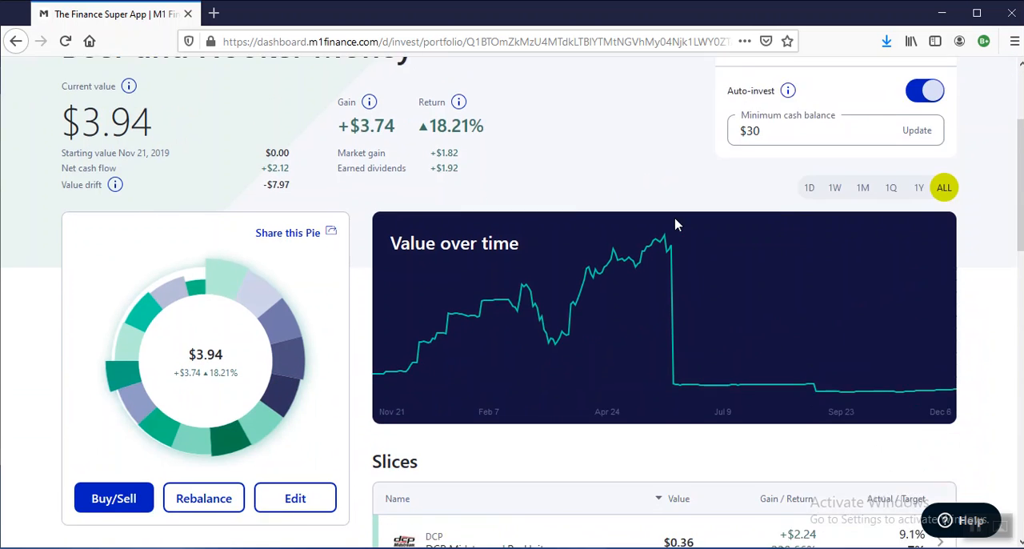
scroll("down", 3)
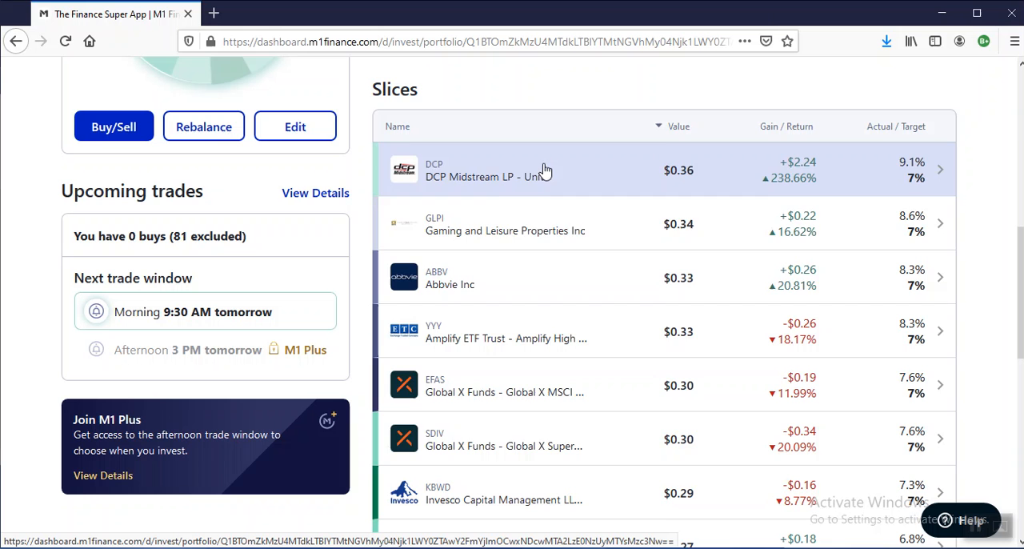
mouse_move(462, 278)
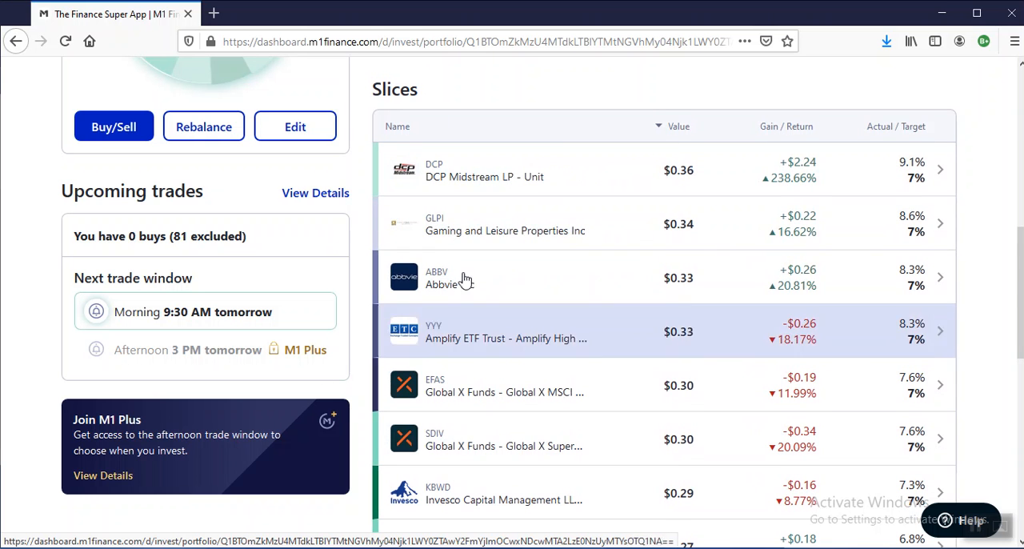
scroll("down", 3)
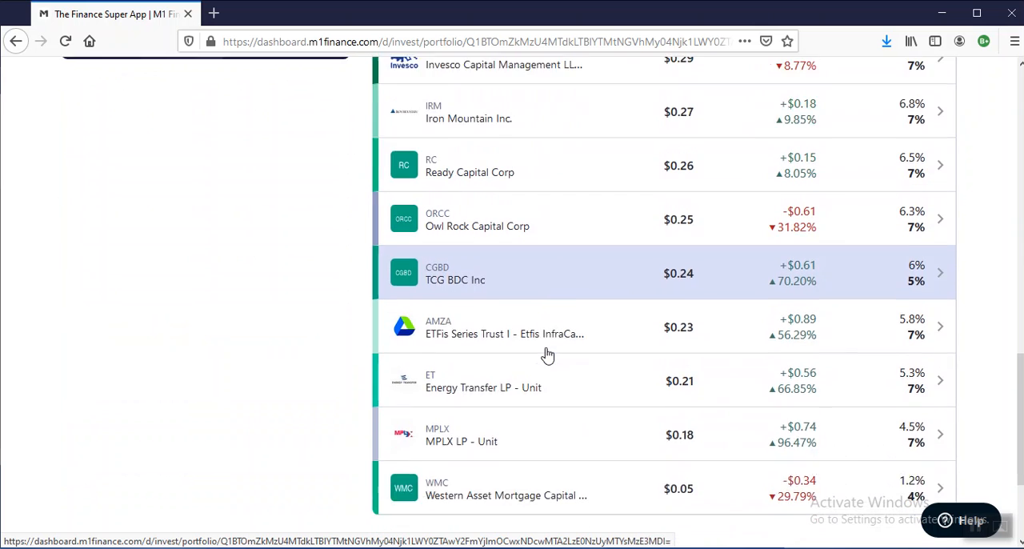
scroll("down", 3)
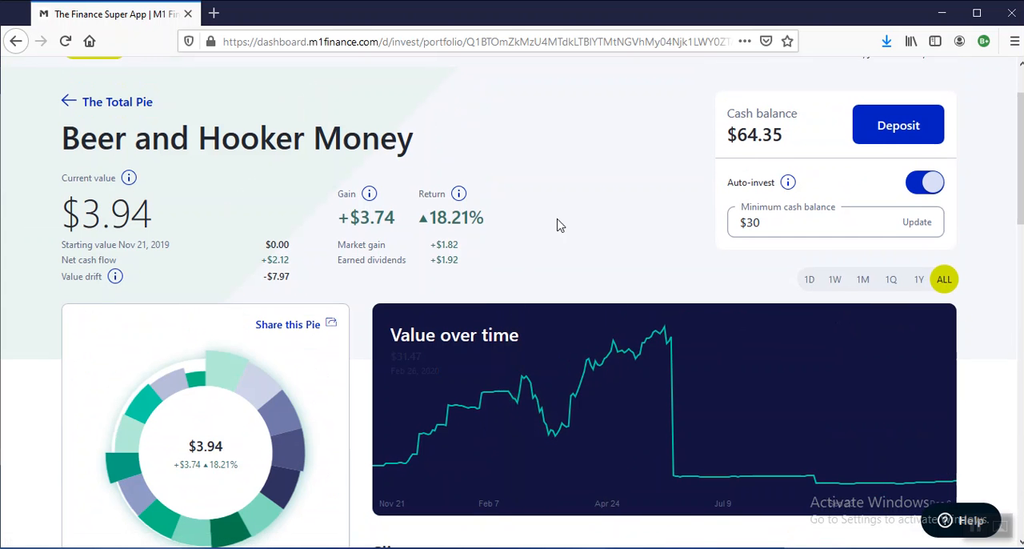
mouse_move(598, 158)
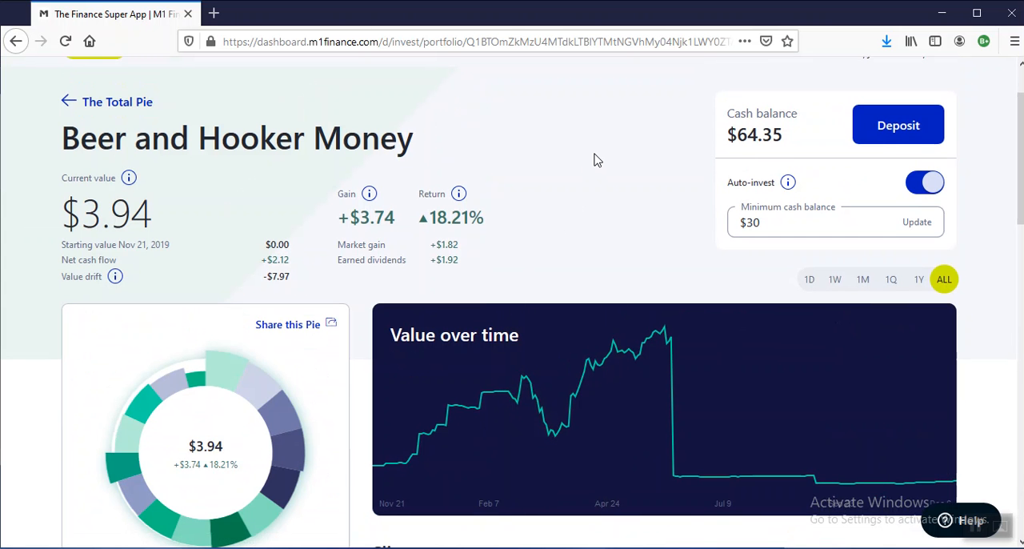
mouse_move(437, 286)
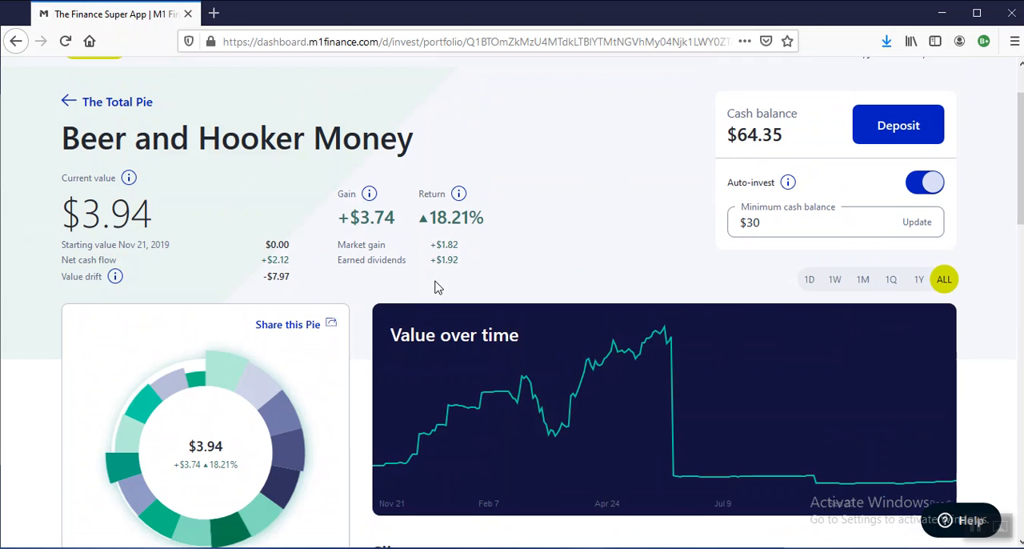
mouse_move(512, 266)
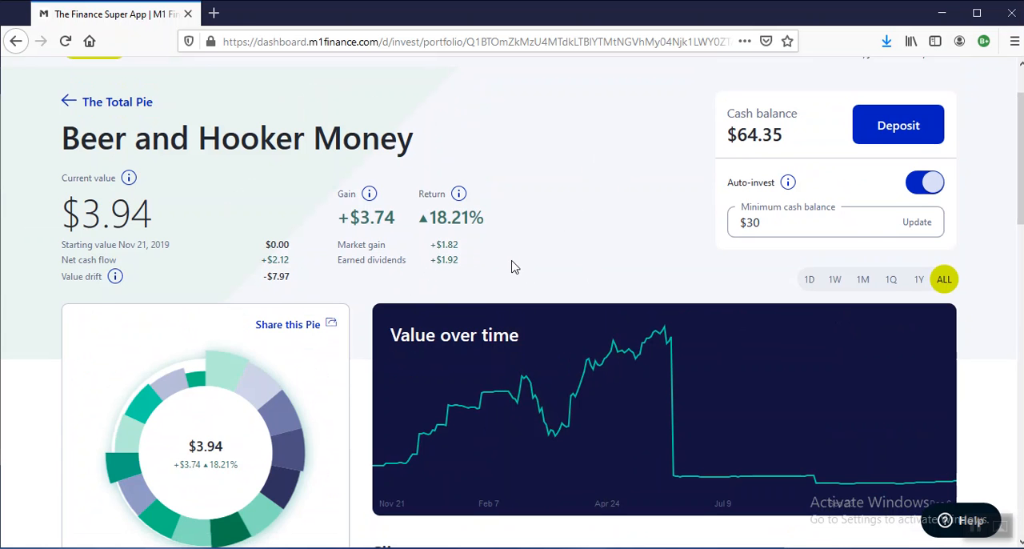
mouse_move(650, 232)
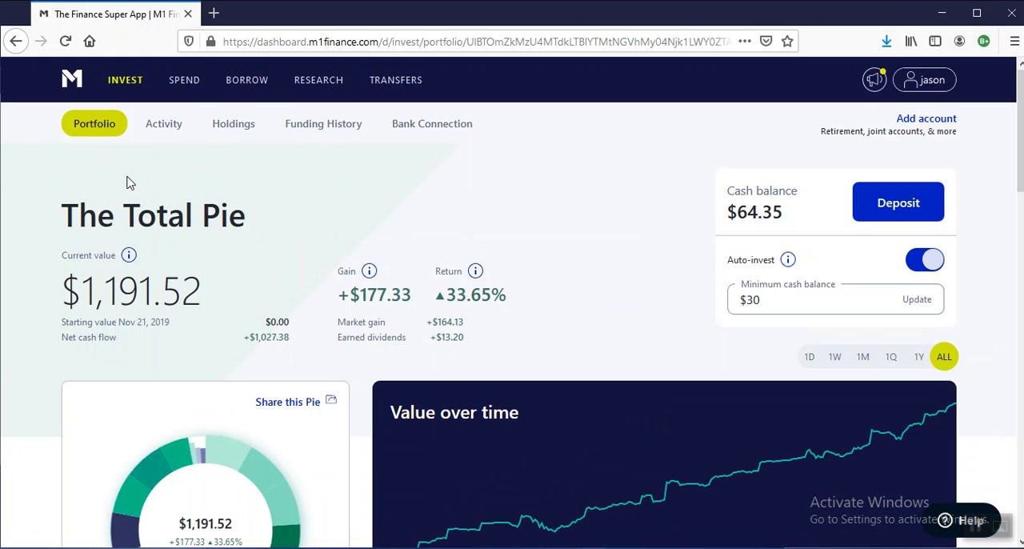
mouse_move(685, 197)
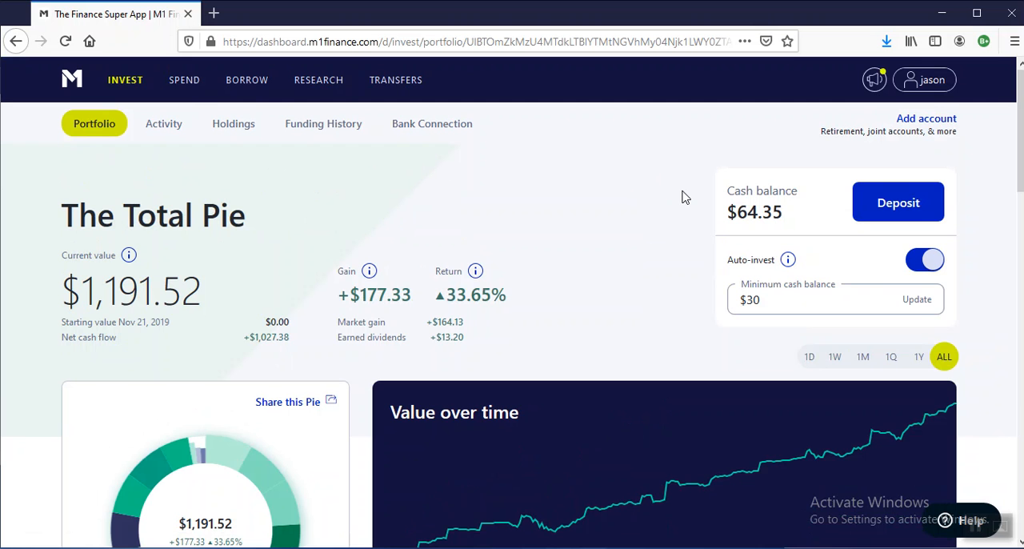
mouse_move(270, 366)
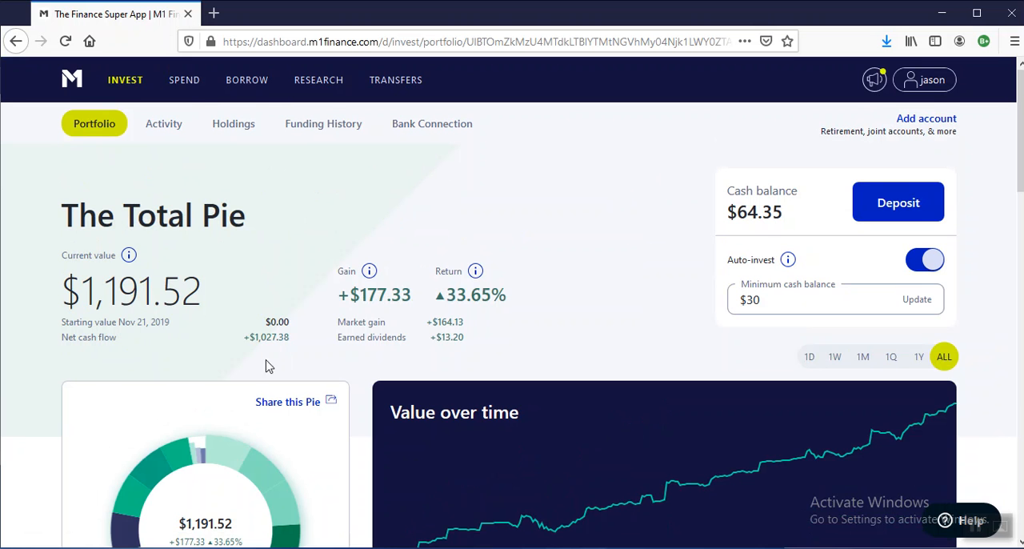
mouse_move(129, 254)
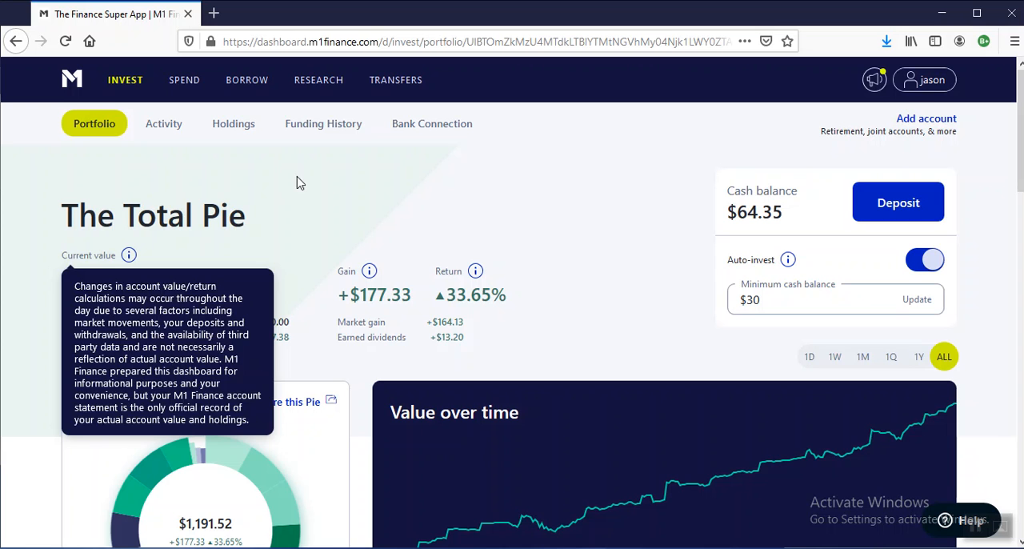
mouse_move(51, 220)
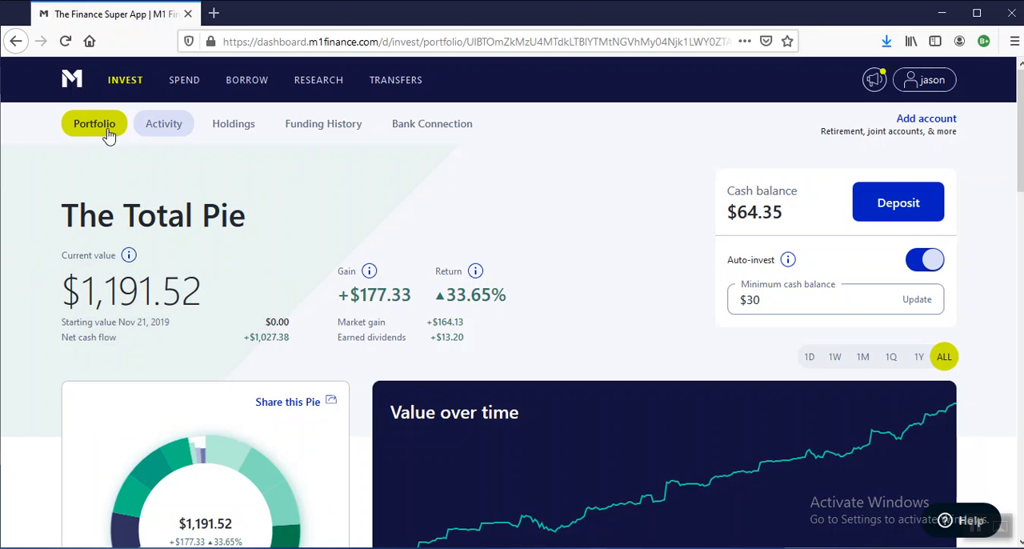
mouse_move(53, 432)
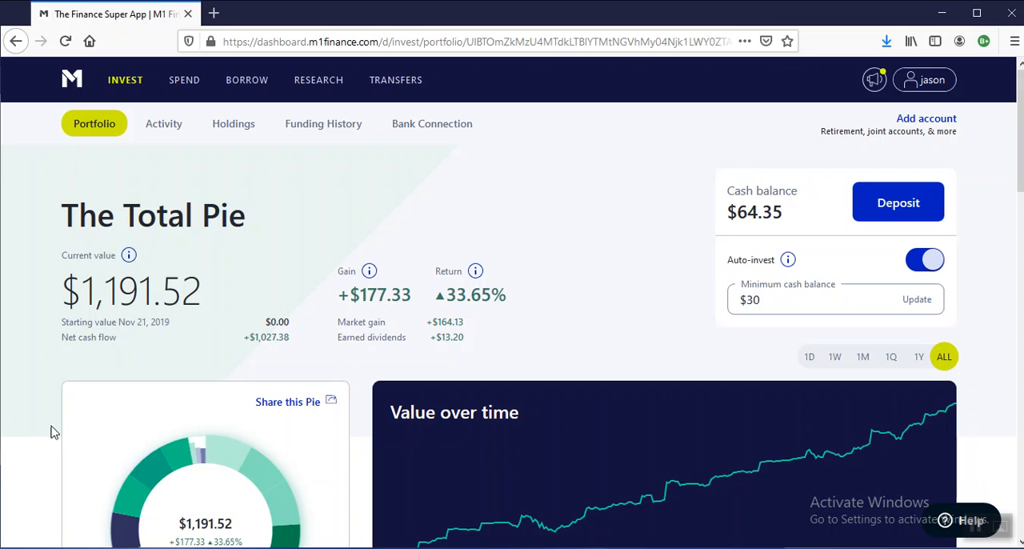
mouse_move(235, 232)
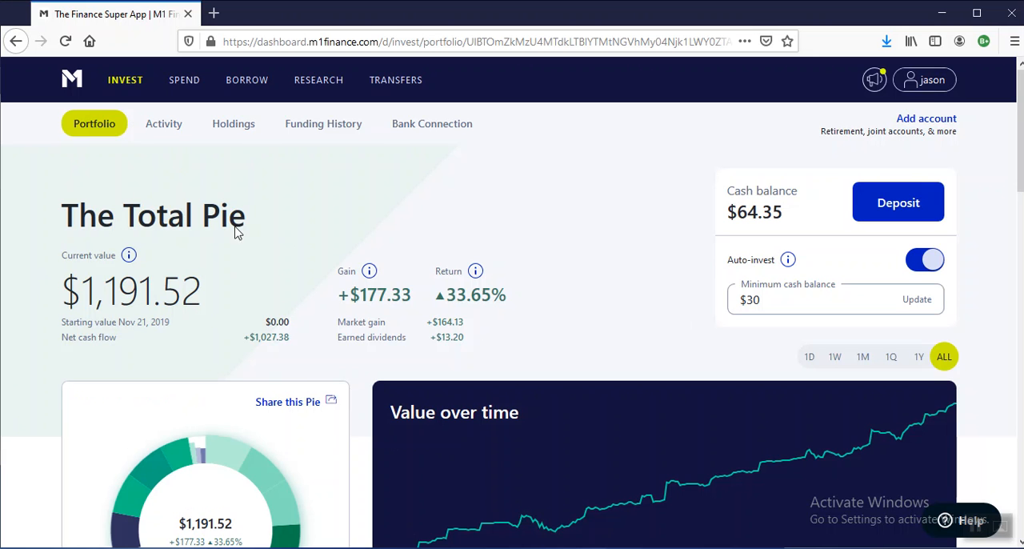
mouse_move(306, 255)
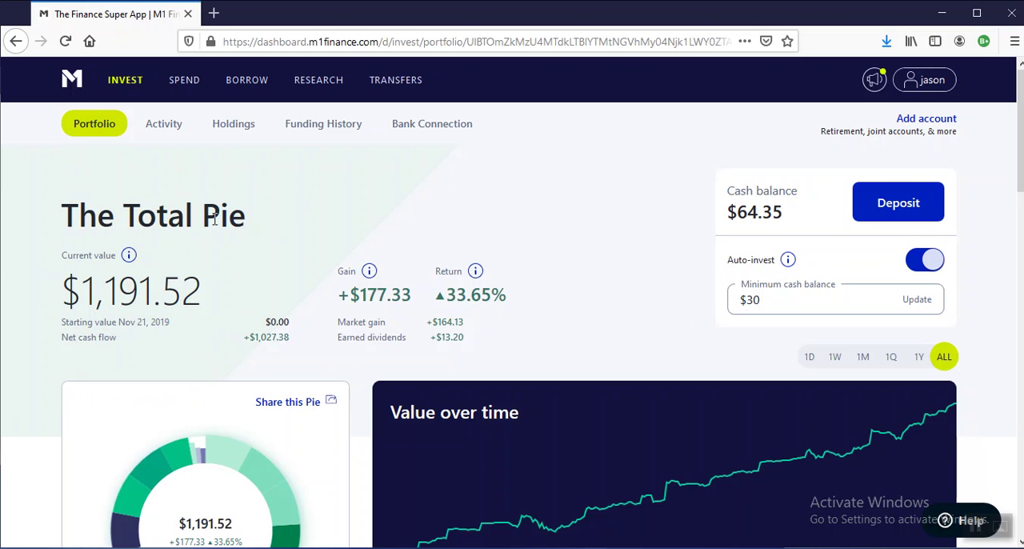
mouse_move(8, 357)
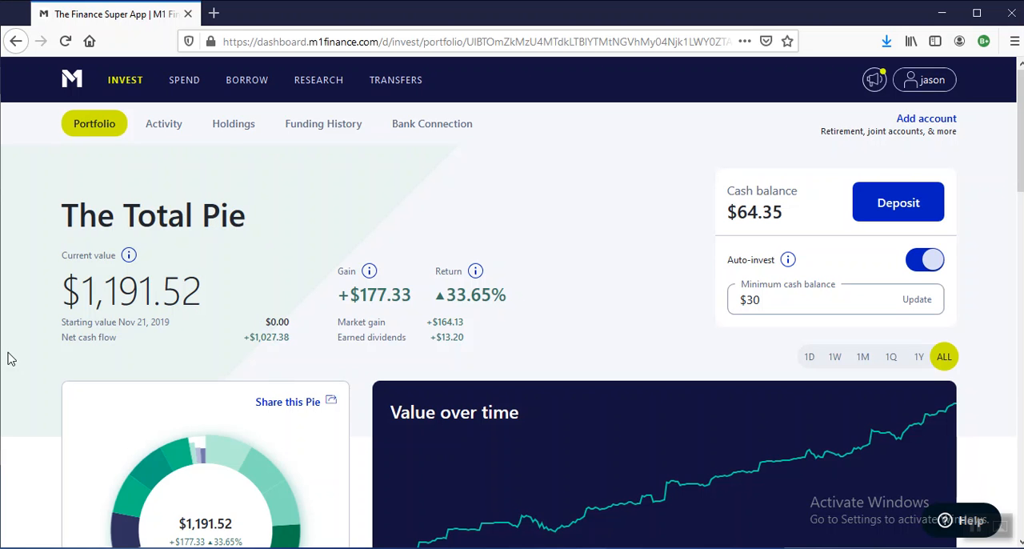
mouse_move(459, 475)
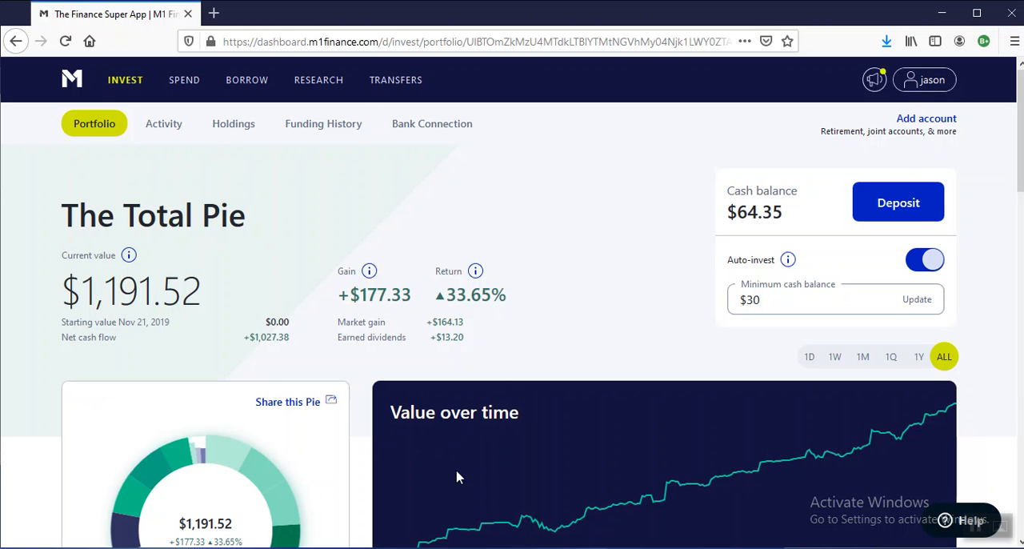
mouse_move(222, 170)
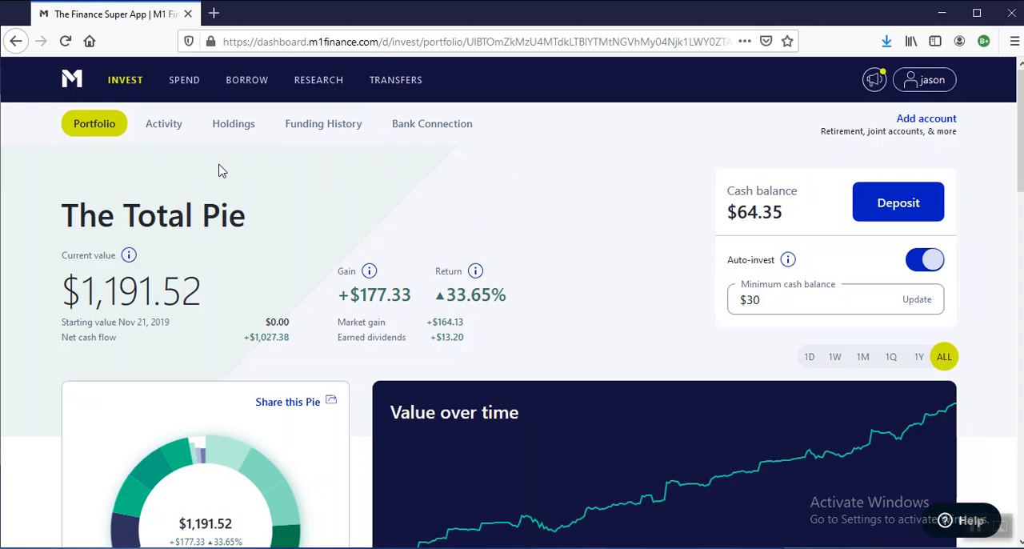
mouse_move(267, 199)
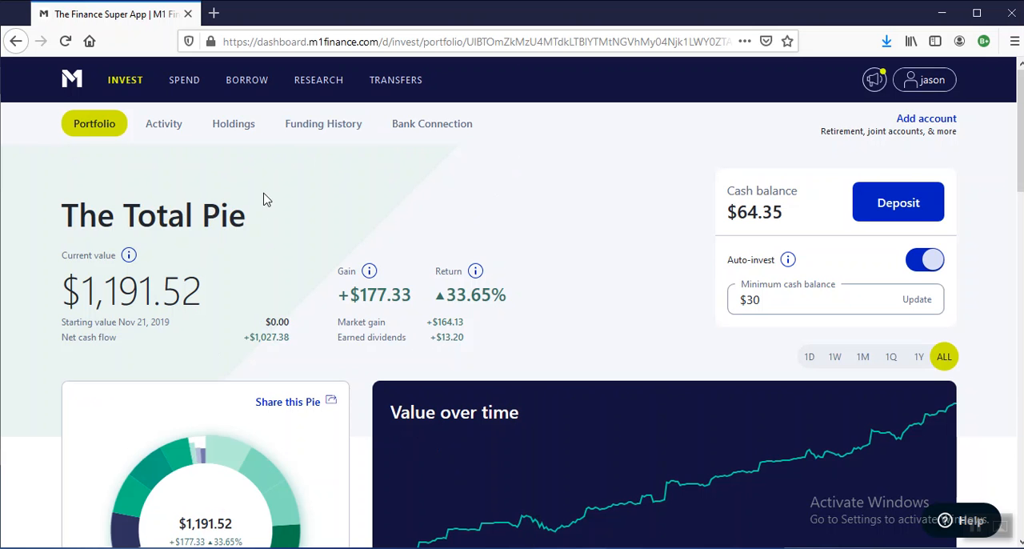
mouse_move(371, 435)
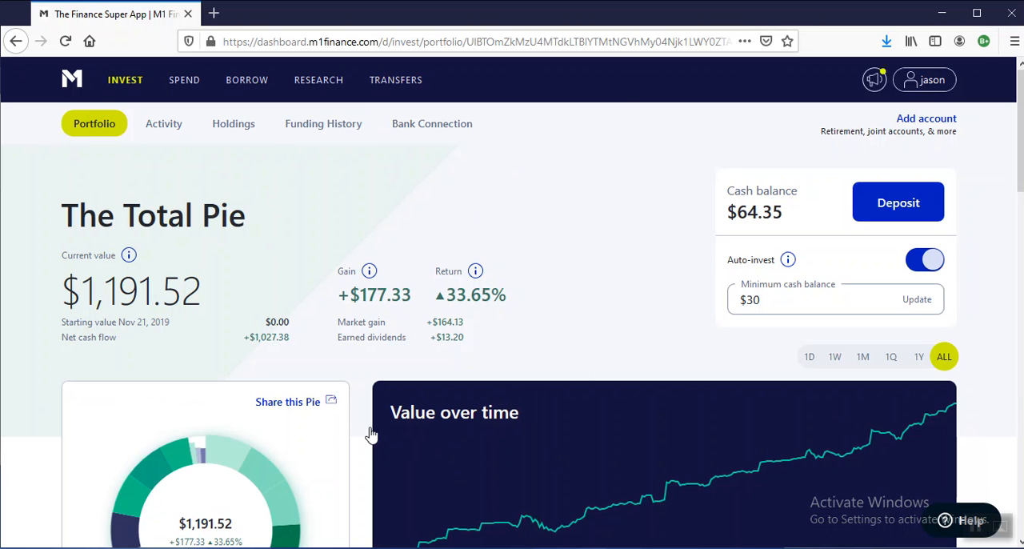
mouse_move(372, 311)
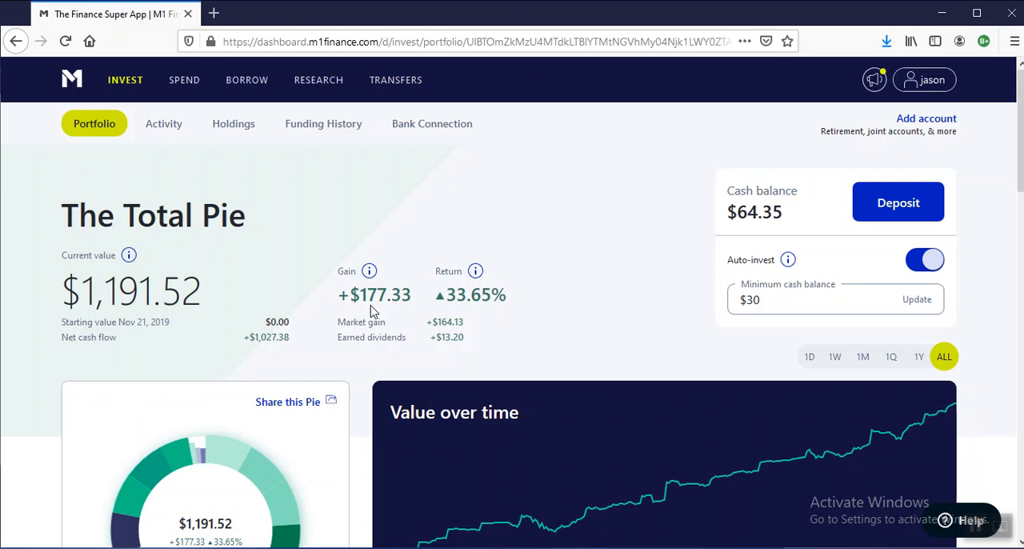
mouse_move(339, 233)
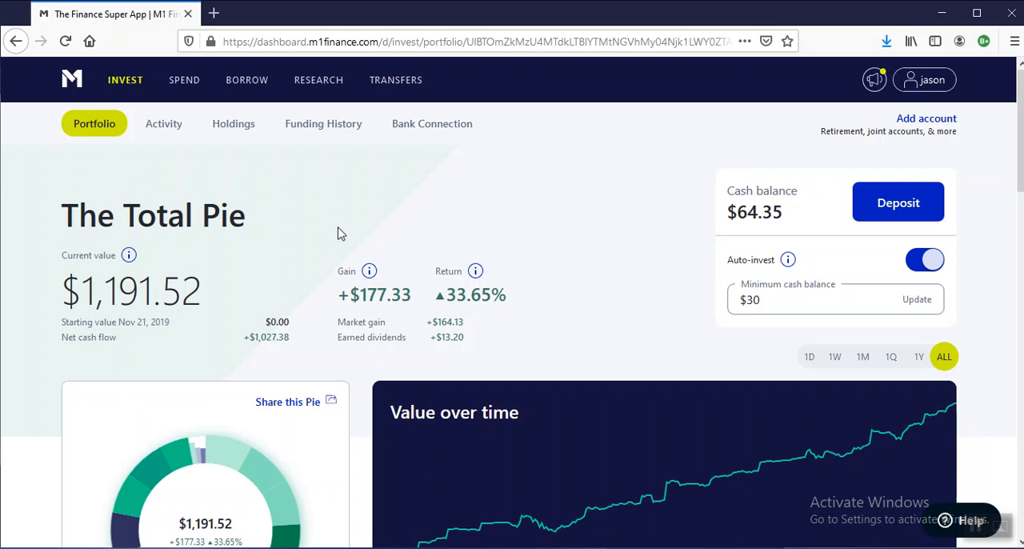
mouse_move(560, 228)
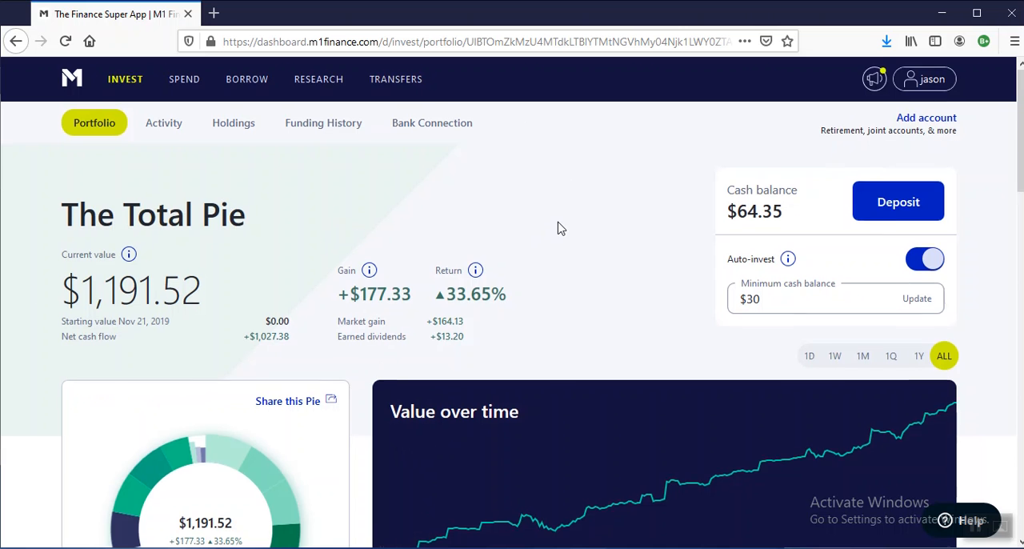
mouse_move(249, 92)
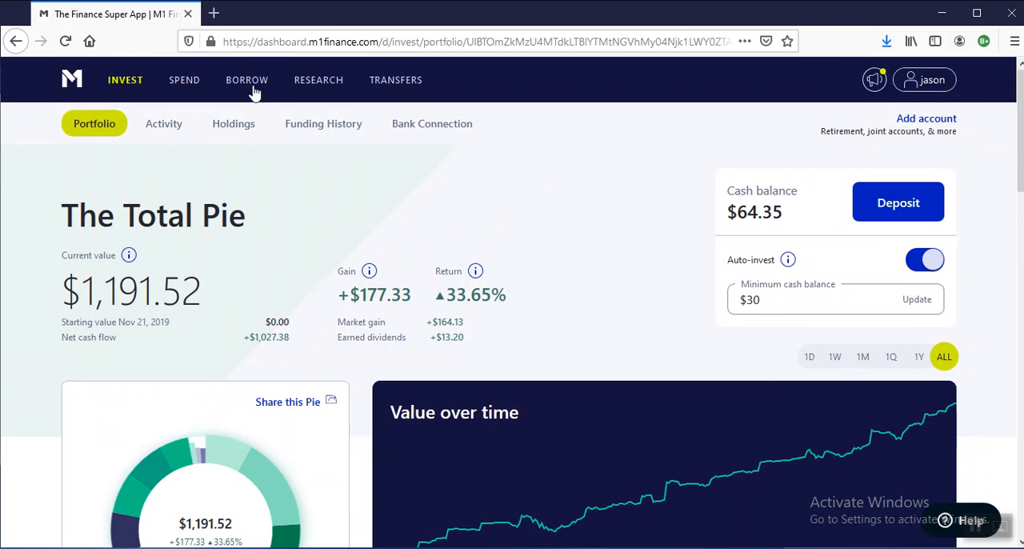
mouse_move(9, 277)
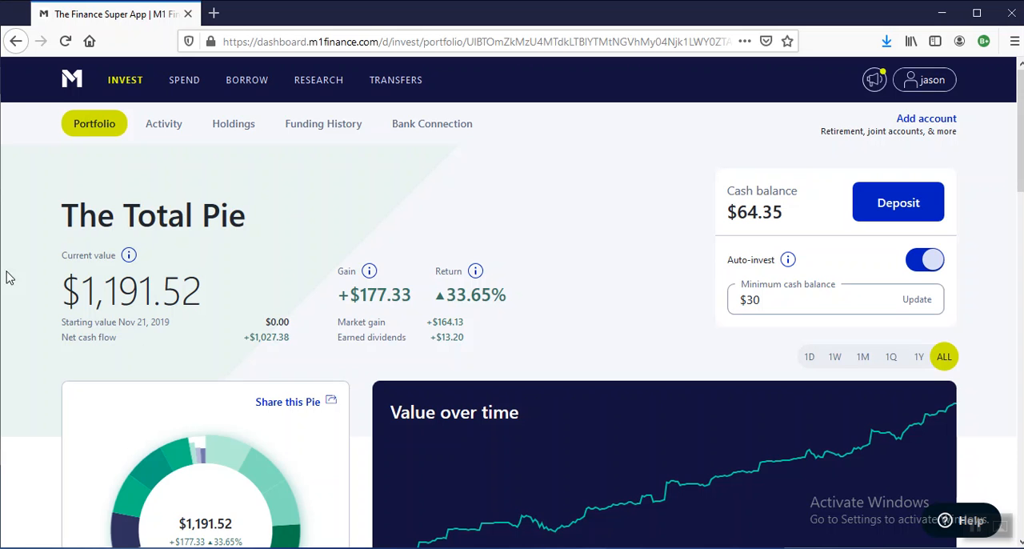
mouse_move(308, 268)
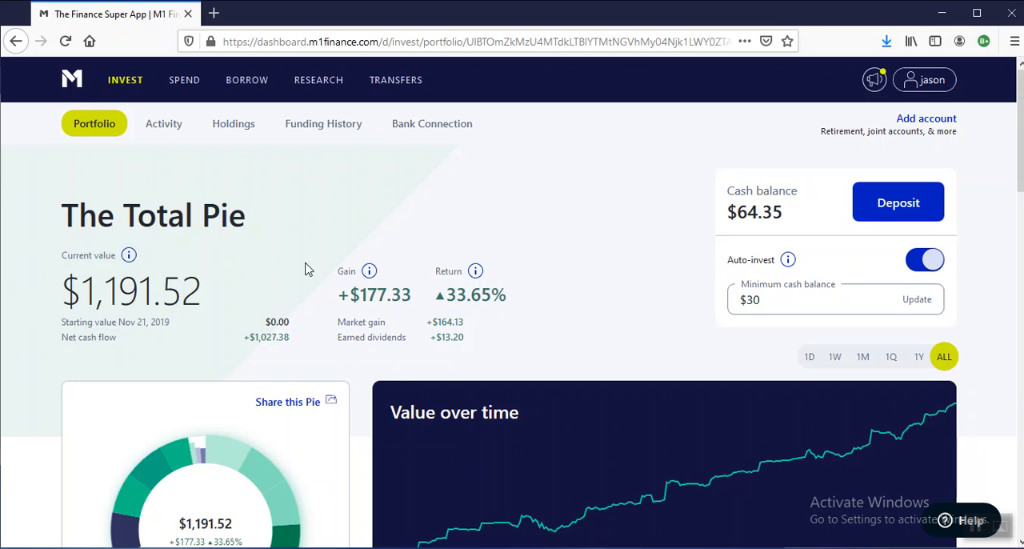
mouse_move(250, 200)
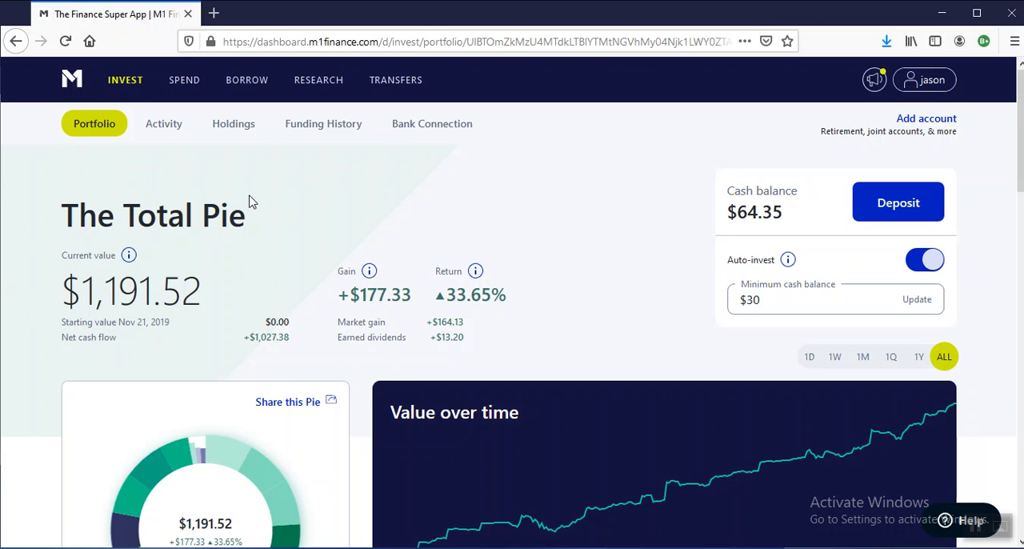
mouse_move(119, 204)
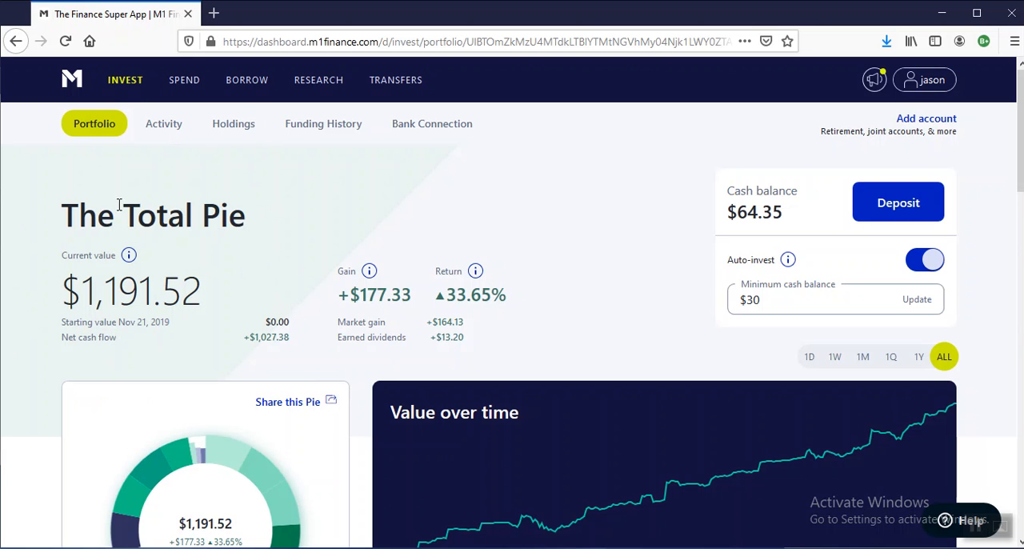
mouse_move(37, 382)
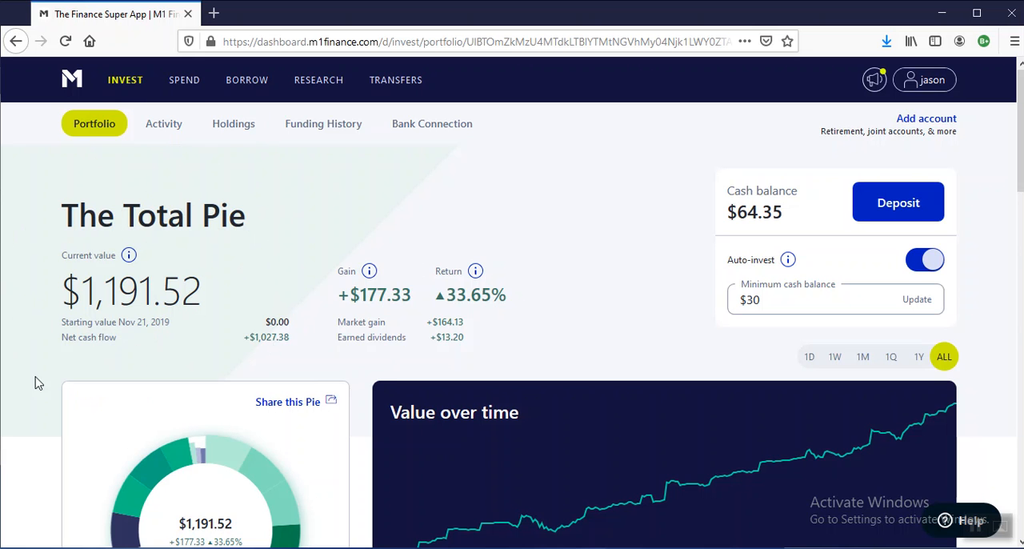
mouse_move(278, 319)
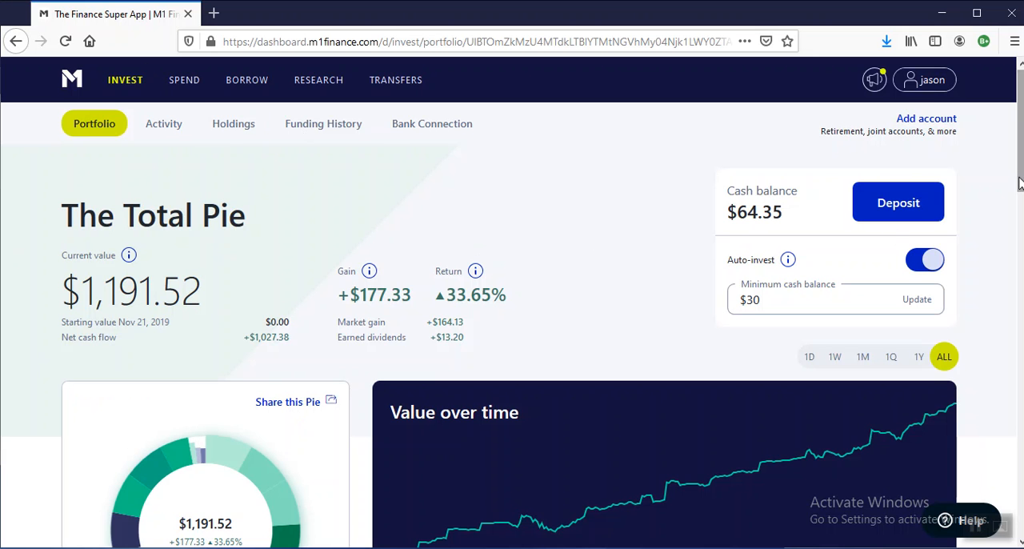
mouse_move(925, 118)
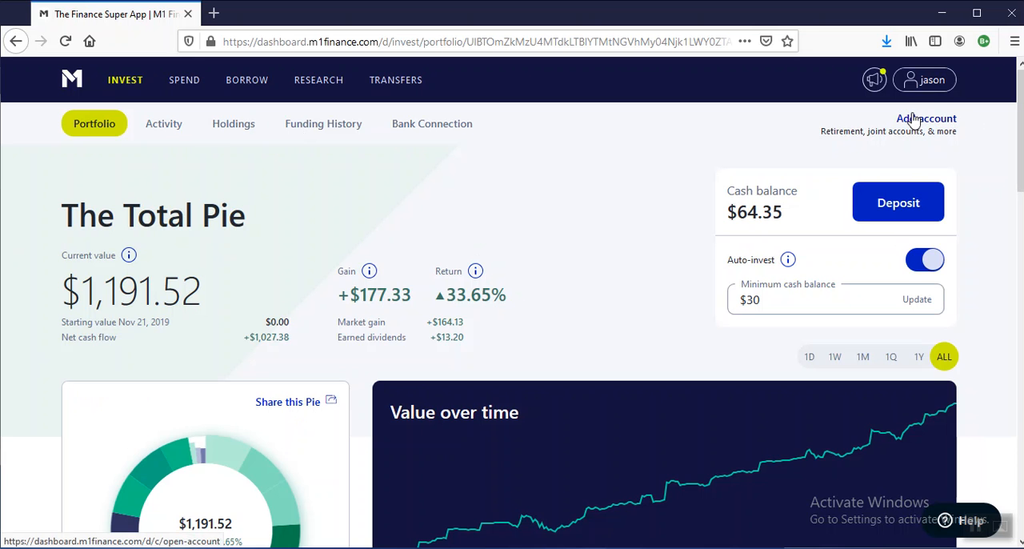
mouse_move(916, 80)
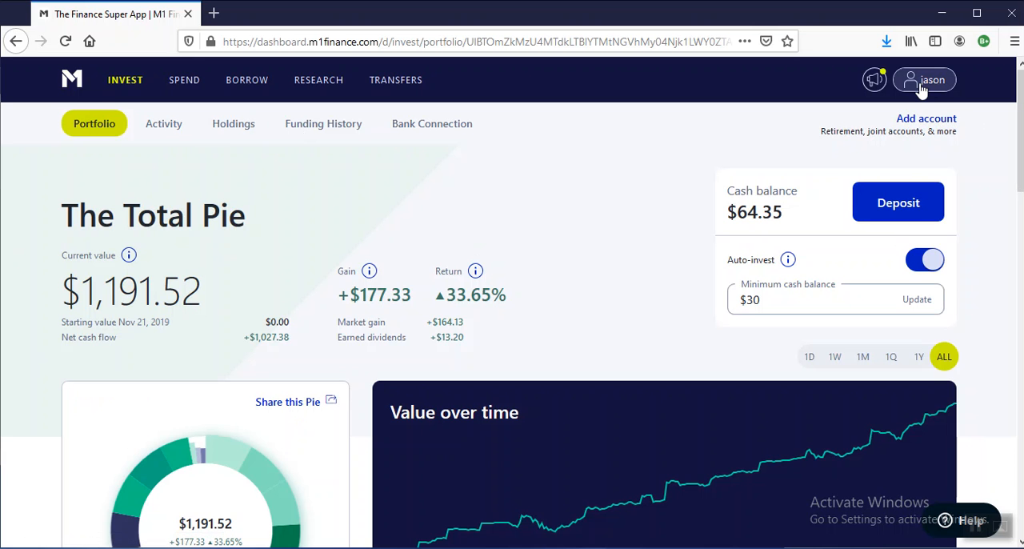